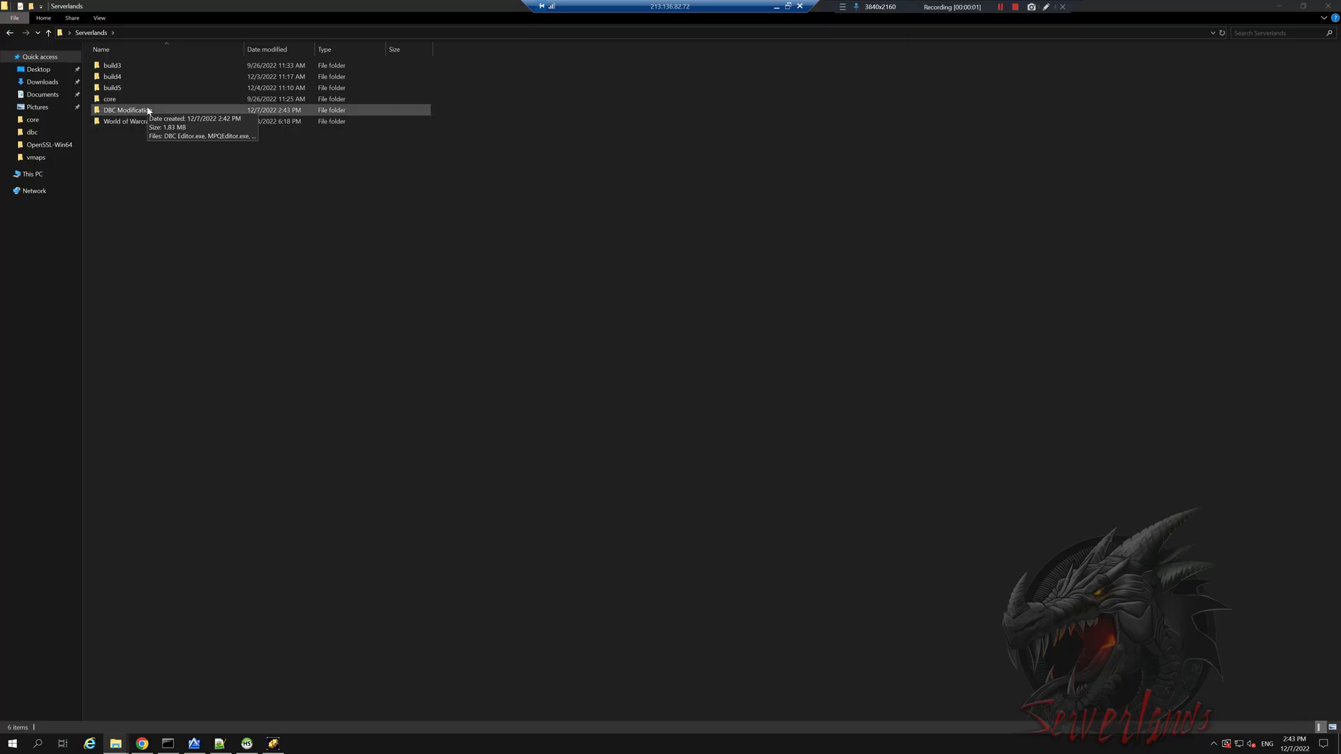
mouse_move(177, 110)
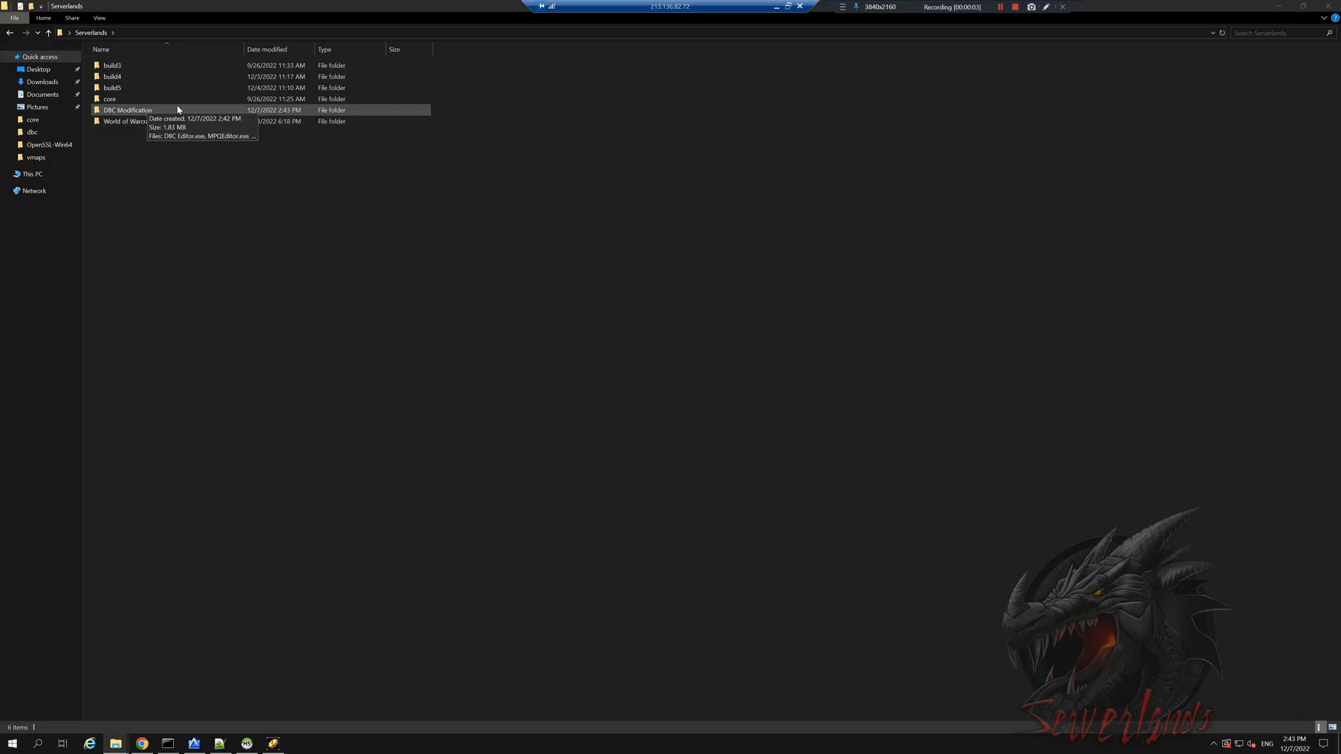
Open the DBC Modification folder, which lists DBC Editor, MPQEditor and the WoWParser tools
double_click(125, 110)
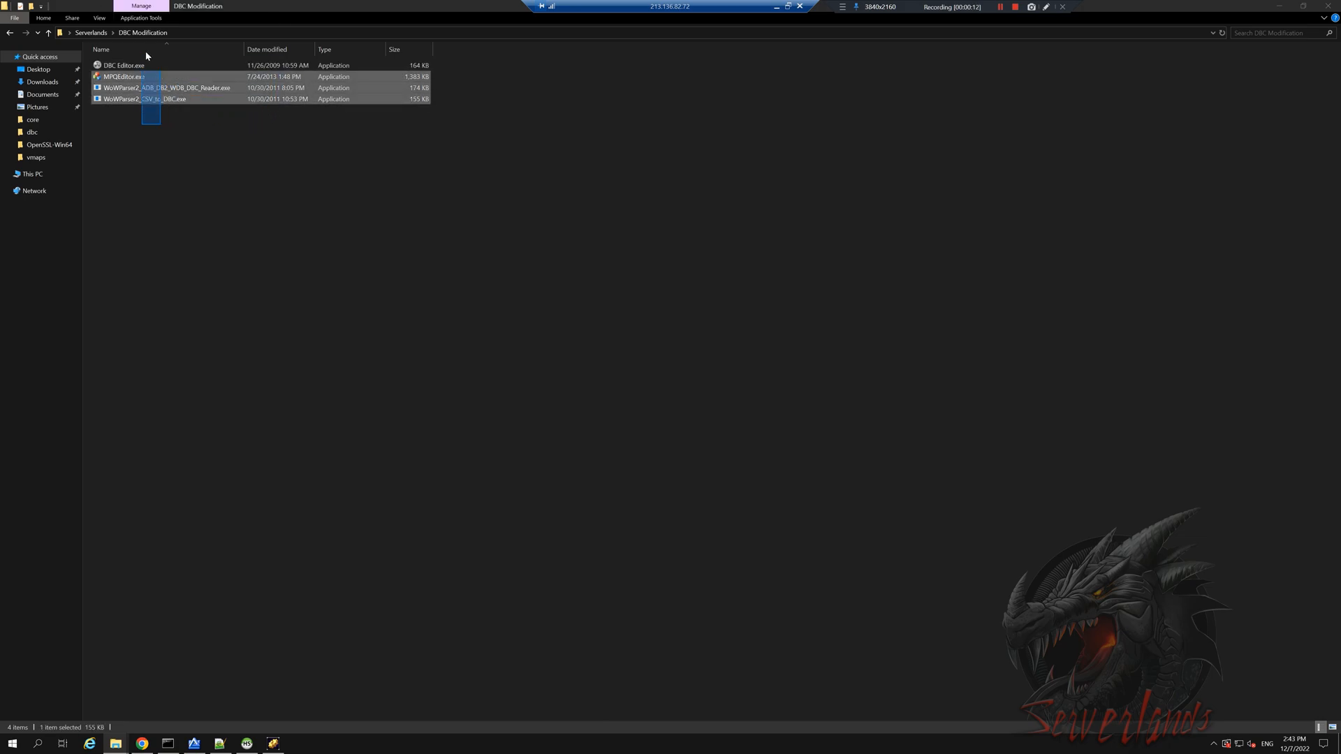
left_click(155, 116)
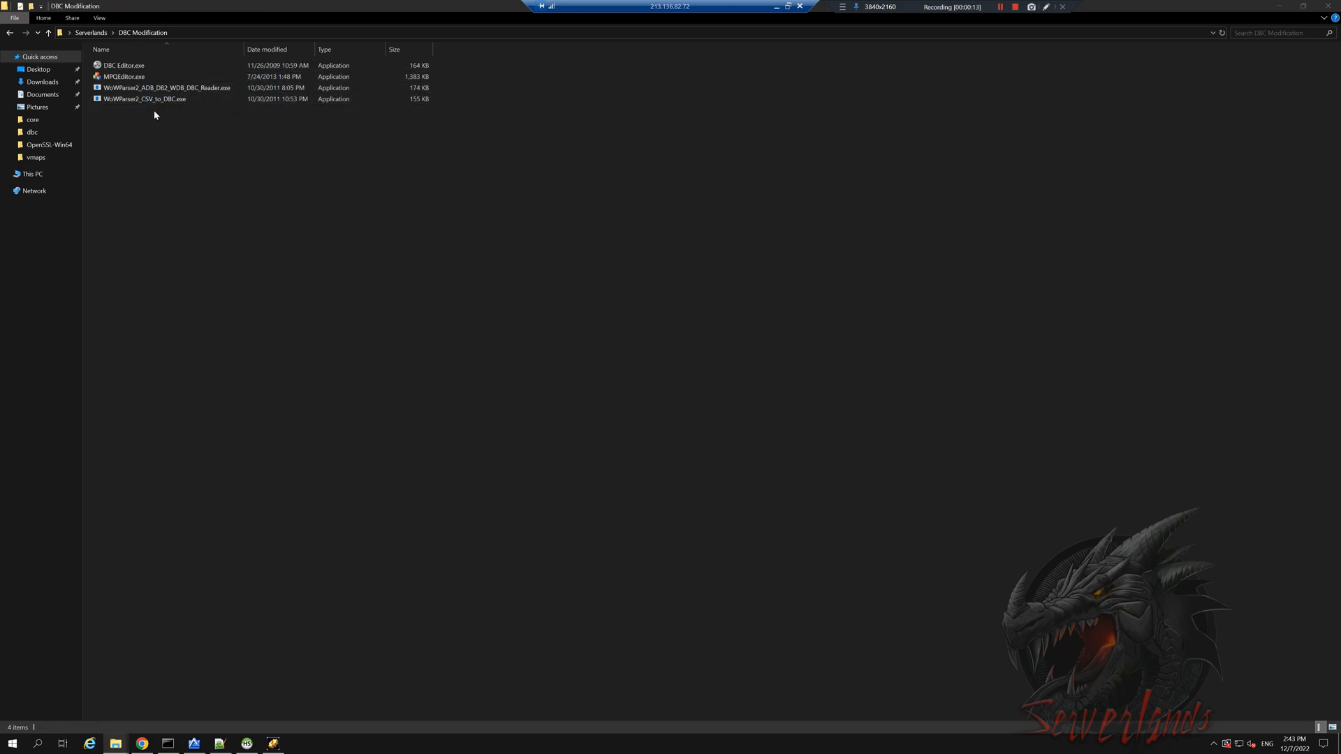
left_click_drag(154, 116, 178, 169)
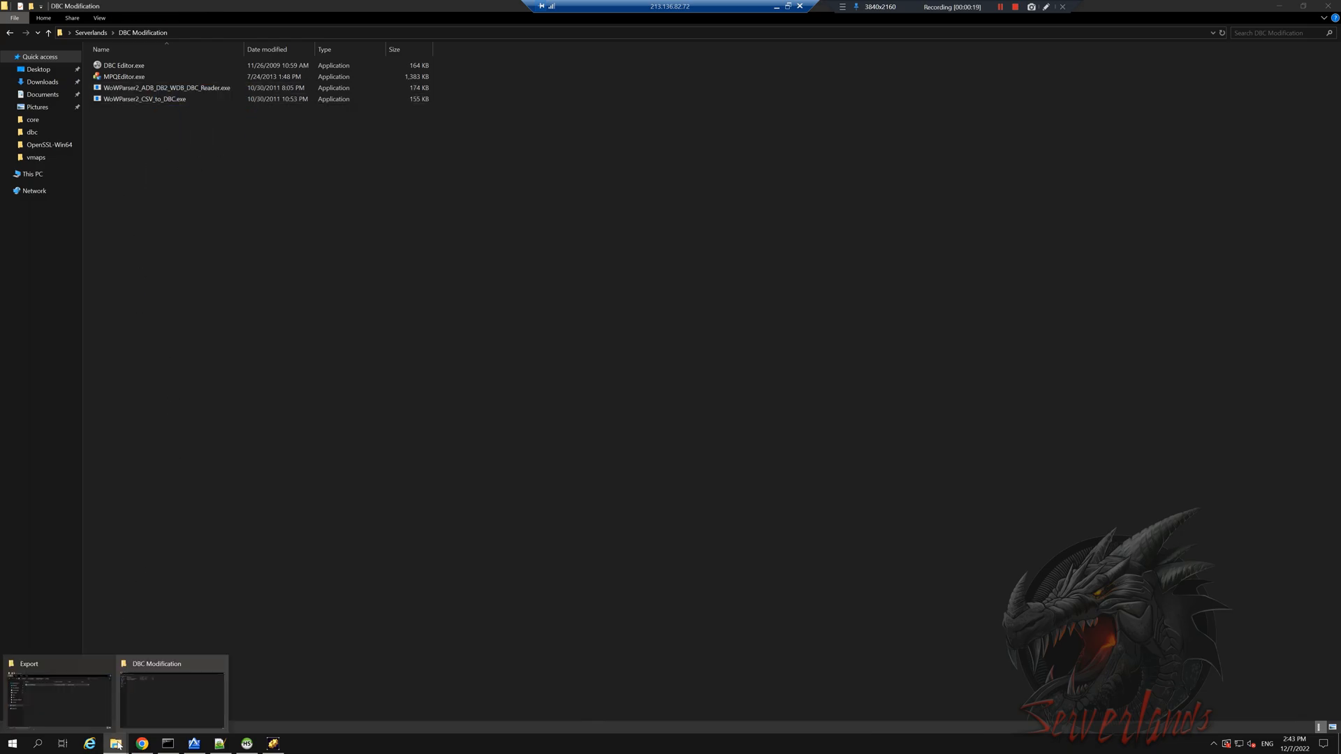
mouse_move(107, 663)
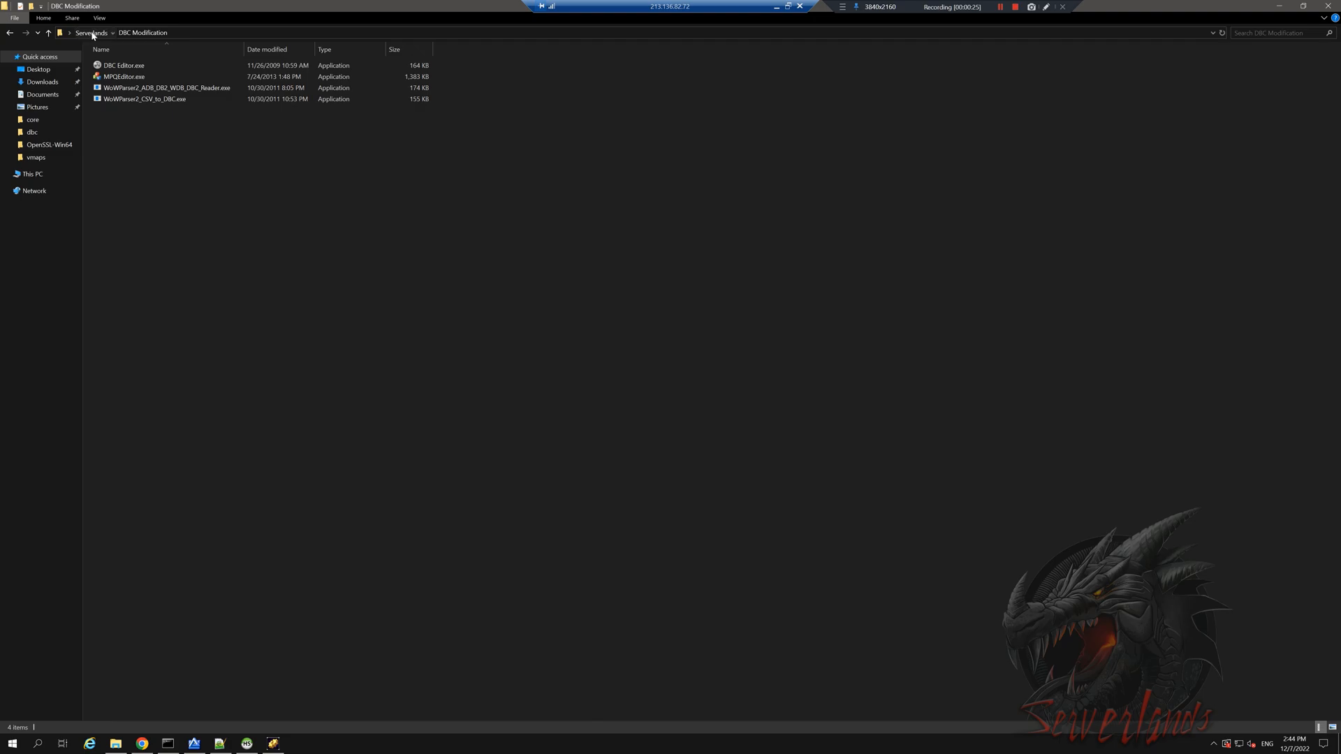
Copy Item.dbc from build4\bin\RelWithDebInfo\dbc into the DBC Modification folder
left_click(90, 32)
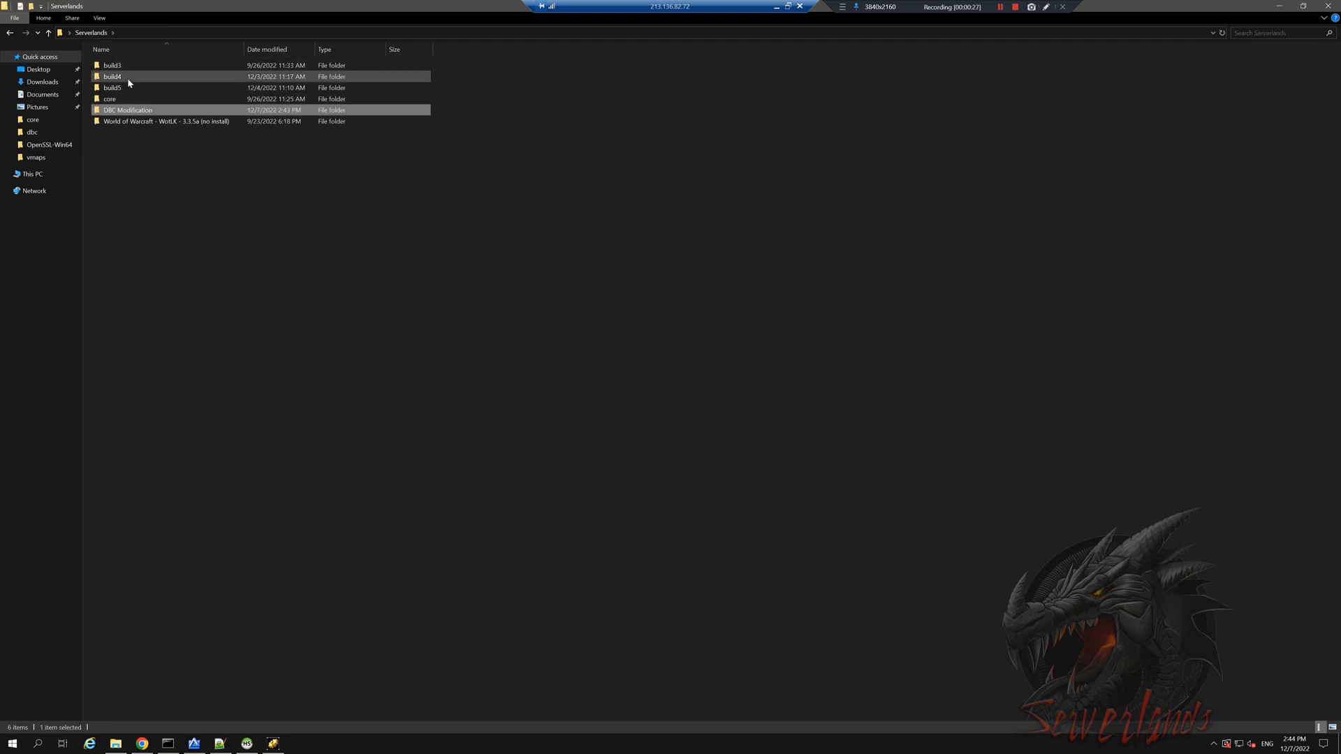
double_click(113, 76)
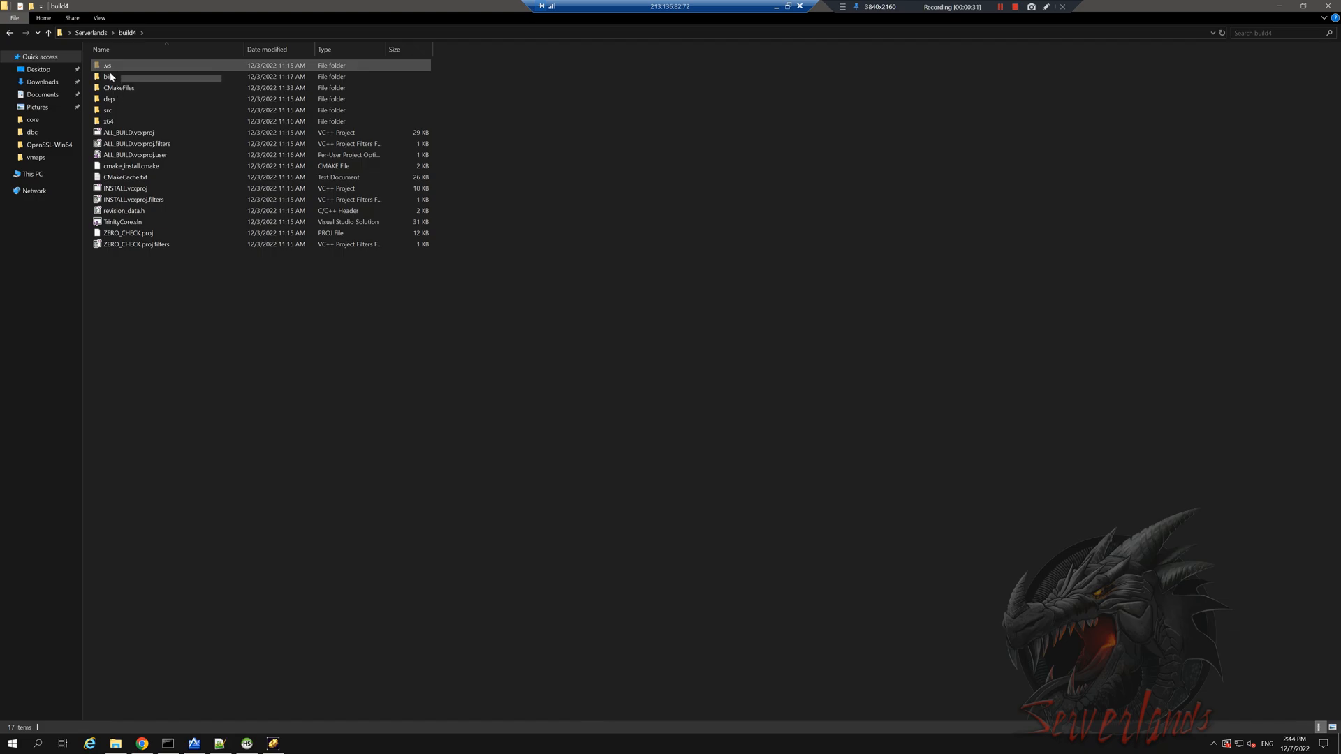
double_click(109, 82)
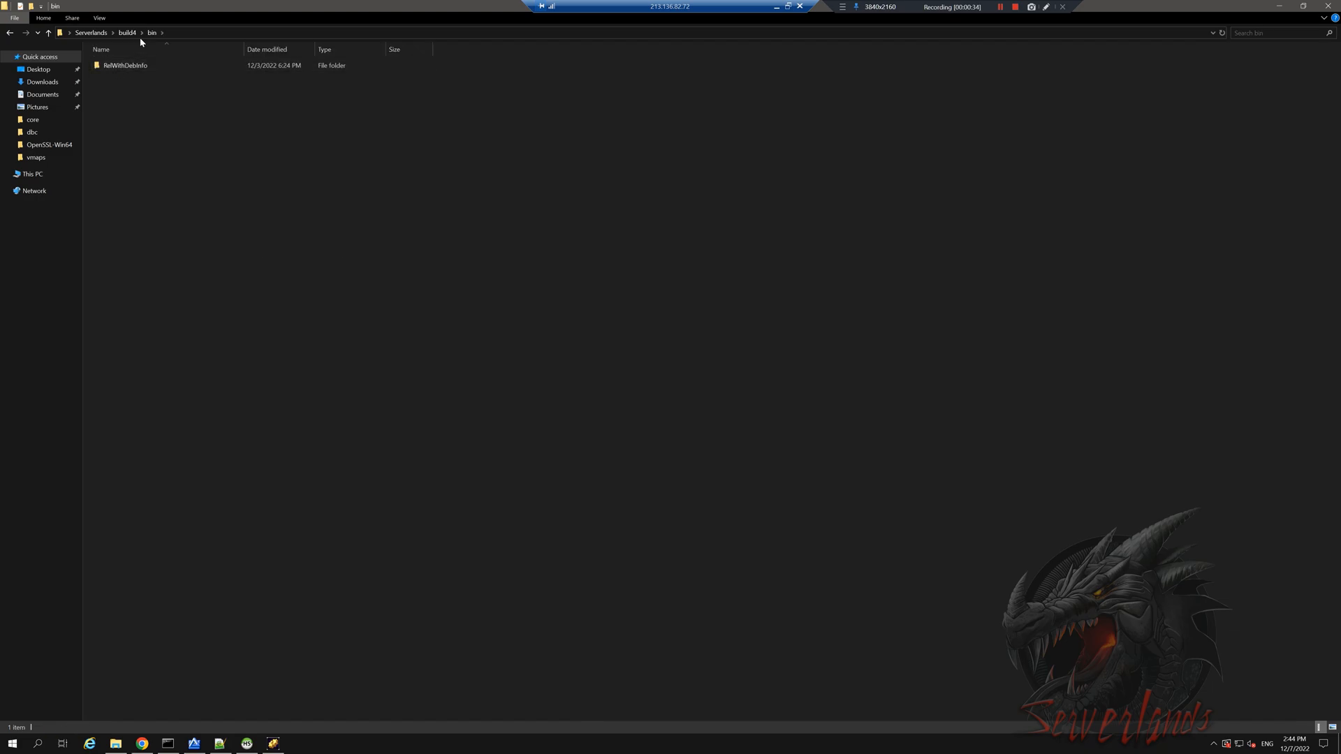
double_click(128, 65)
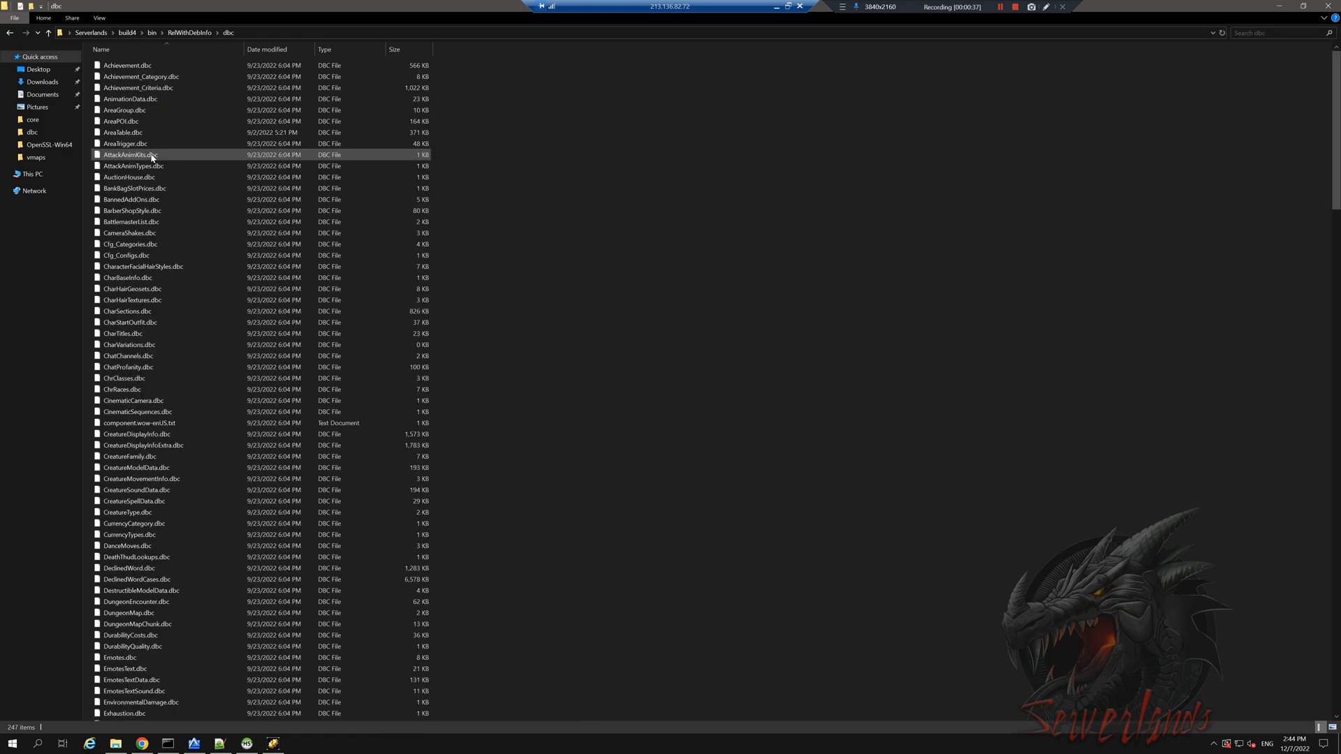
left_click(129, 154)
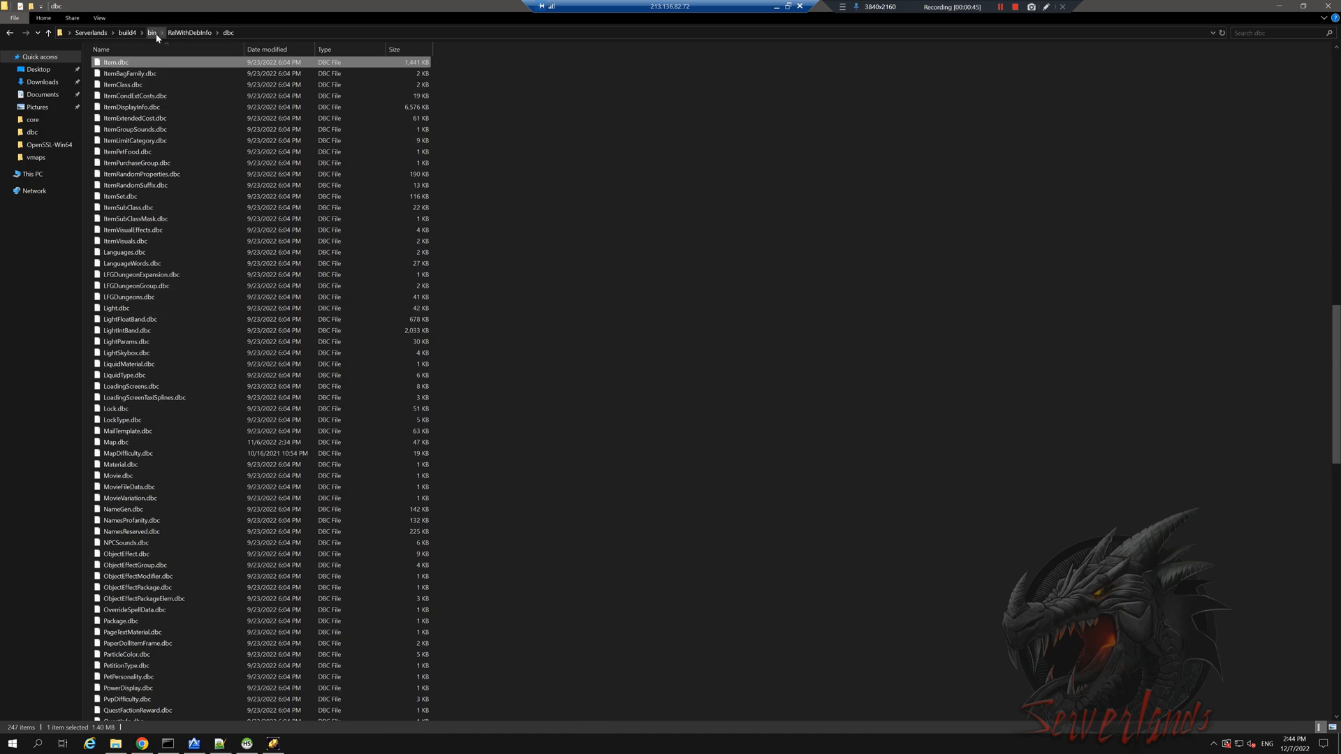
left_click(103, 32)
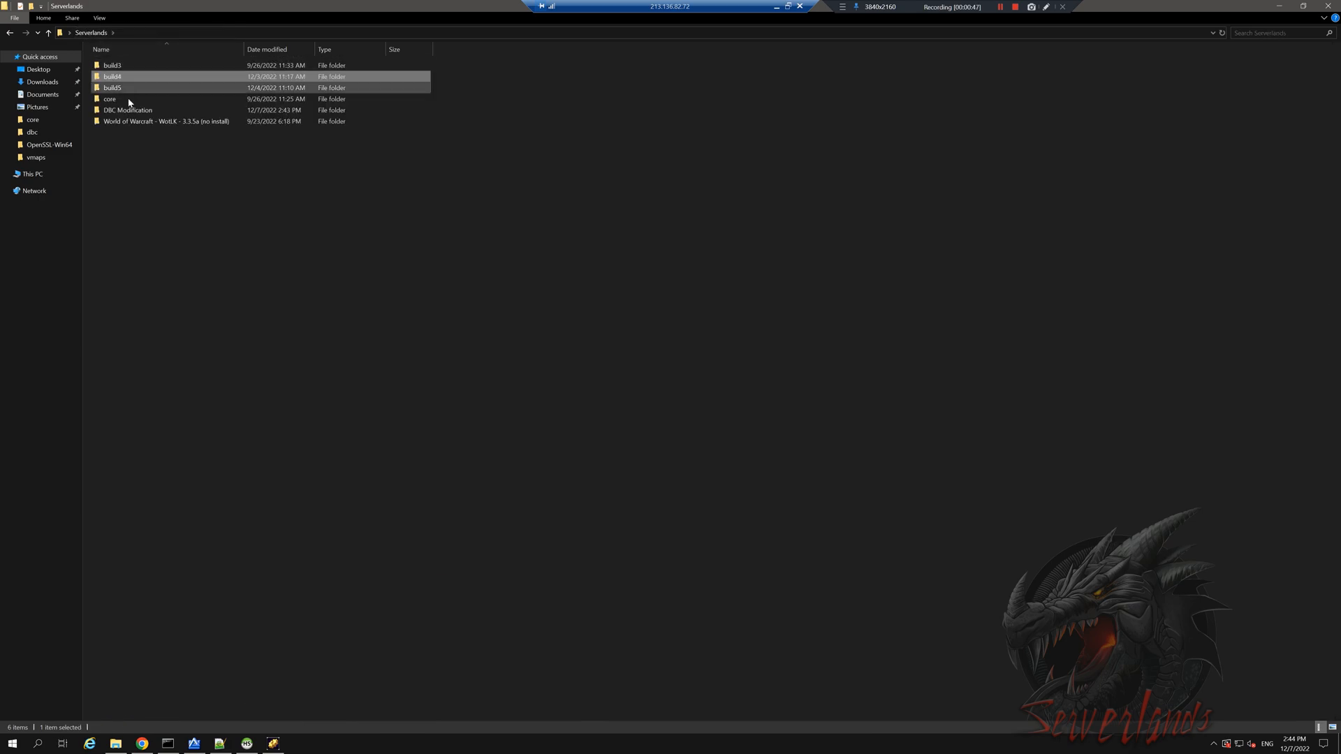
double_click(126, 110)
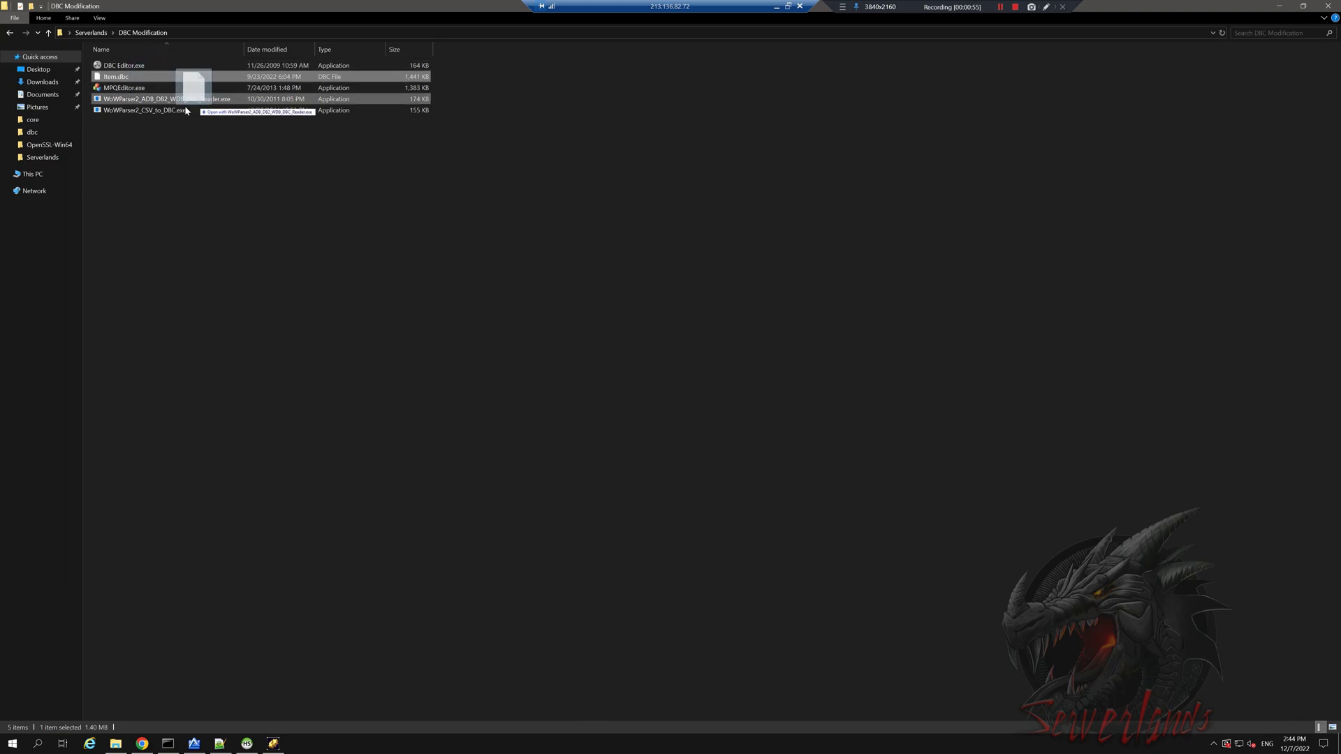
Convert Item.dbc to Item.dbc.csv with WoWParser and open the CSV in Notepad++
double_click(154, 98)
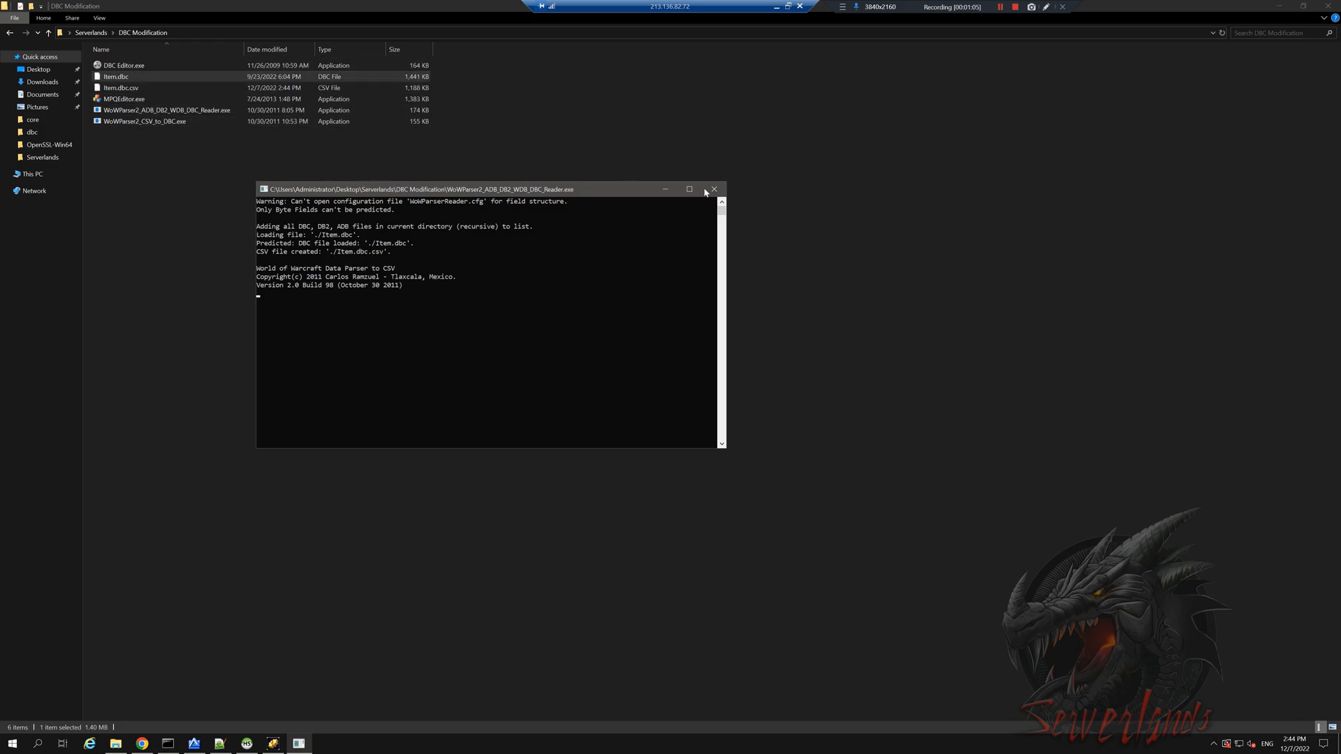
left_click(714, 189)
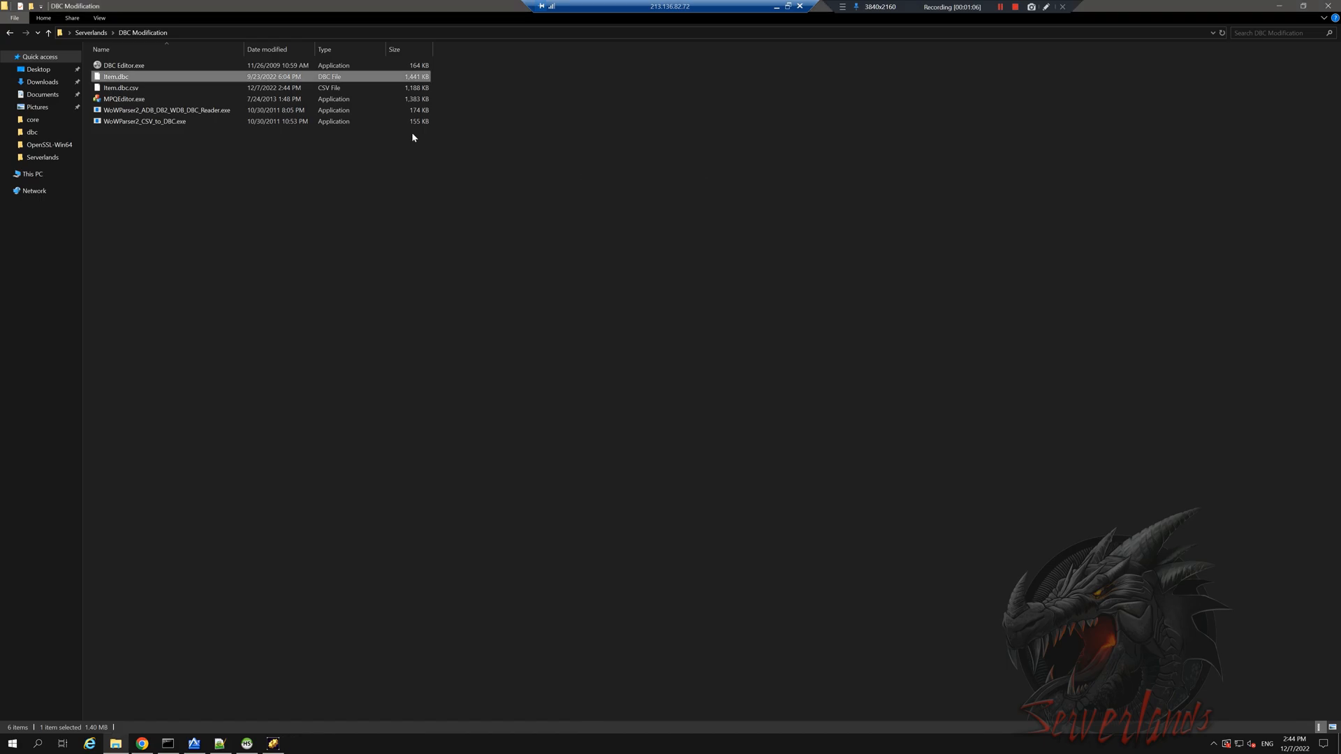
left_click(115, 87)
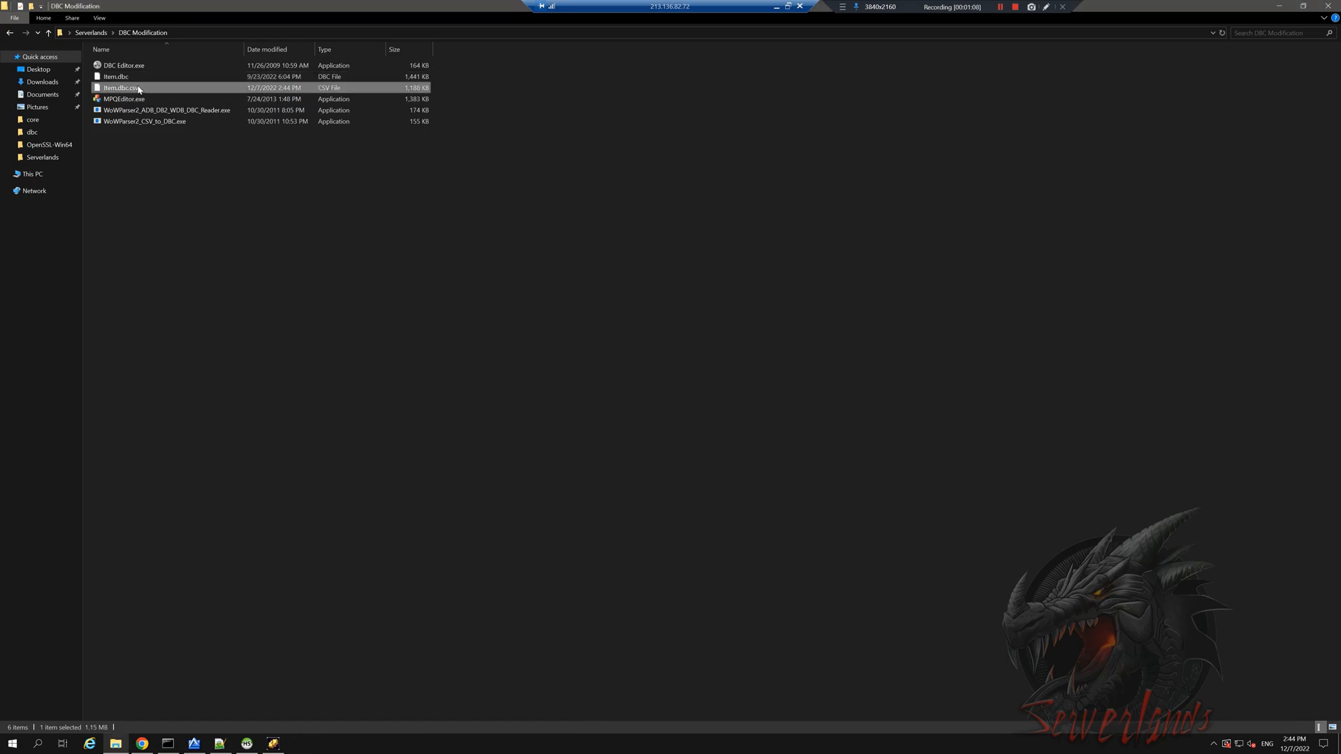
right_click(133, 88)
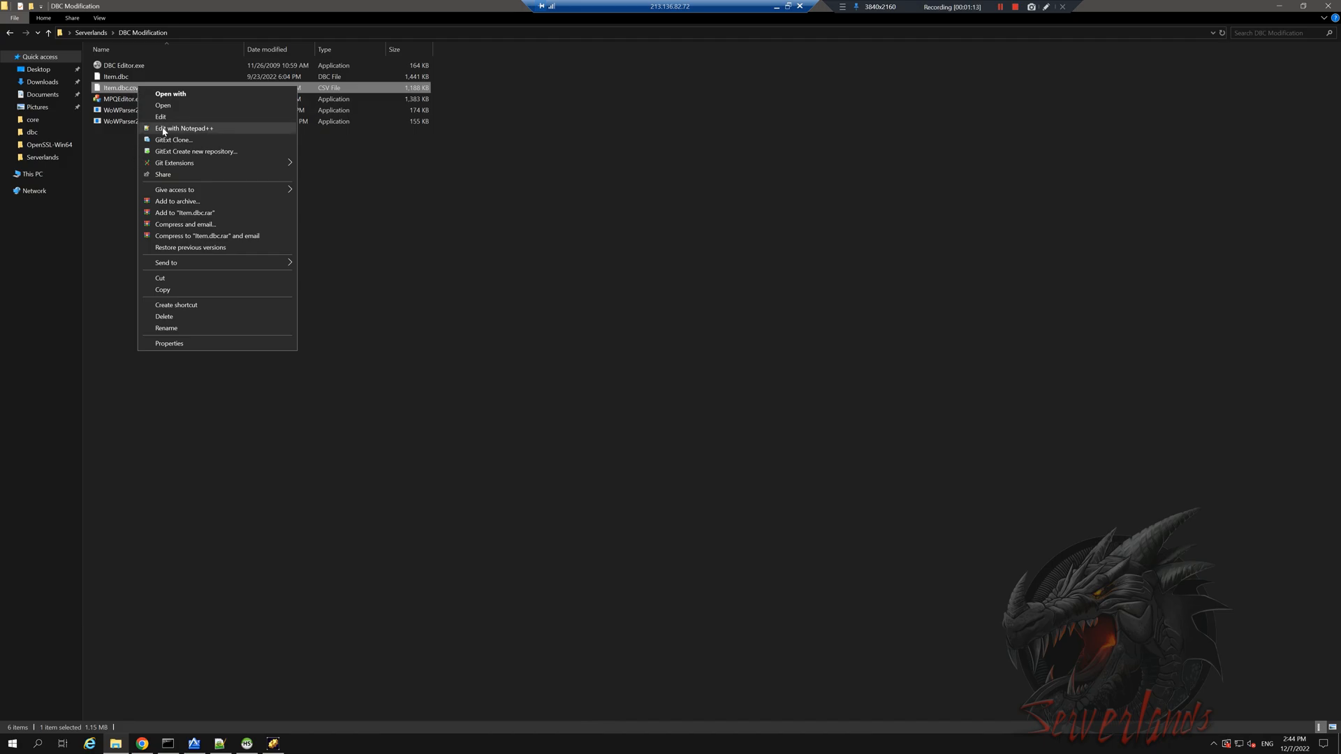
mouse_move(200, 130)
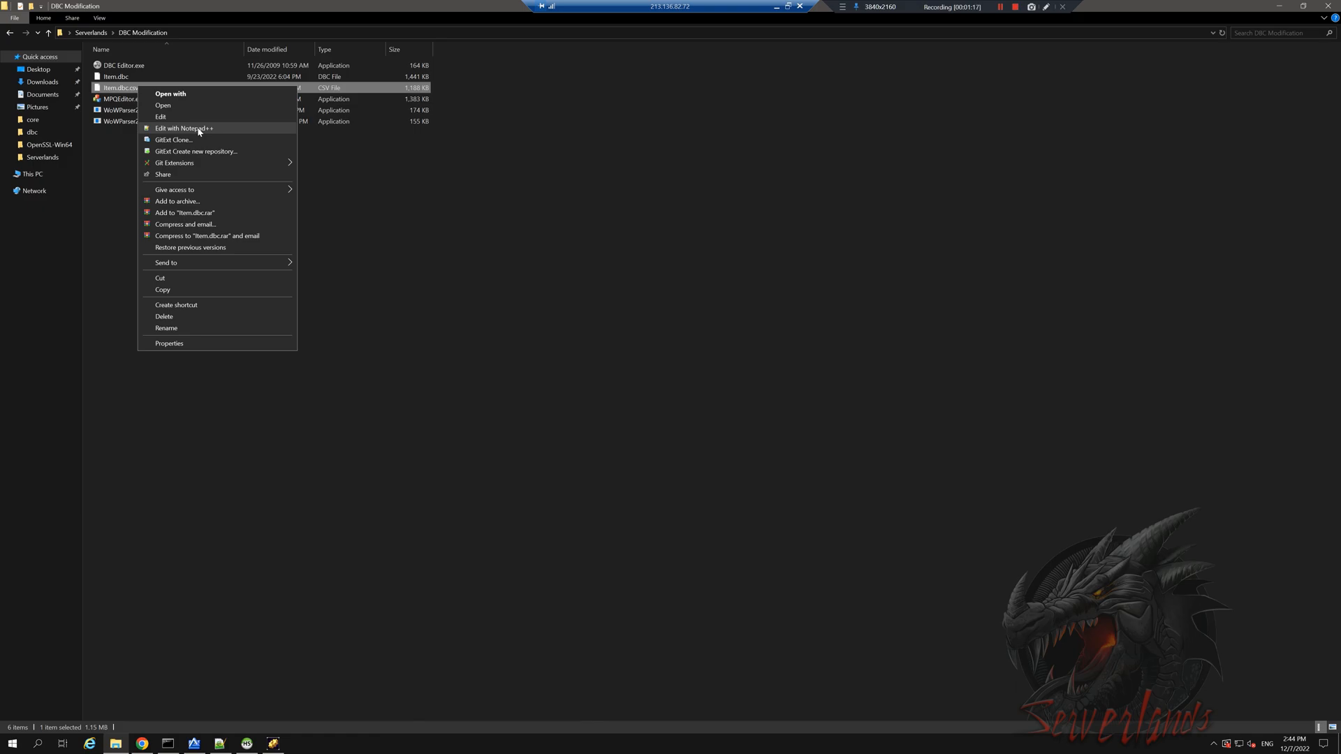
left_click(187, 127)
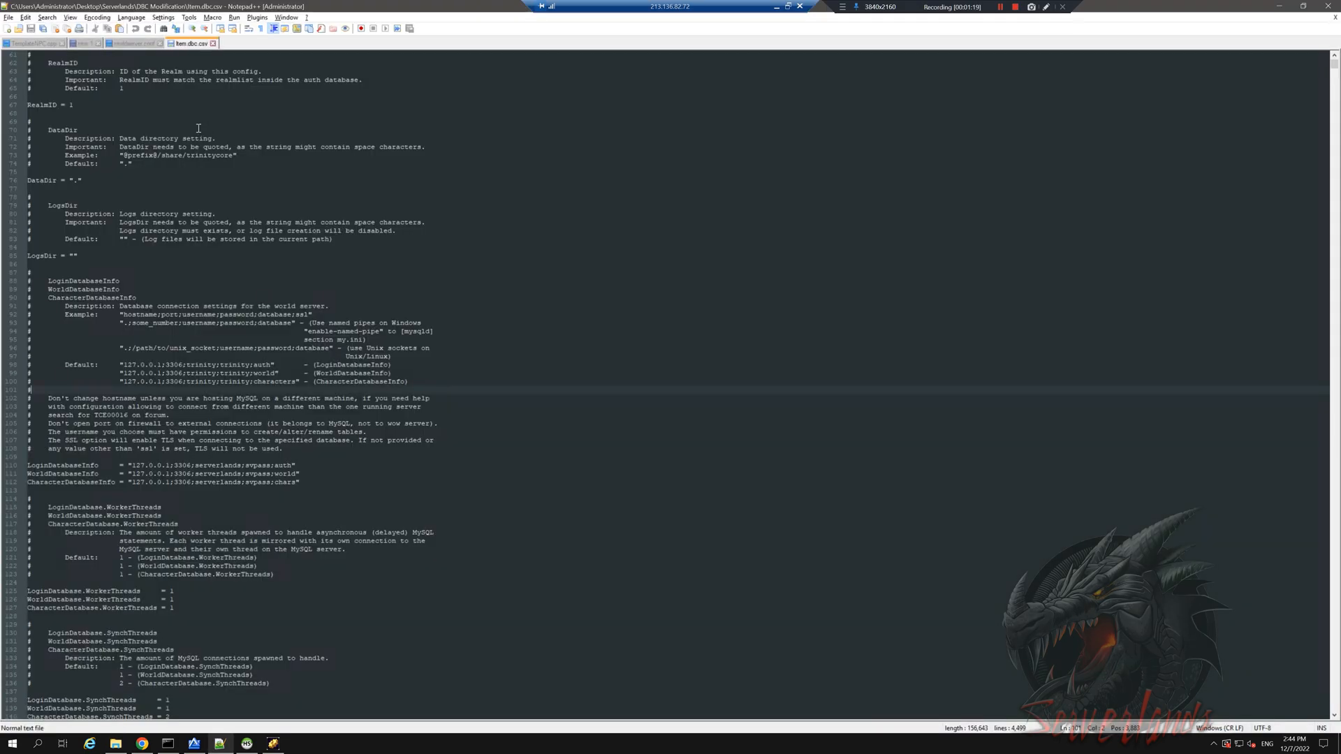
Scroll Item.dbc.csv down to its final item rows near line 46,098
left_click(194, 43)
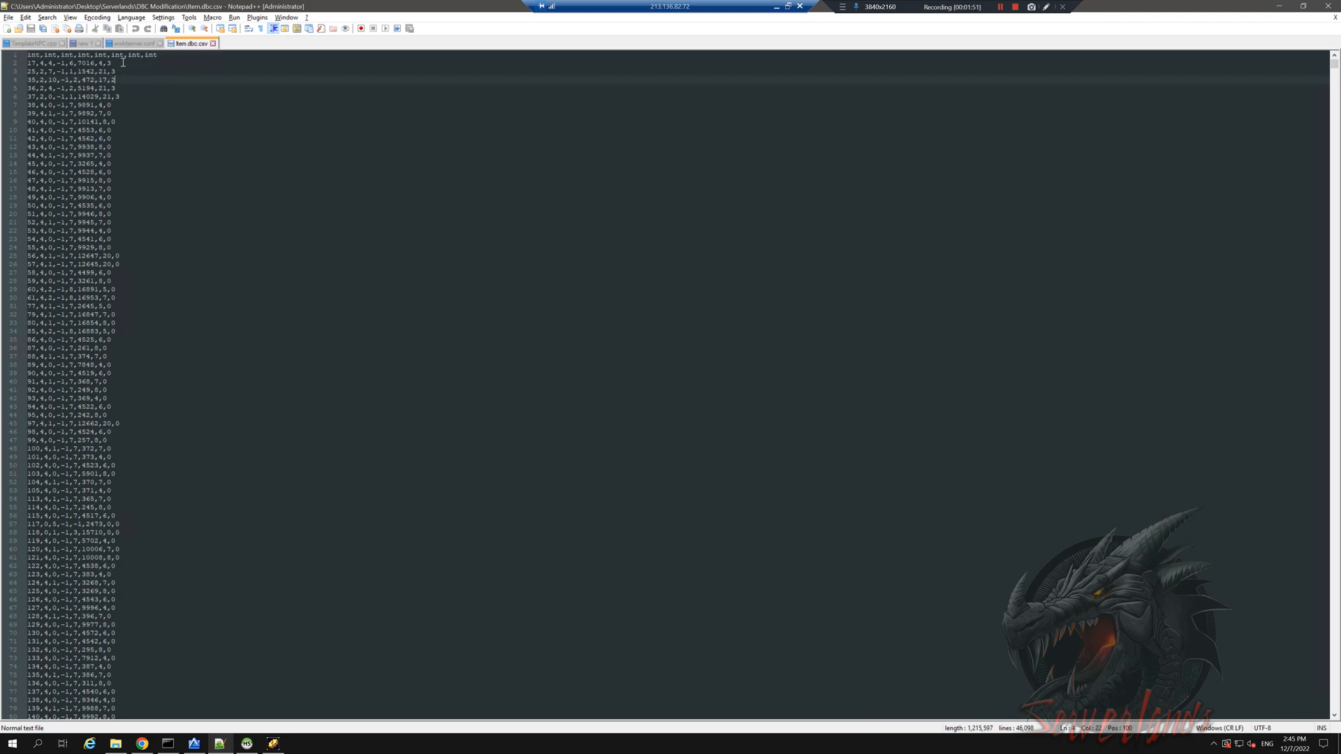
scroll("down", 3)
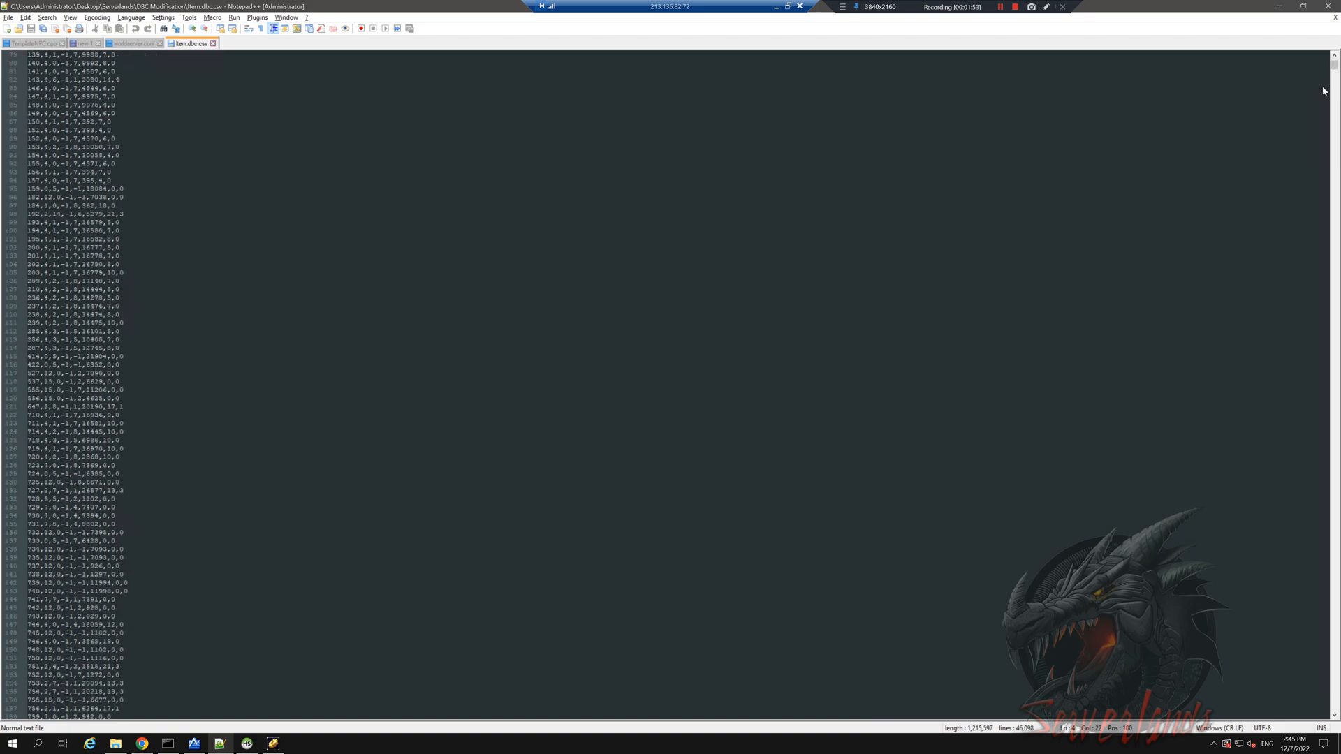
scroll("down", 3)
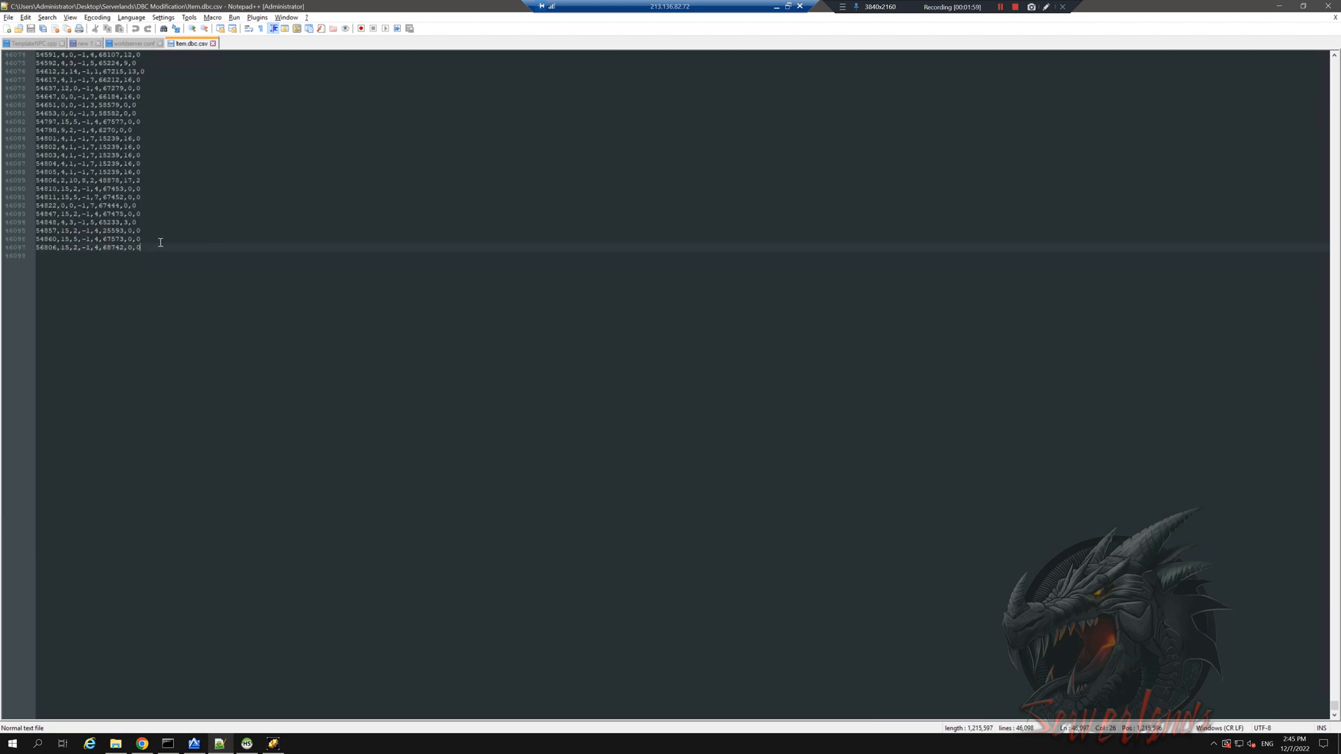
mouse_move(264, 208)
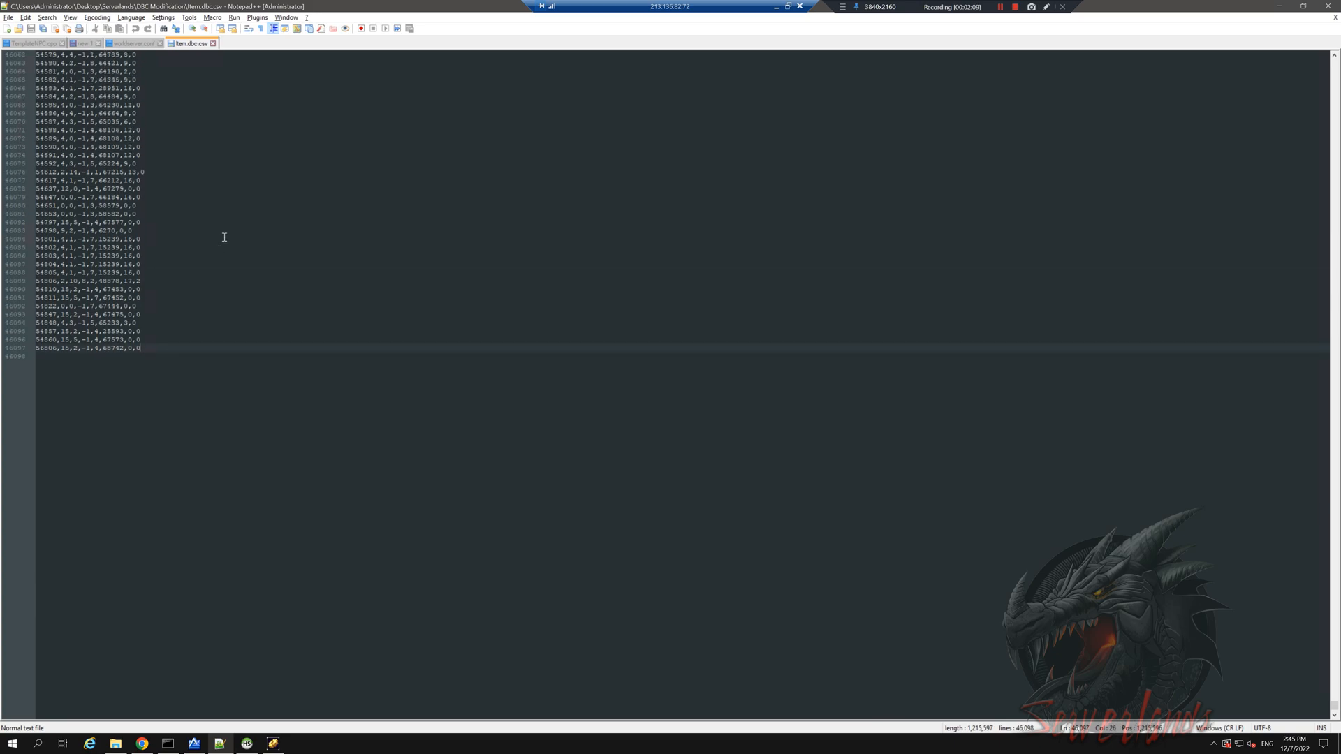
scroll("down", 3)
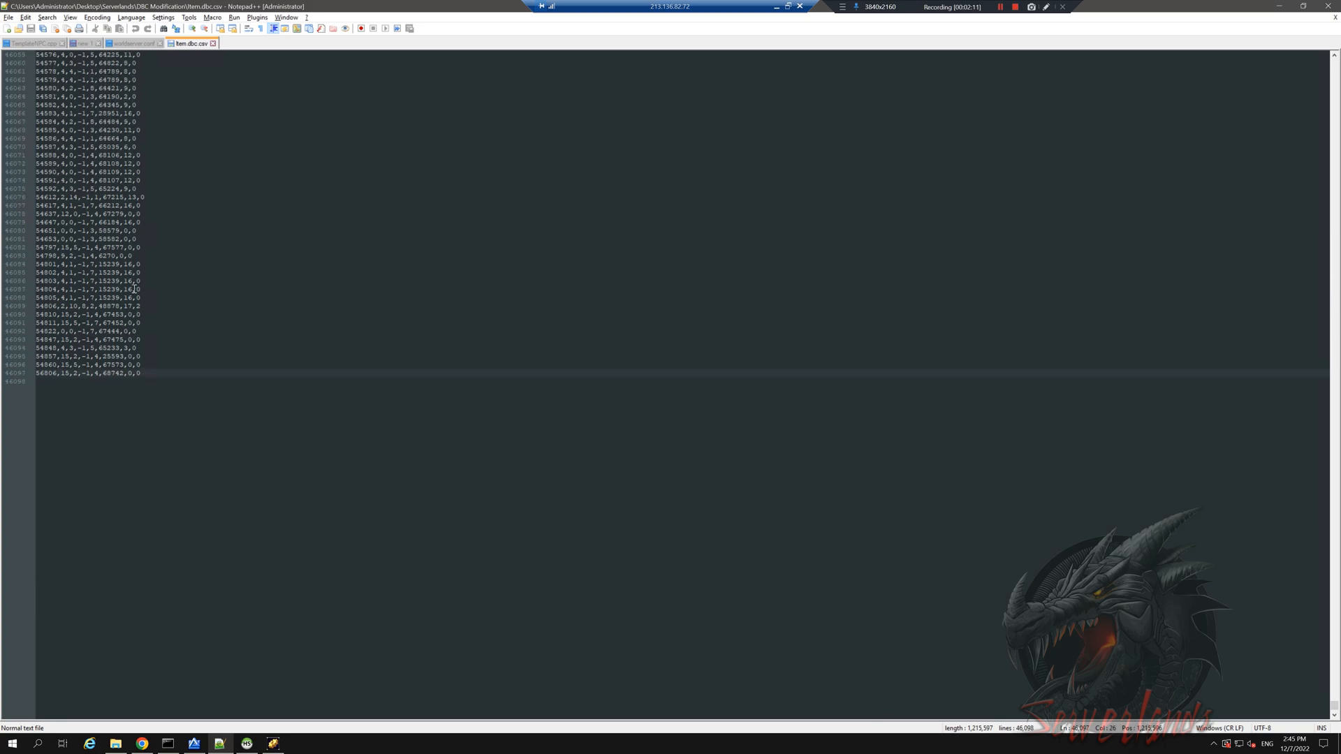
mouse_move(90, 392)
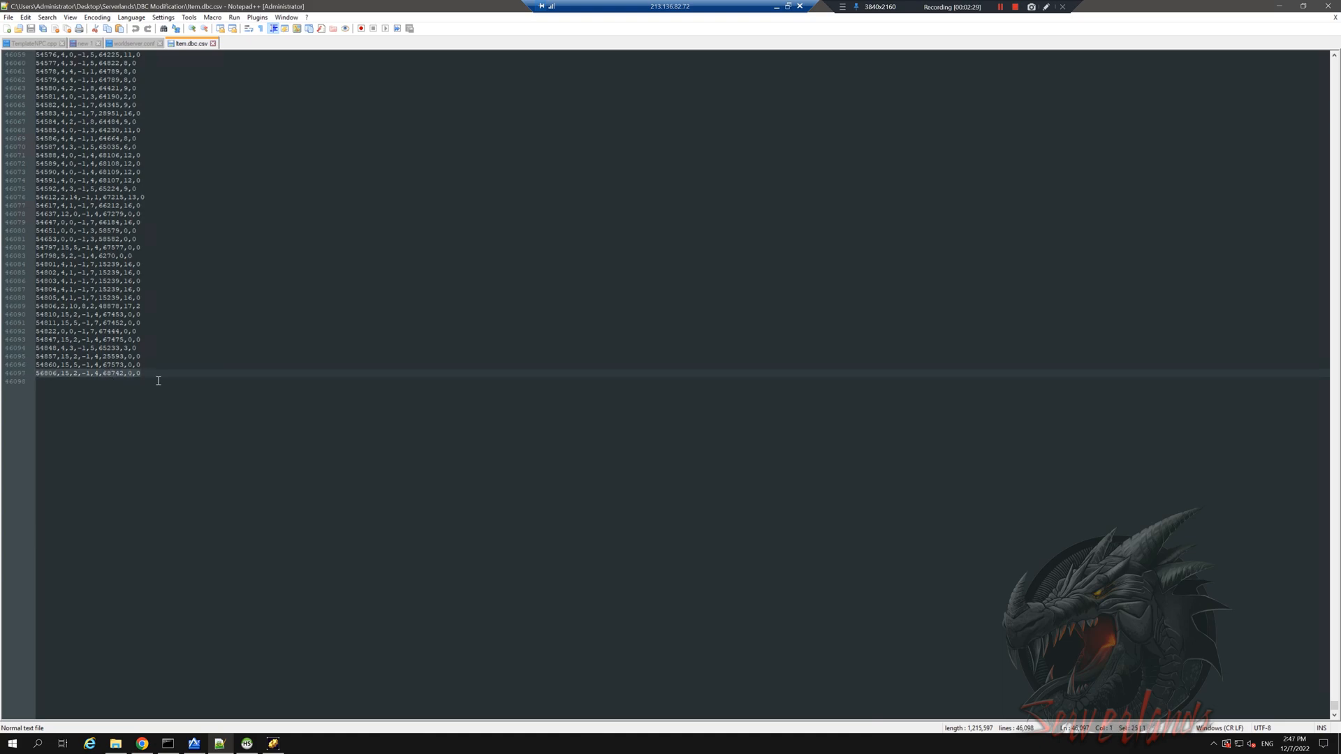
mouse_move(246, 743)
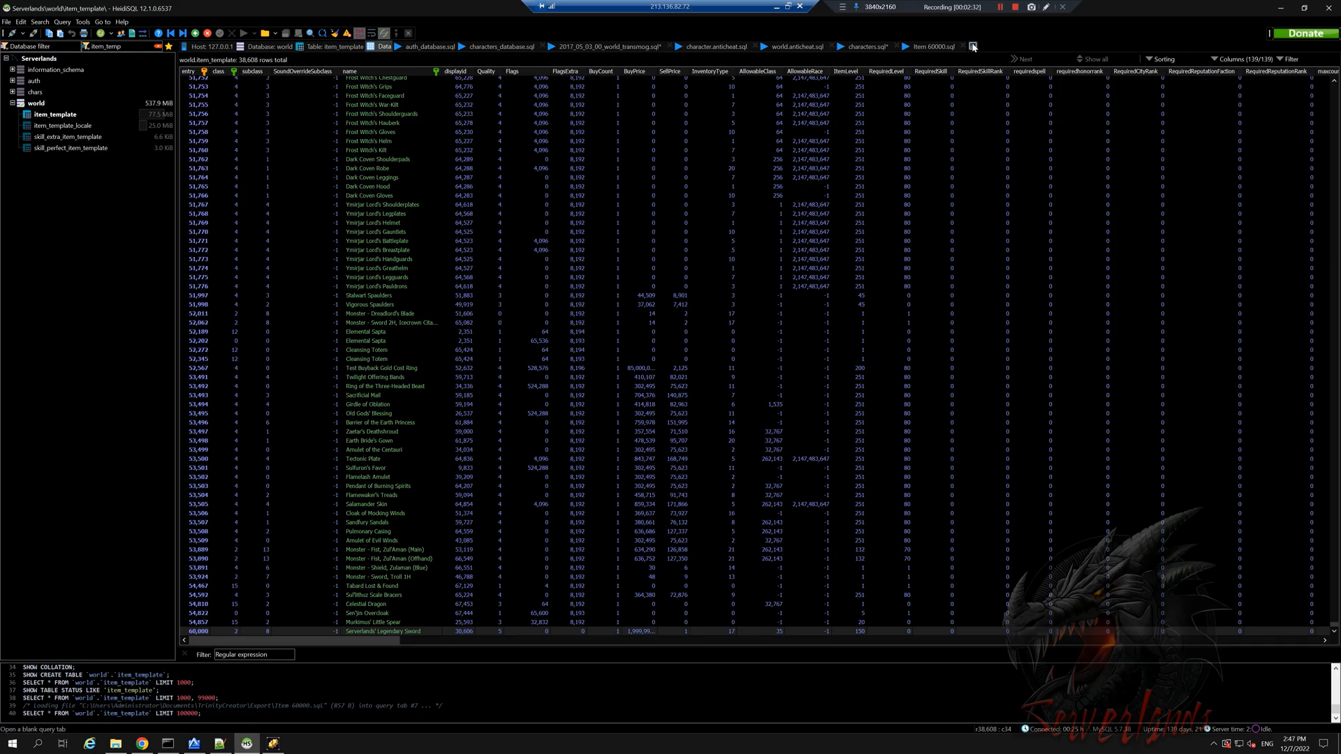
Start a new query, filter the world database tables by 'item' and select item_to_dbc
left_click(974, 45)
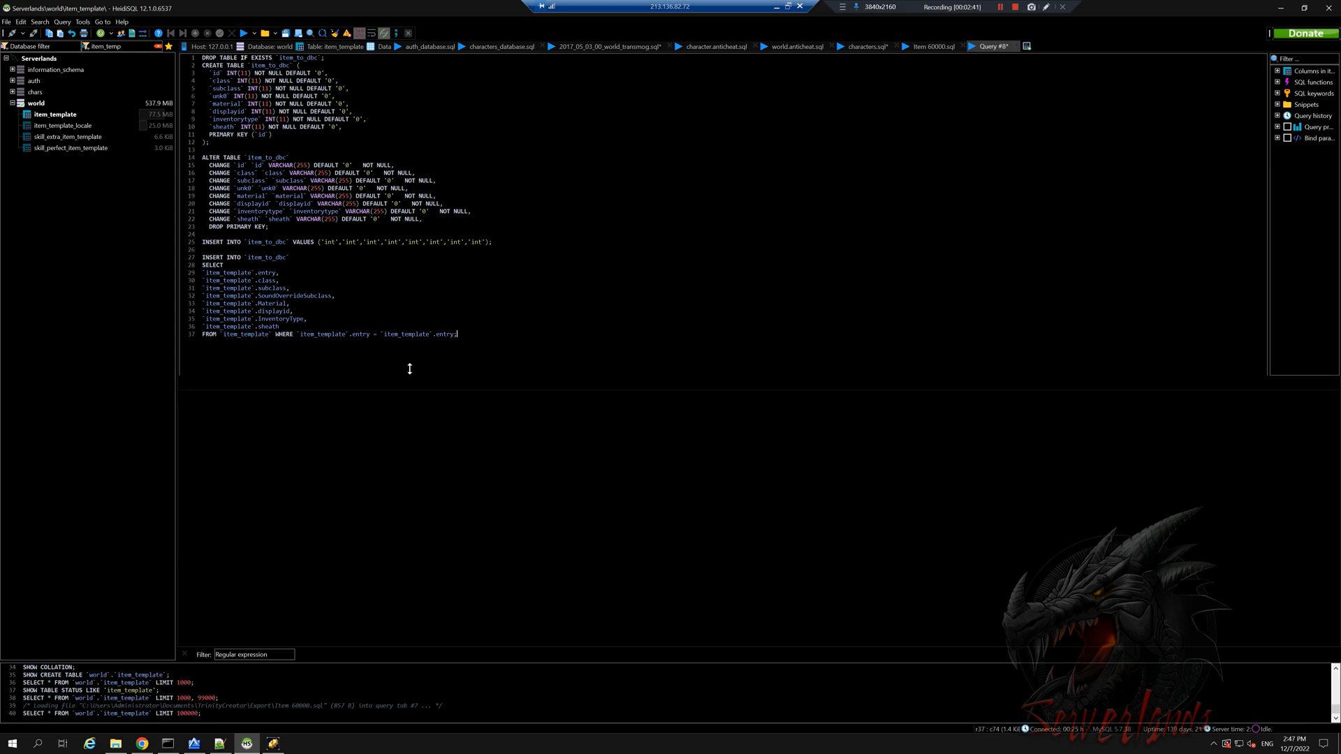
left_click_drag(290, 172, 279, 326)
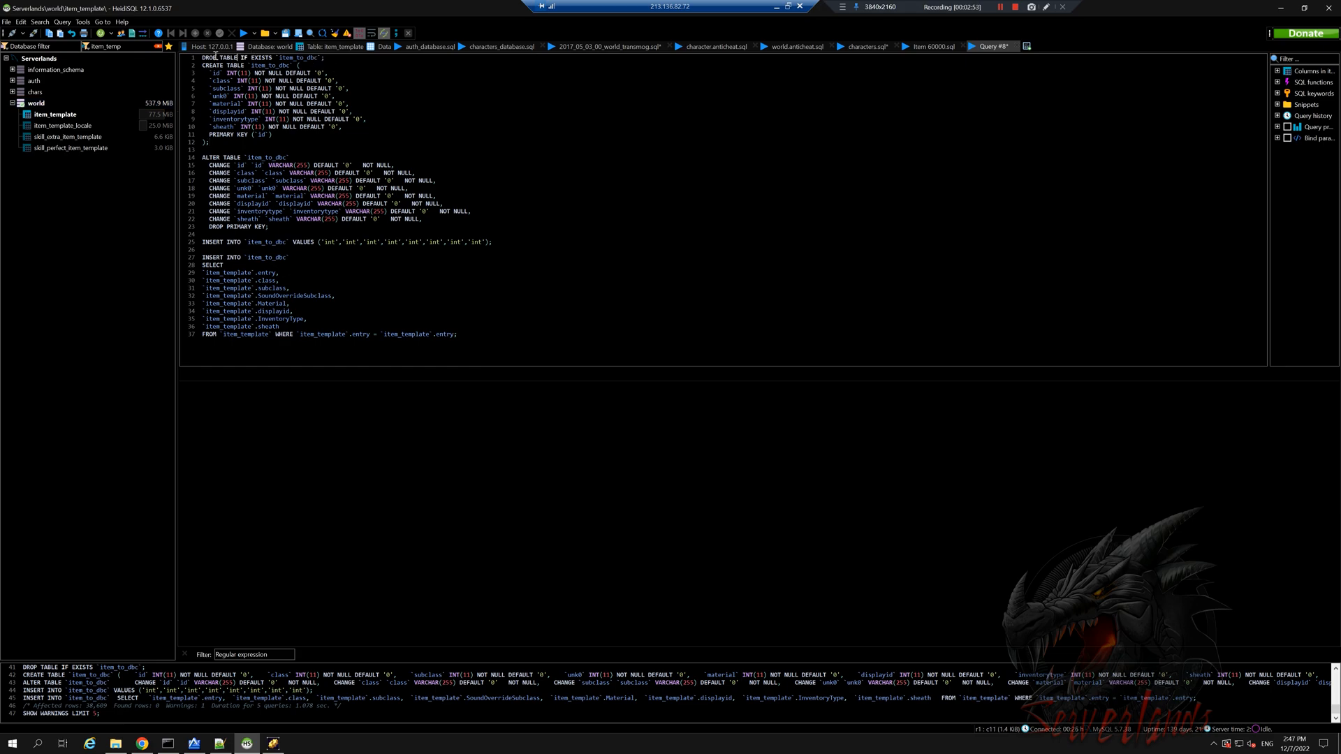
double_click(209, 58)
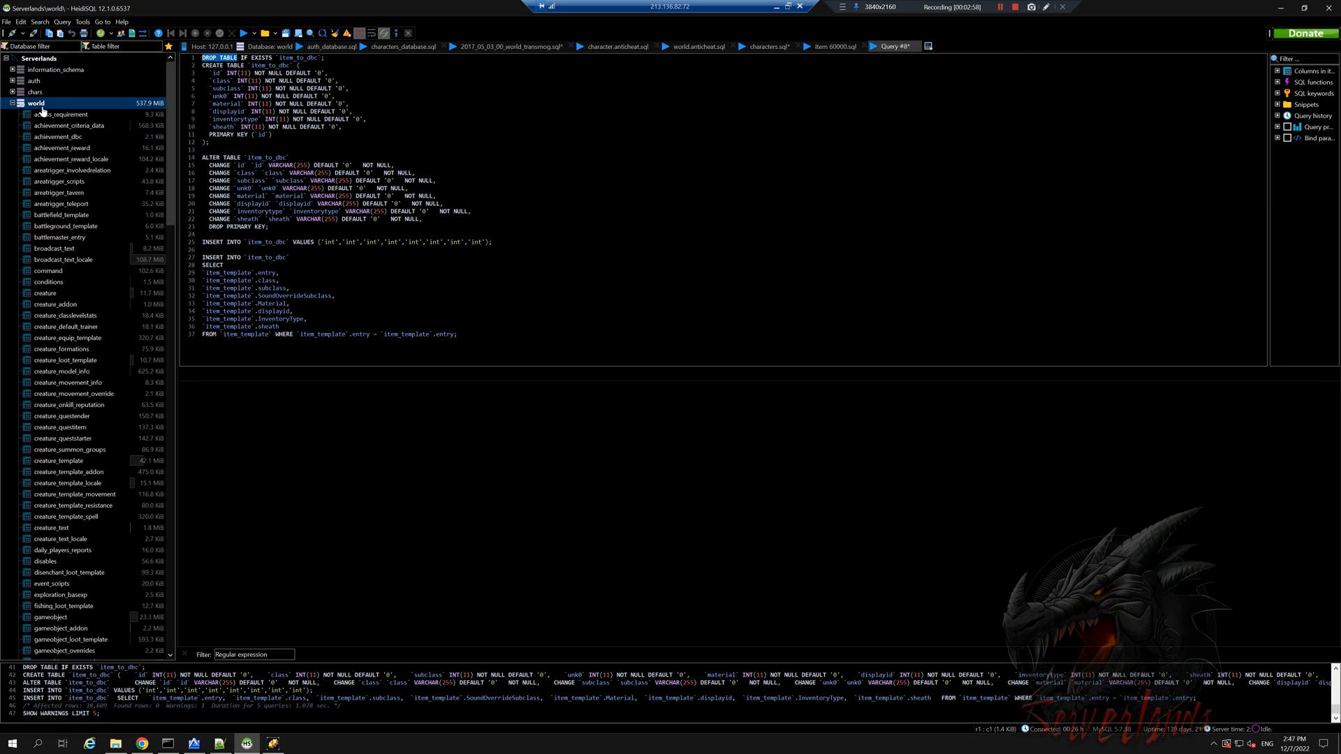
left_click(11, 103)
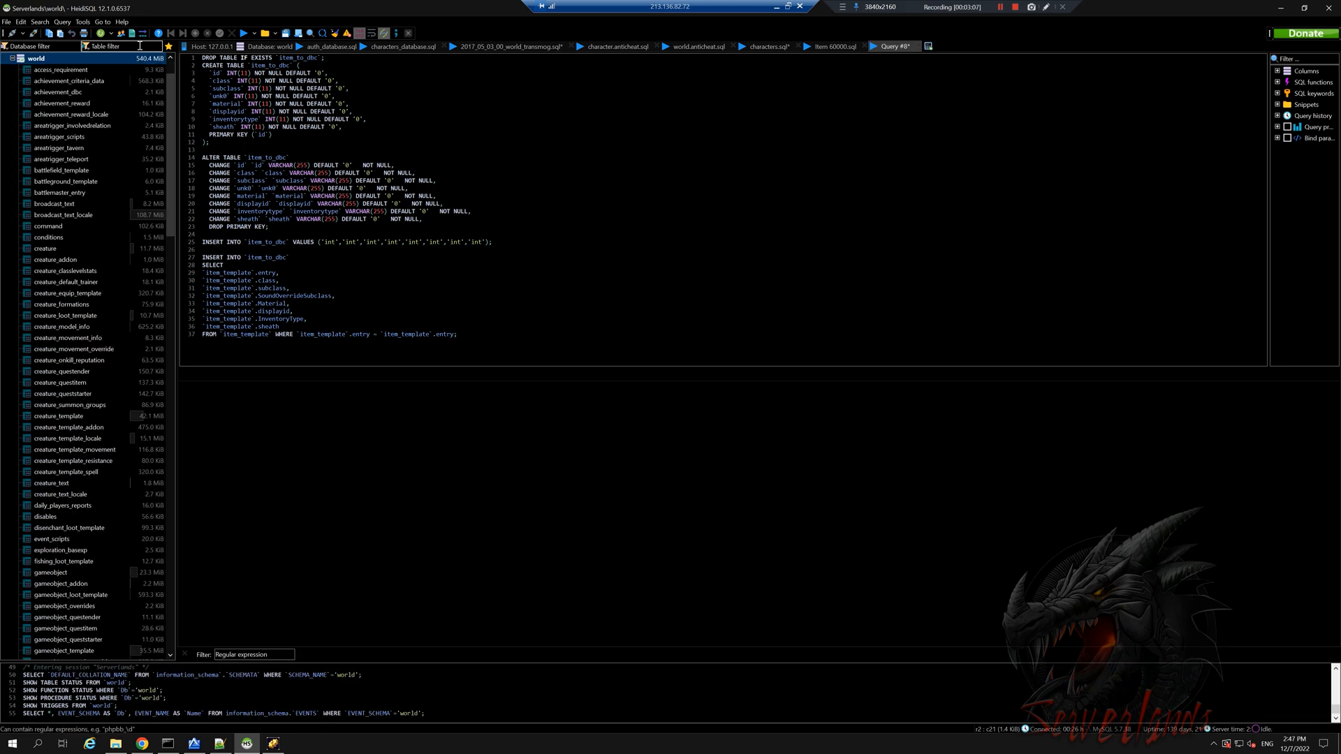
type("item_to")
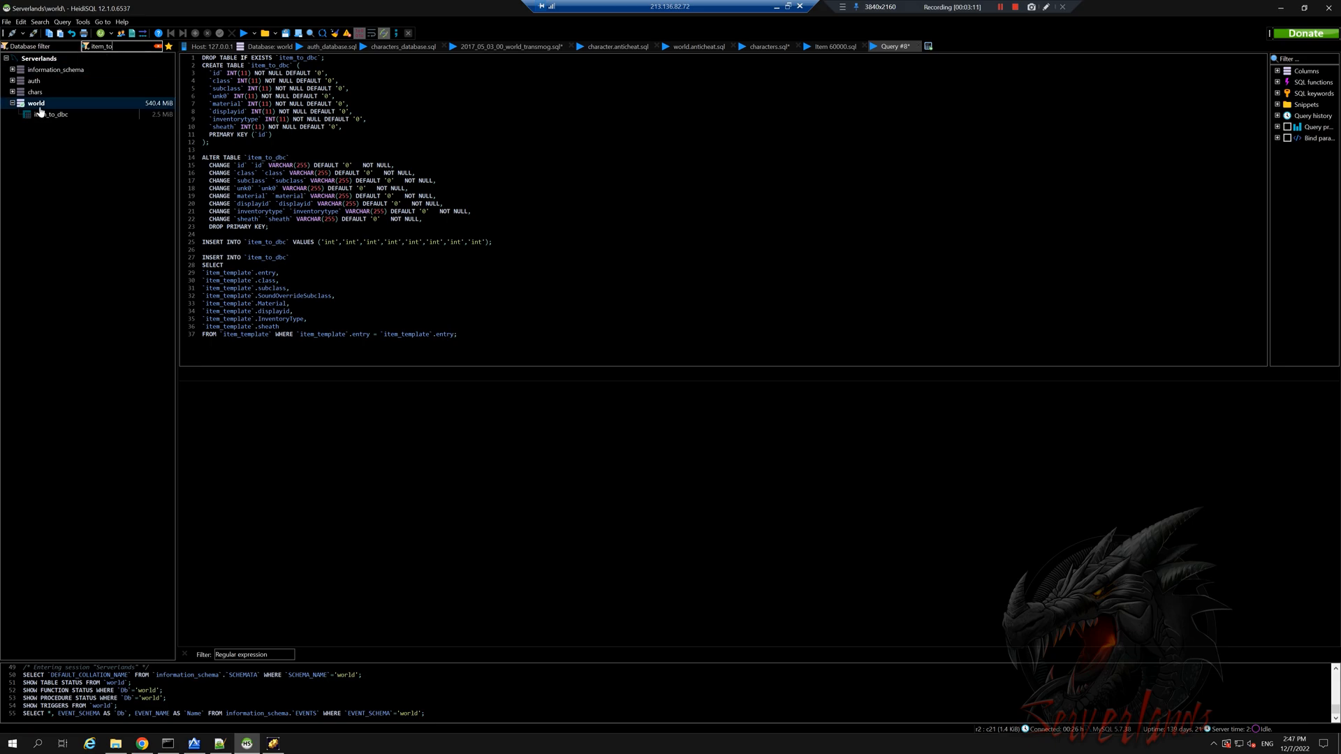
left_click(47, 116)
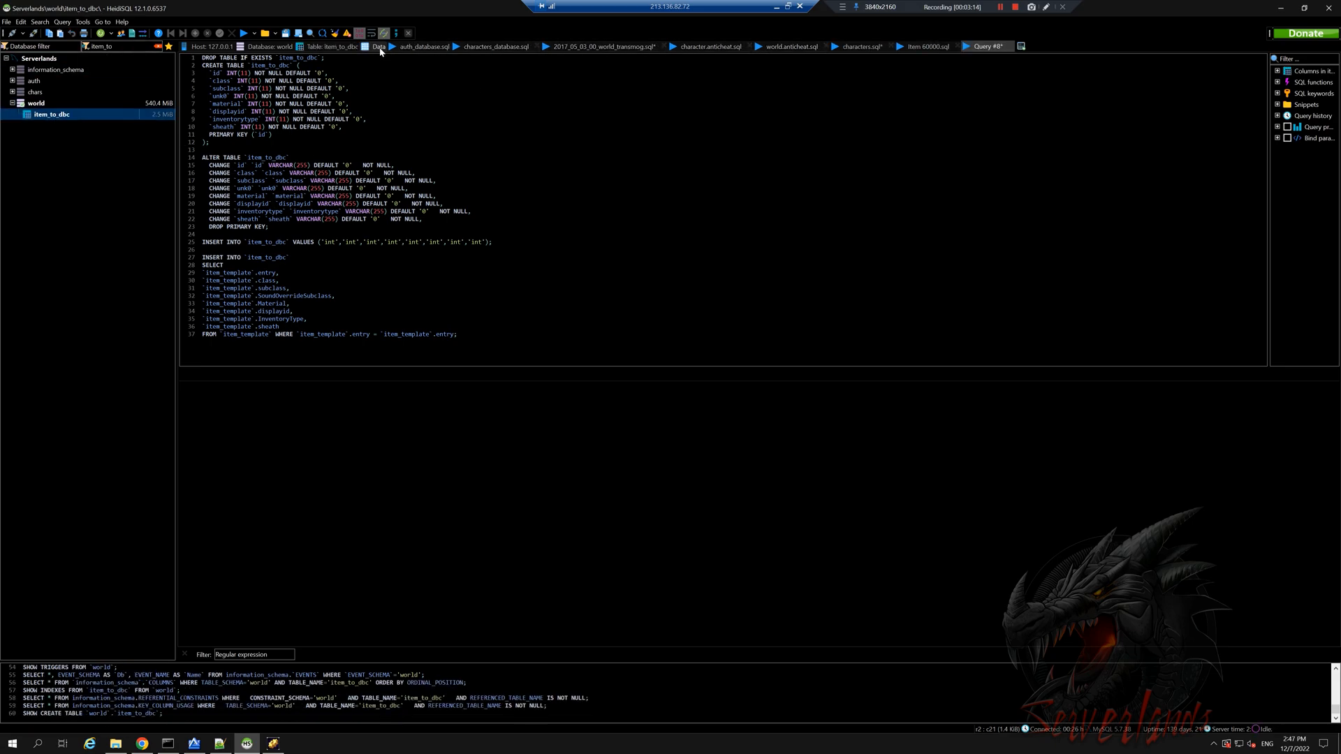
Load all item_to_dbc rows and export them to the clipboard as Excel CSV
left_click(378, 45)
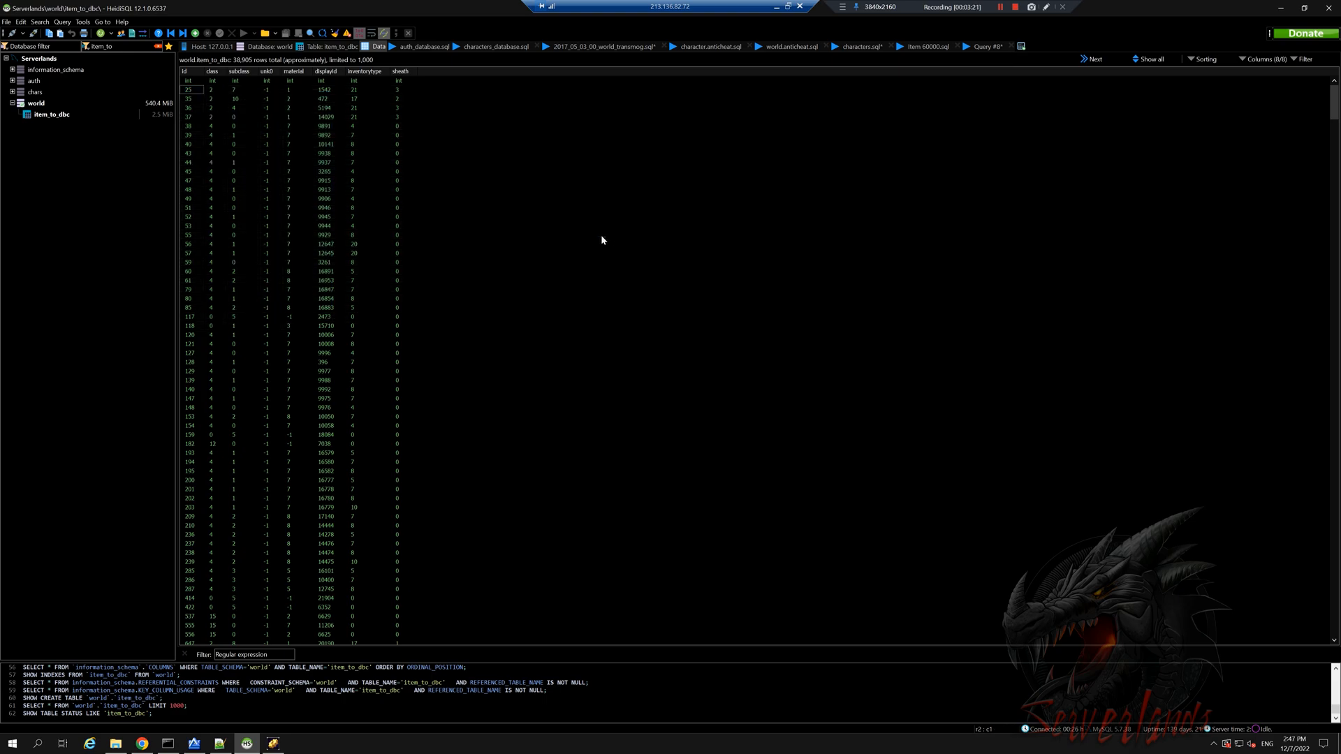
left_click(1153, 58)
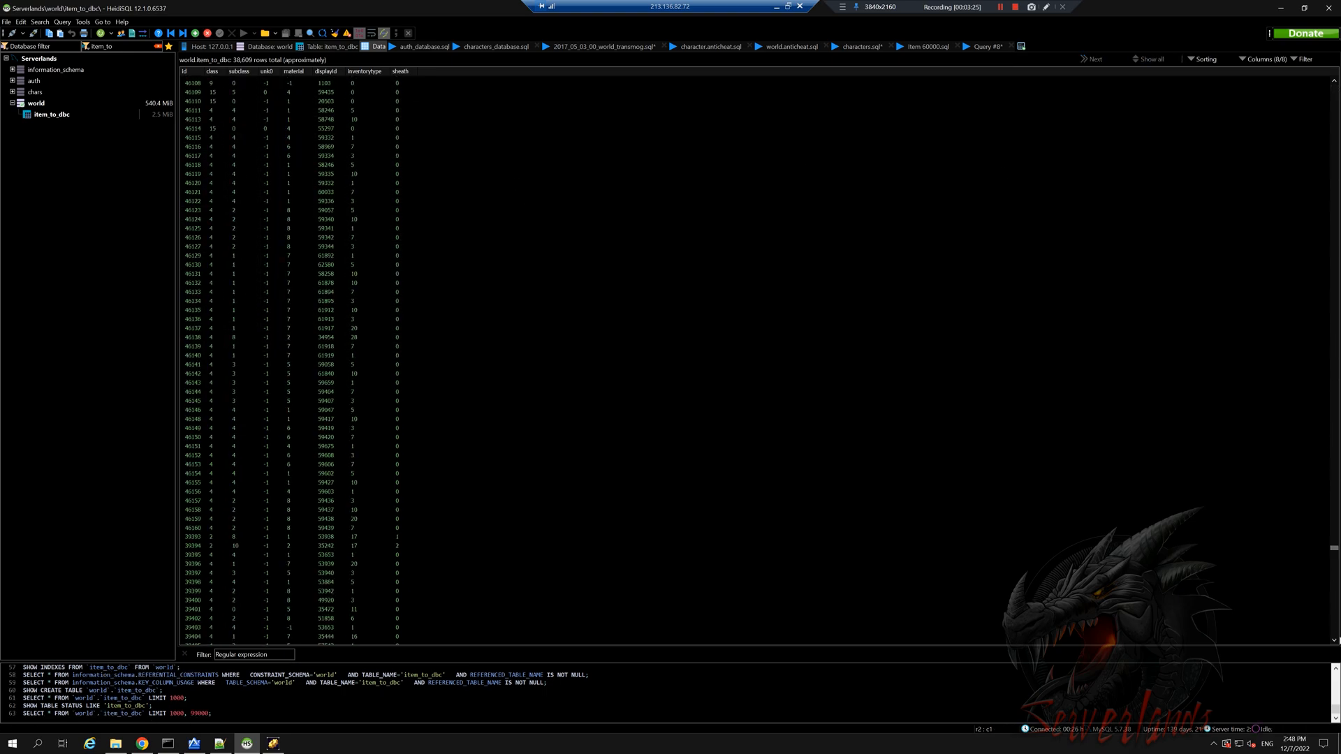
scroll("down", 3)
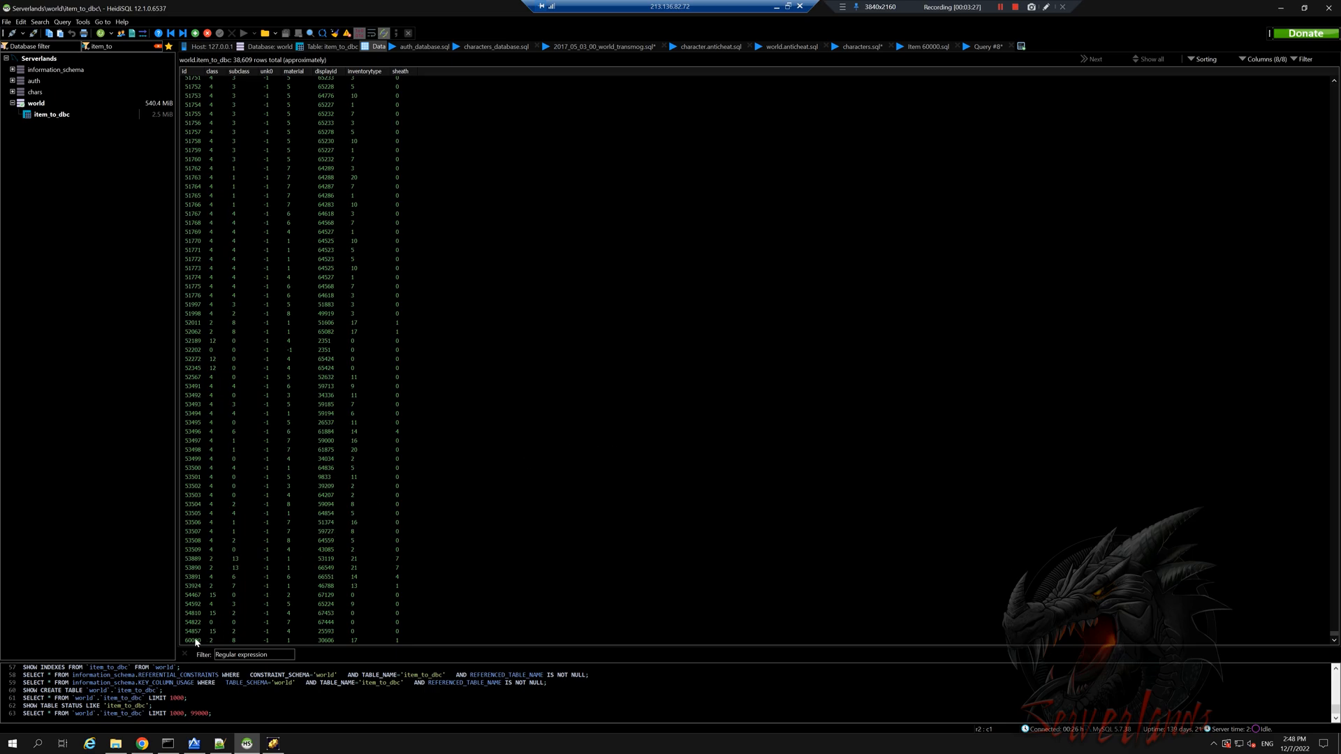
left_click(196, 640)
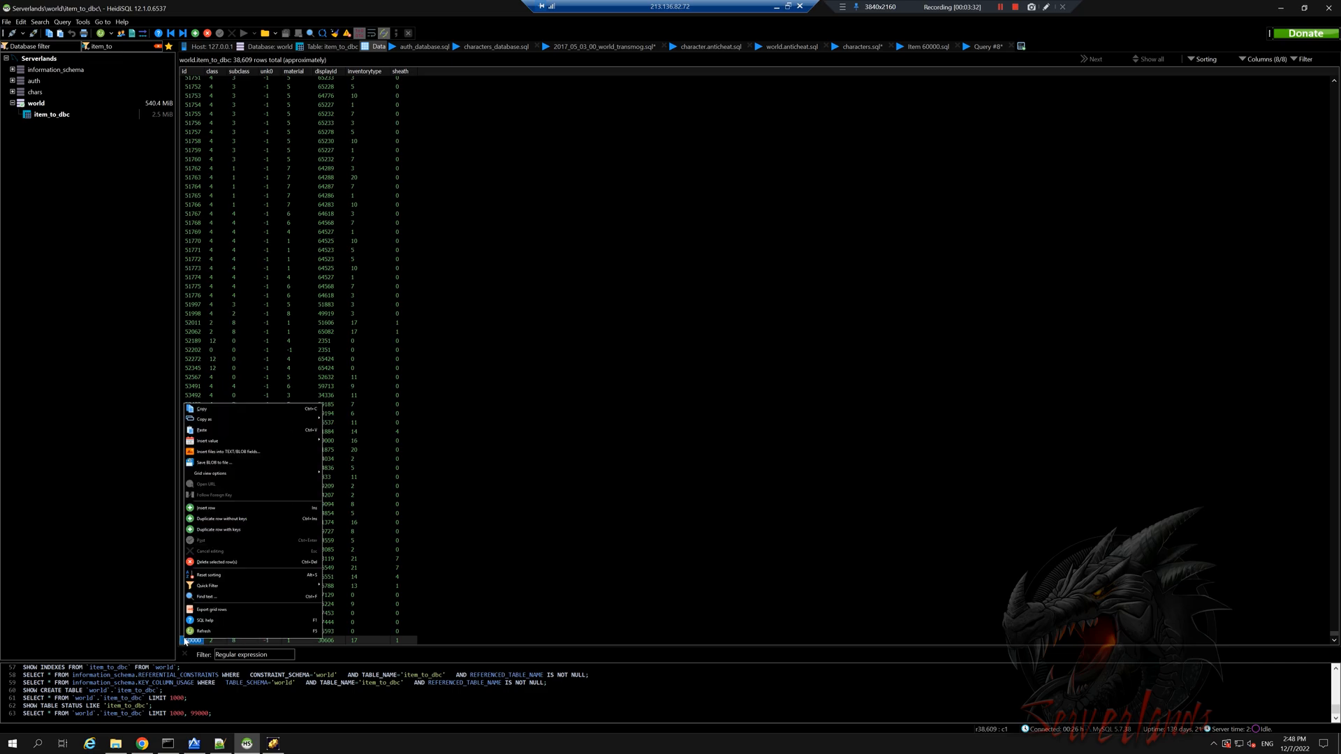
mouse_move(237, 494)
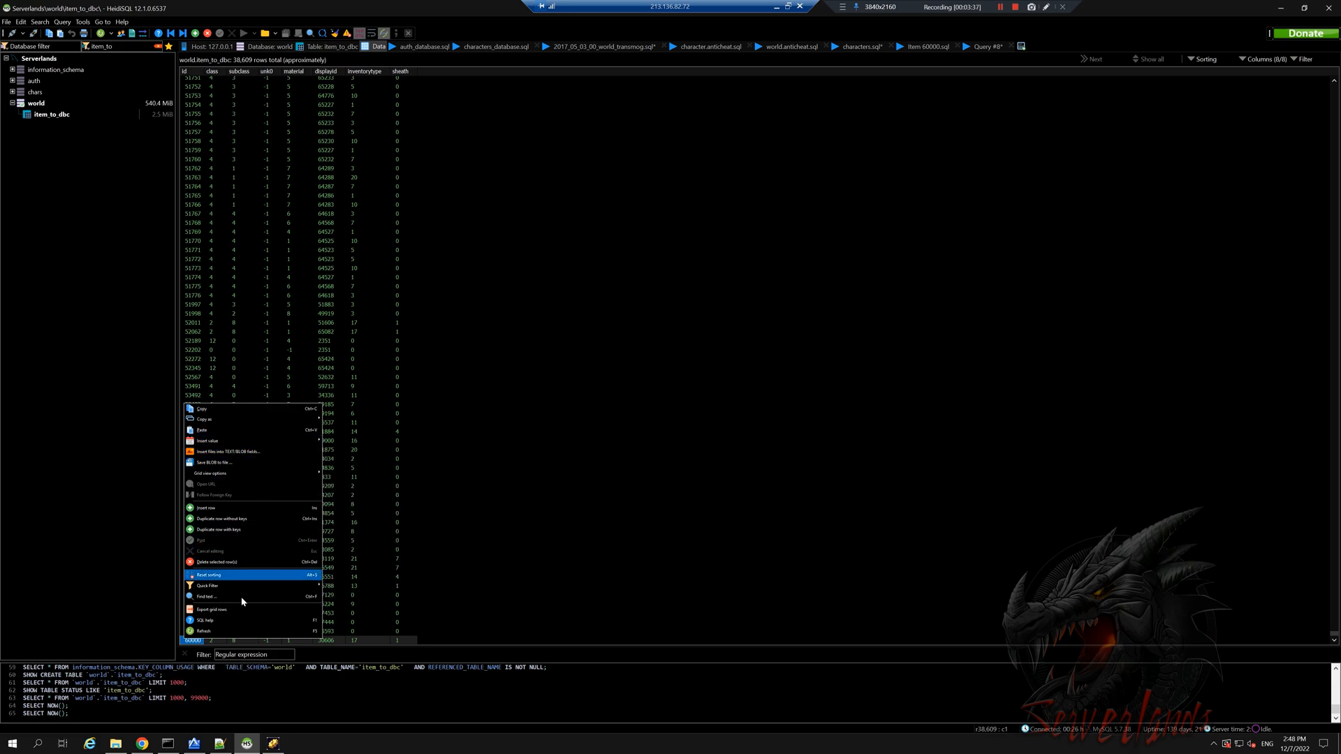
left_click(211, 609)
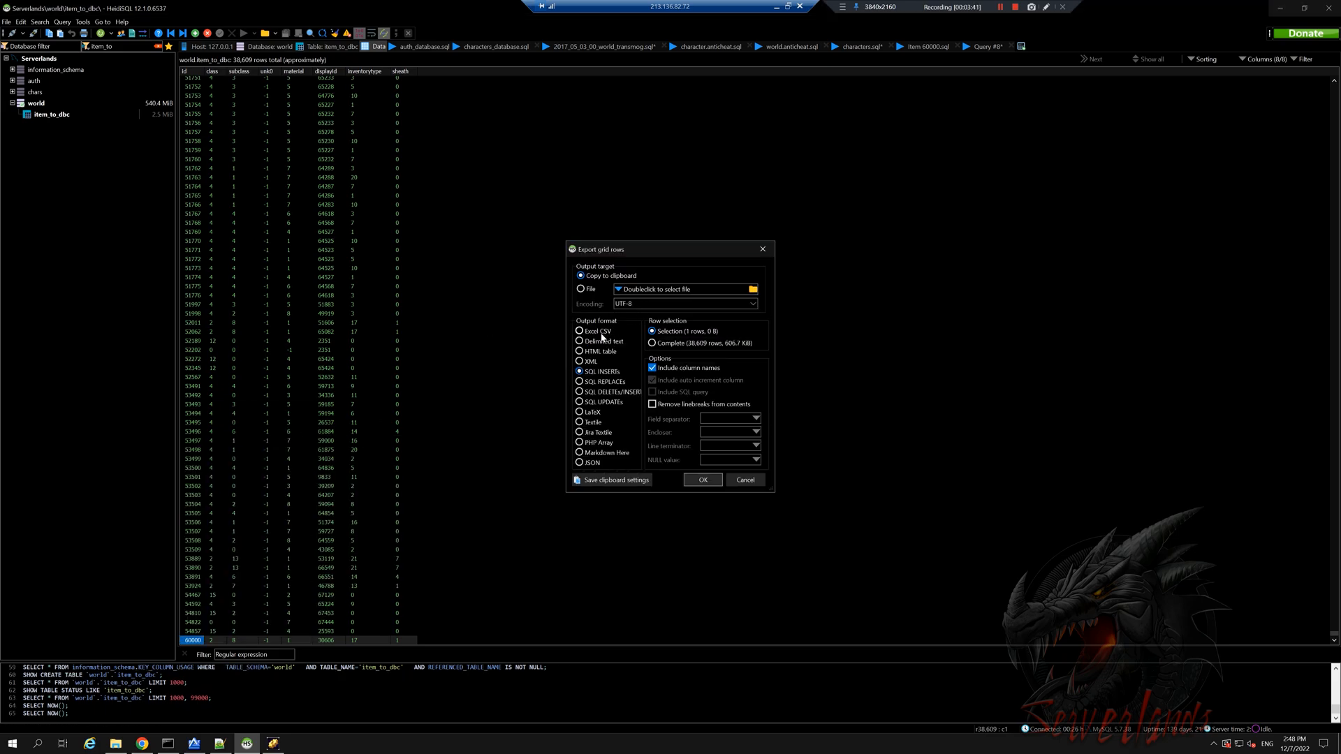
left_click(579, 331)
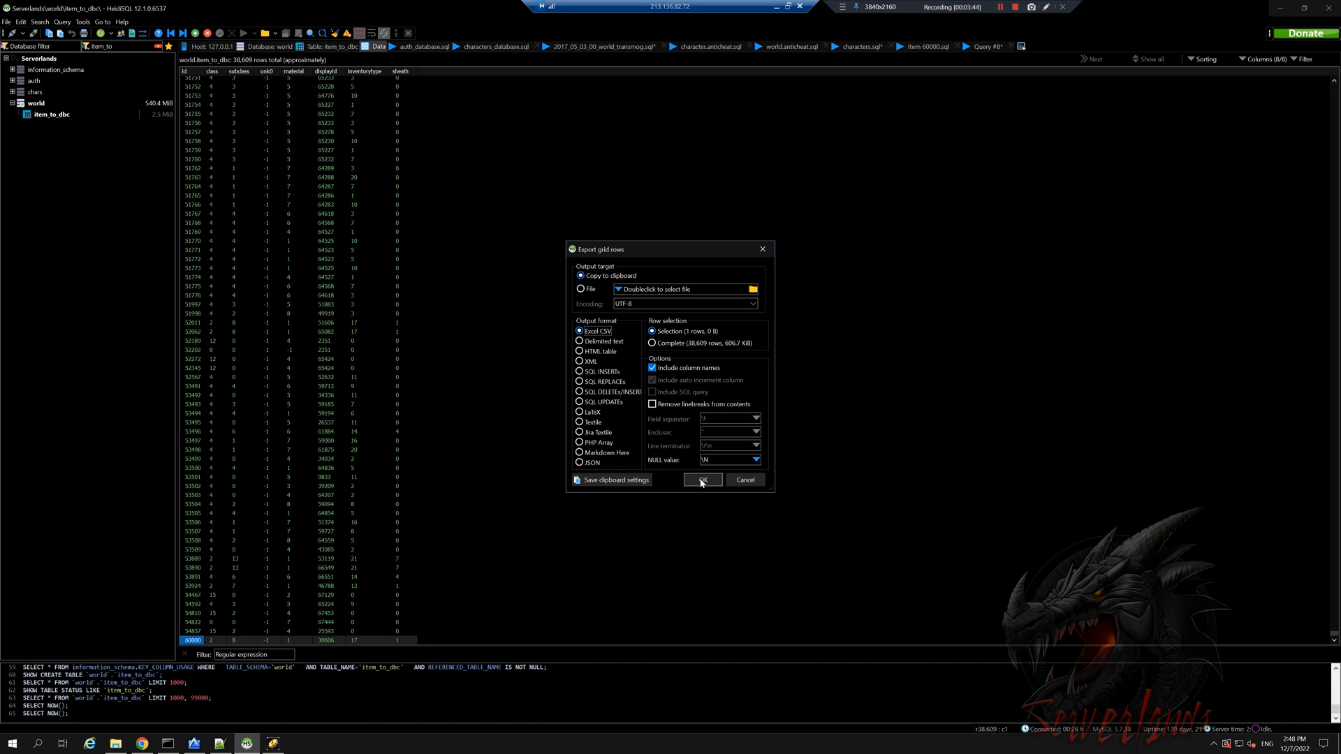
left_click(703, 480)
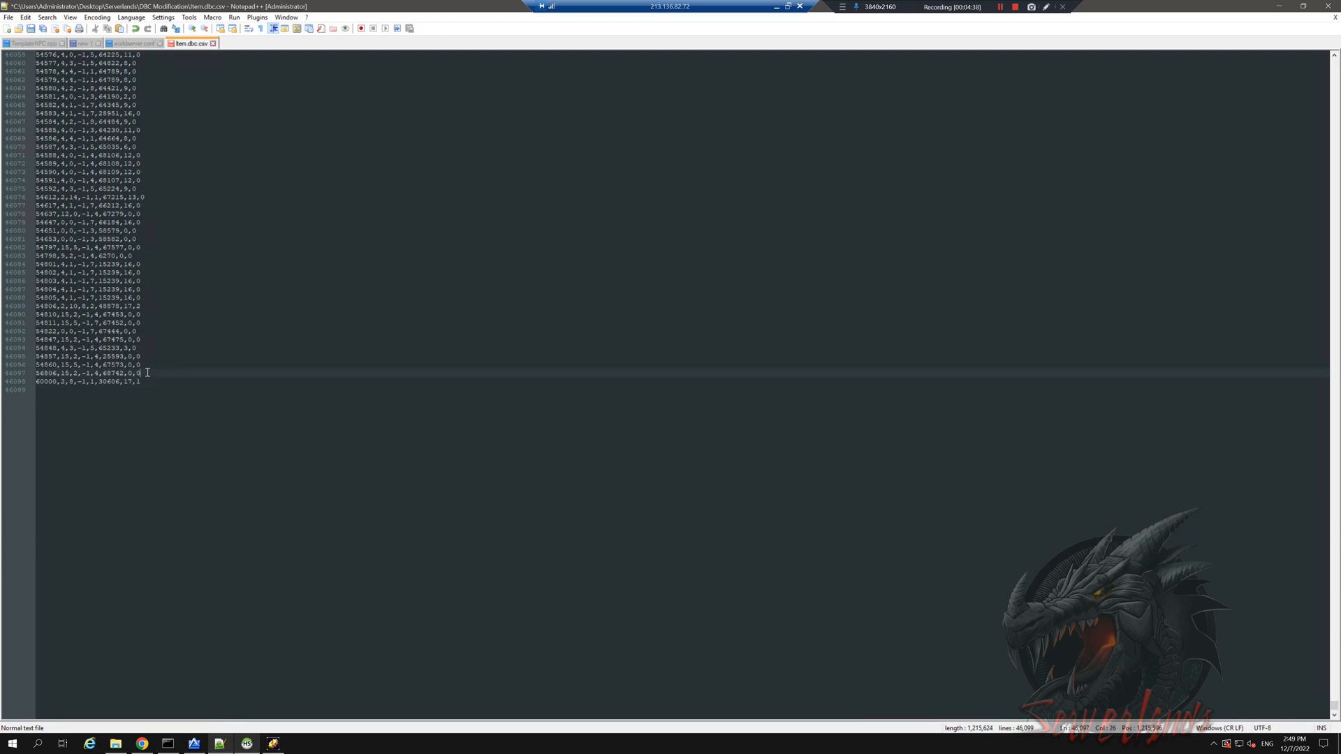
mouse_move(172, 351)
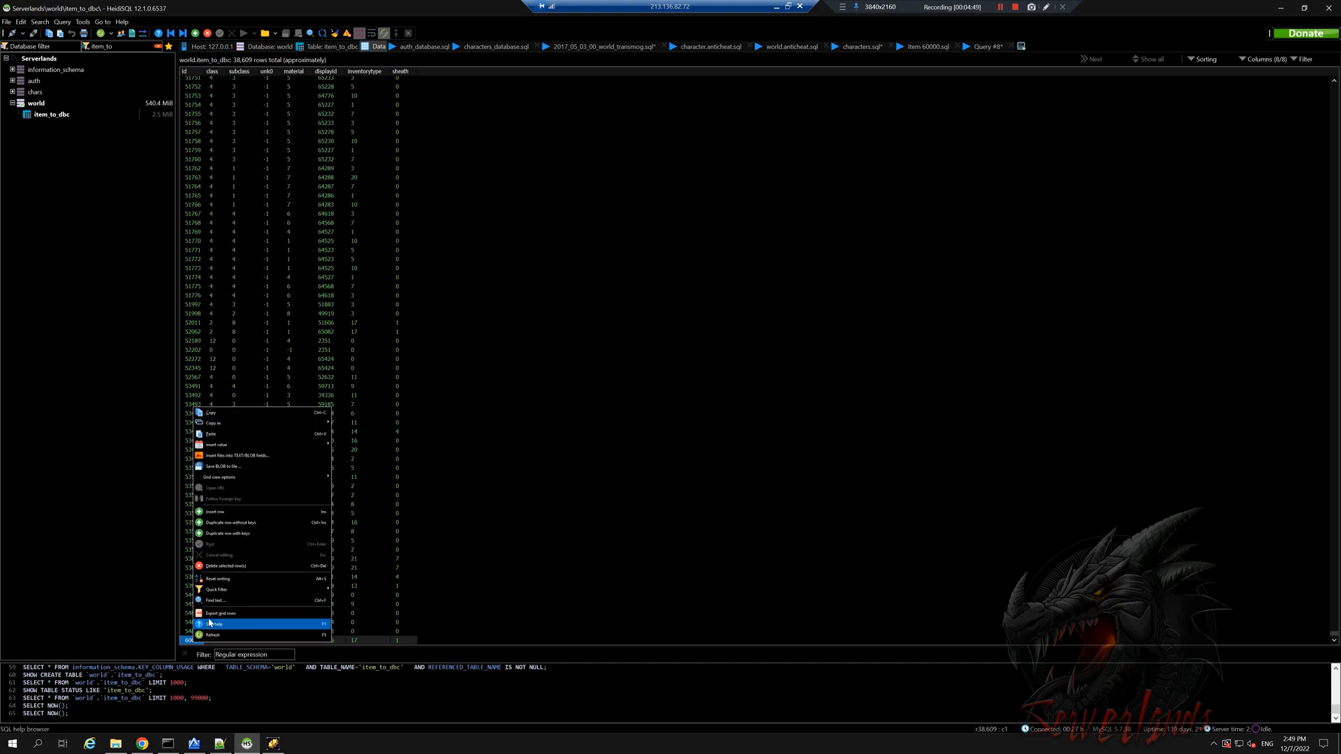
Export the item grid rows to the clipboard as delimited text without column names
left_click(219, 613)
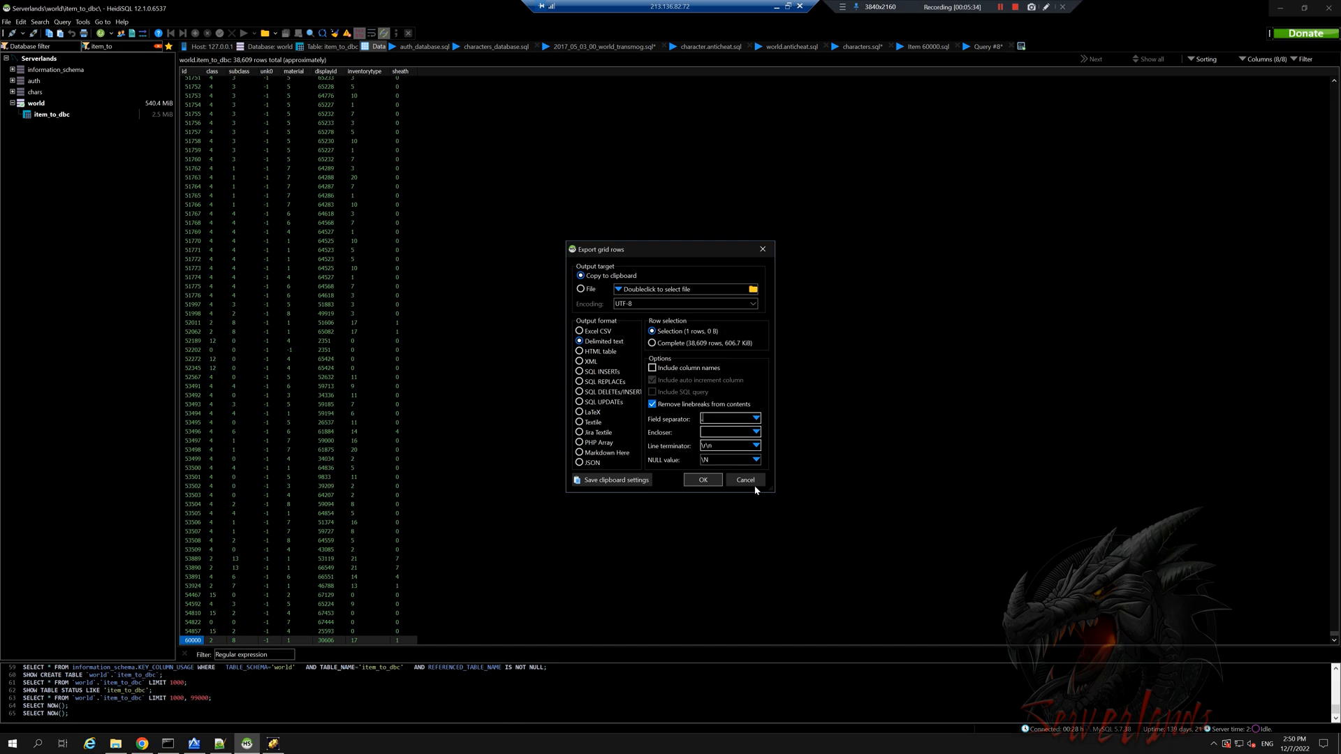
left_click(745, 480)
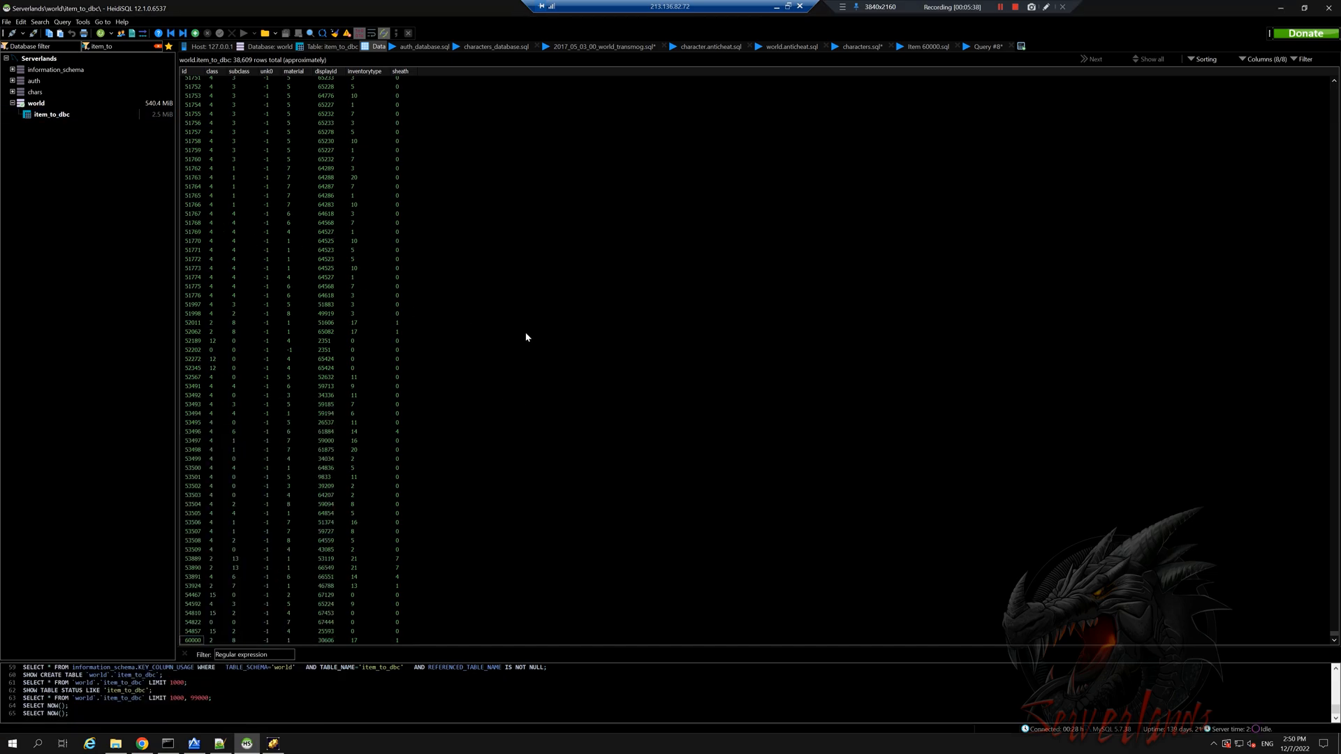
left_click(273, 743)
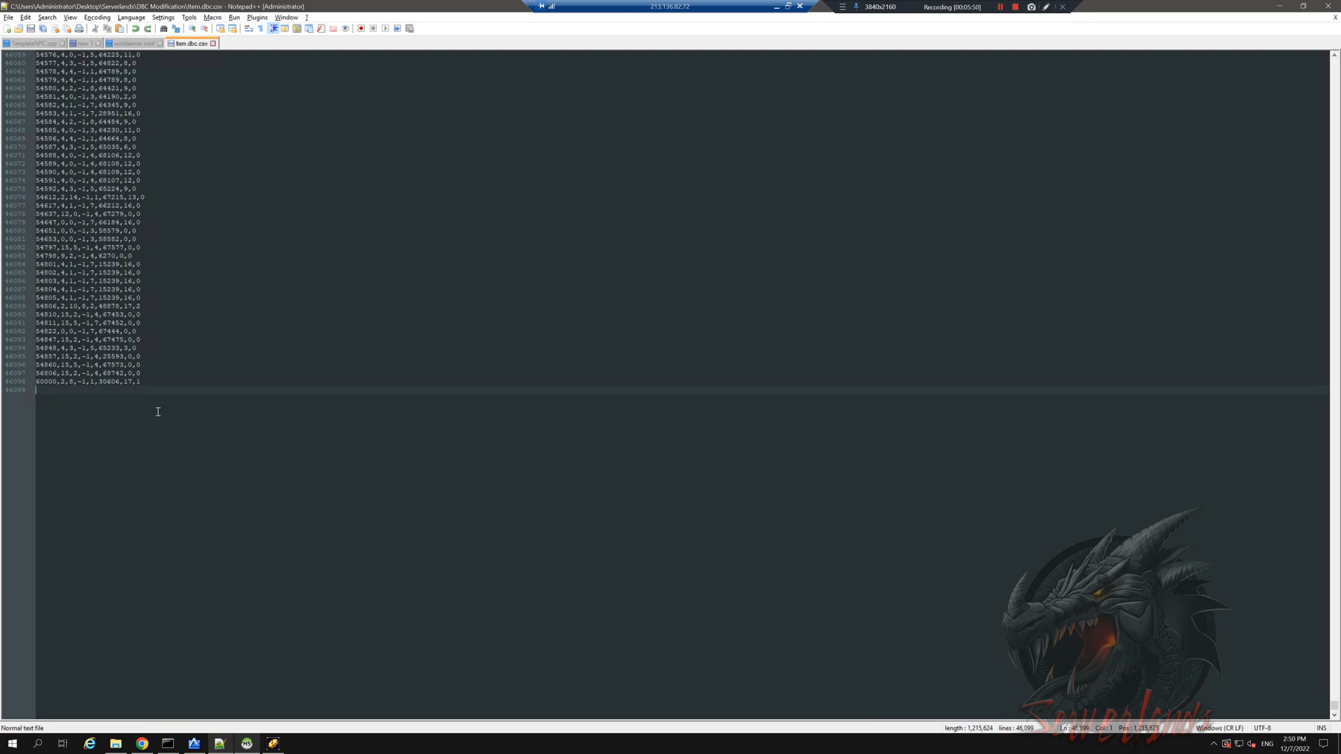
mouse_move(335, 214)
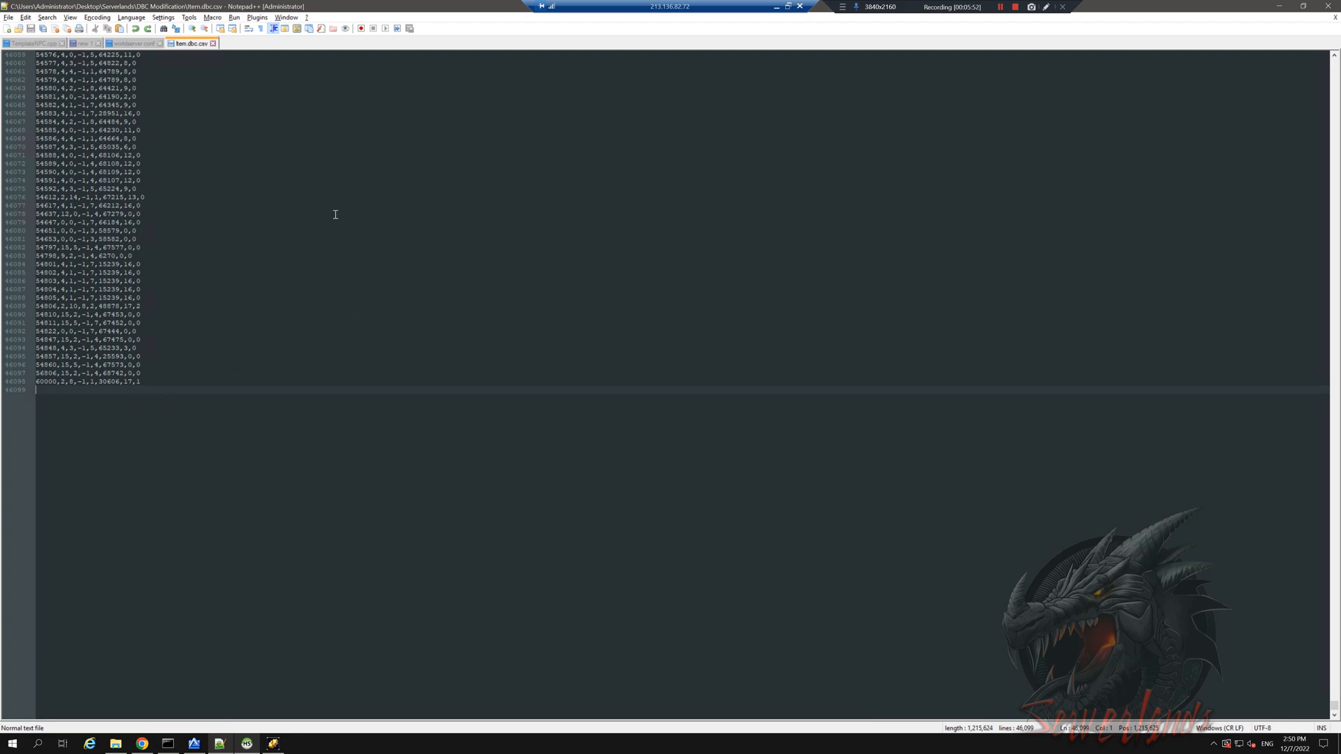
mouse_move(198, 45)
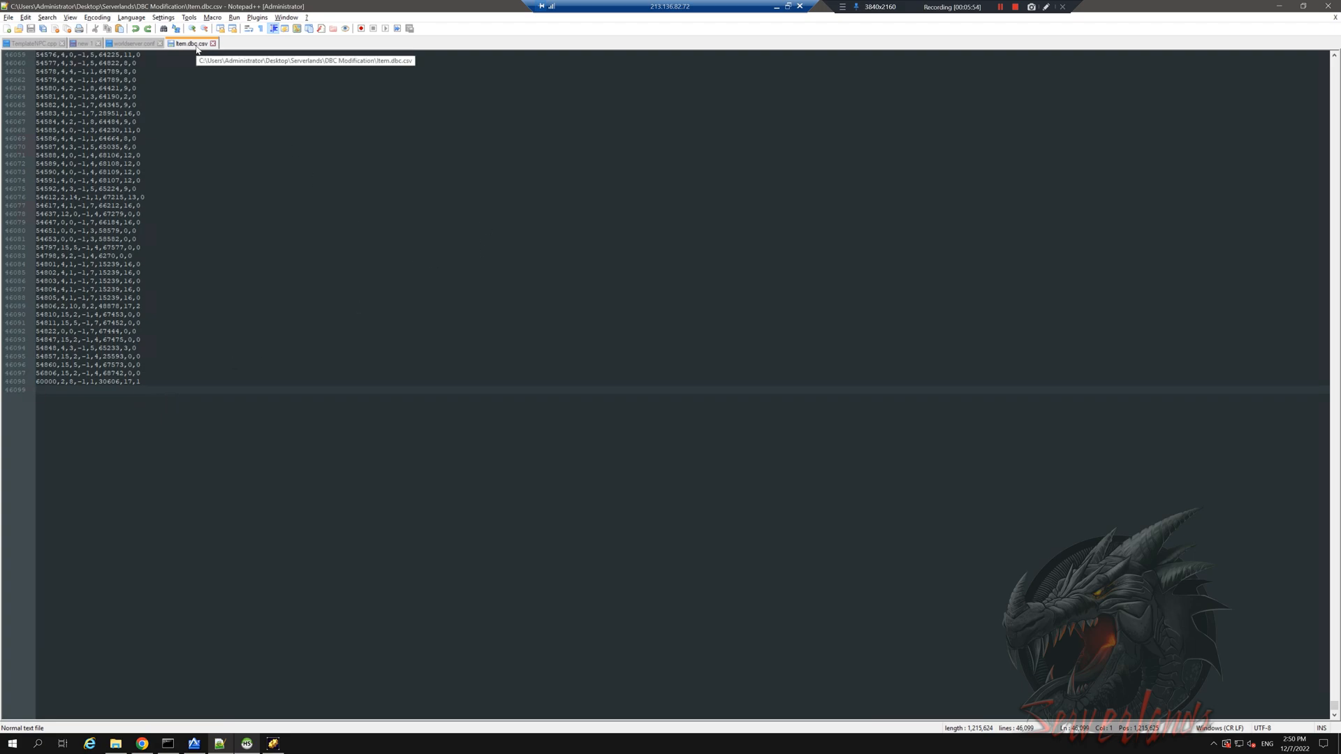
key("alt+tab")
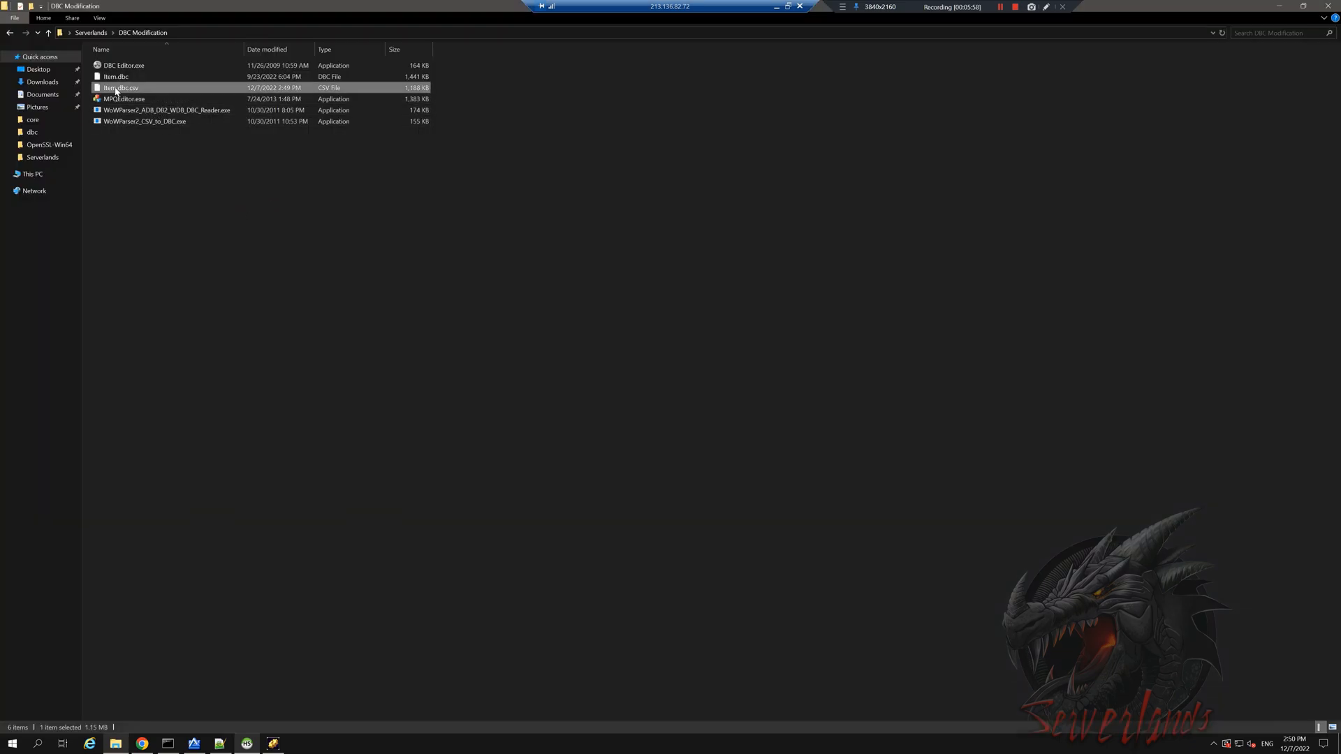
Convert Item.dbc.csv with WoWParser2_CSV_to_DBC and rename the output to Item.dbc
left_click(120, 77)
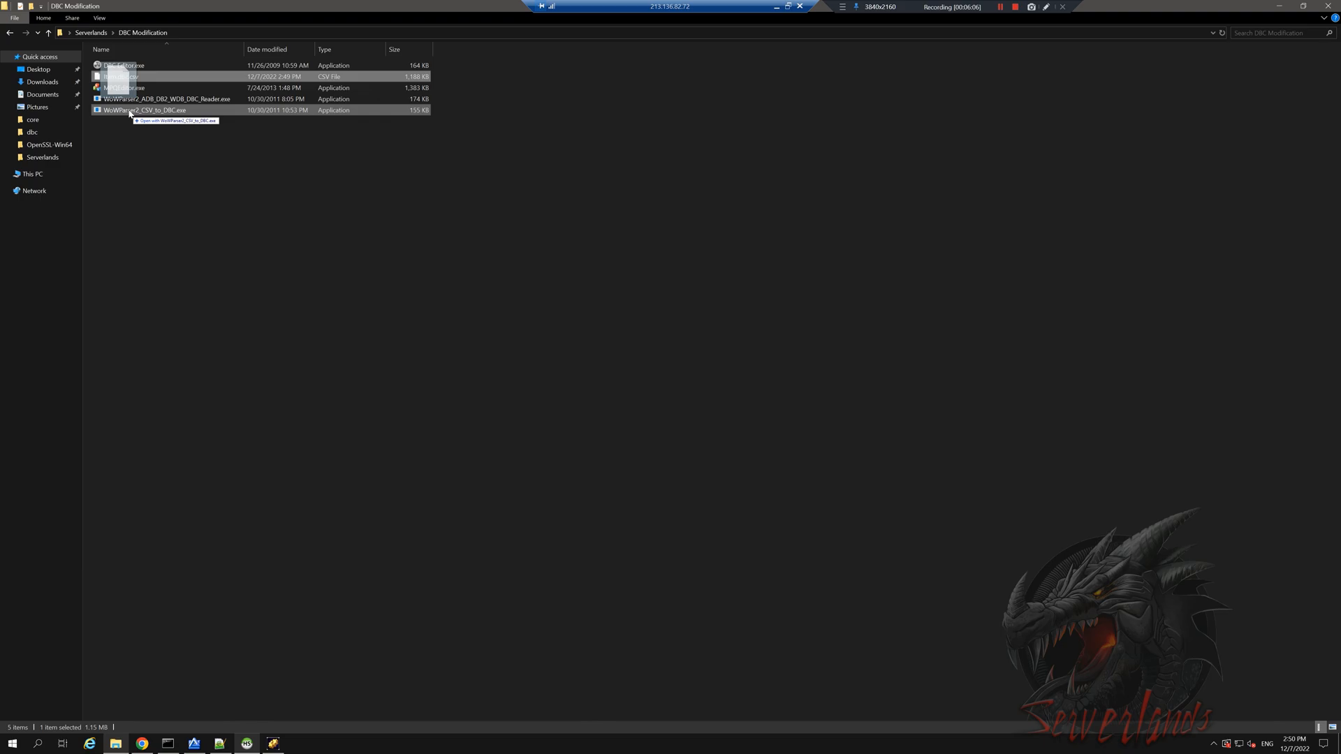
double_click(139, 109)
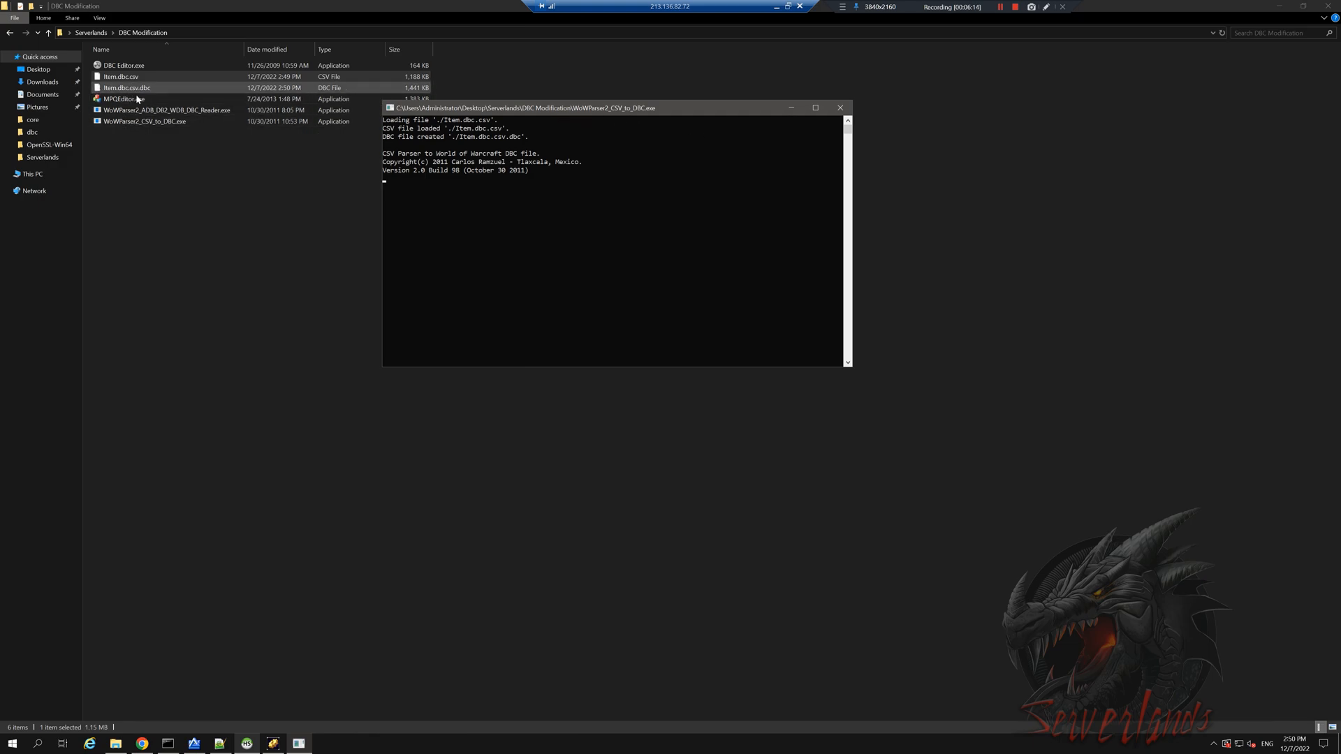
left_click(838, 107)
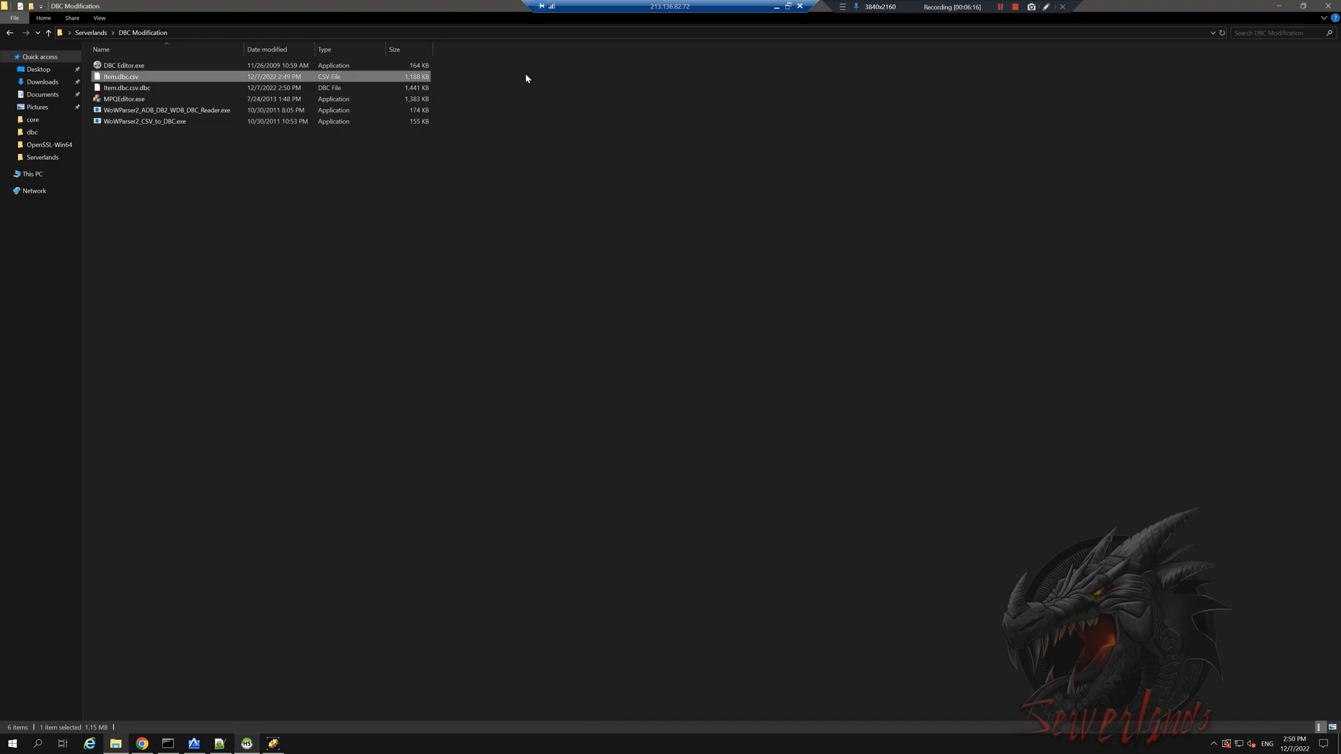
left_click(127, 87)
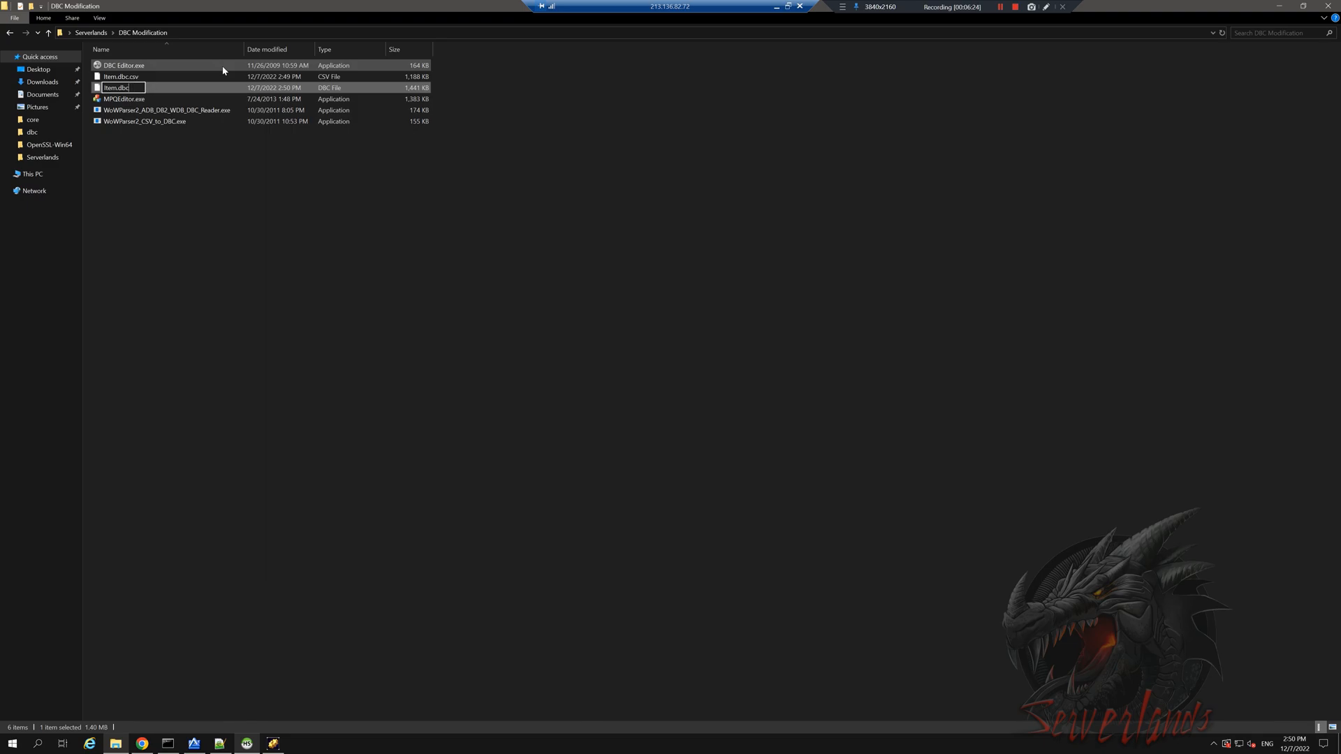
key("Enter")
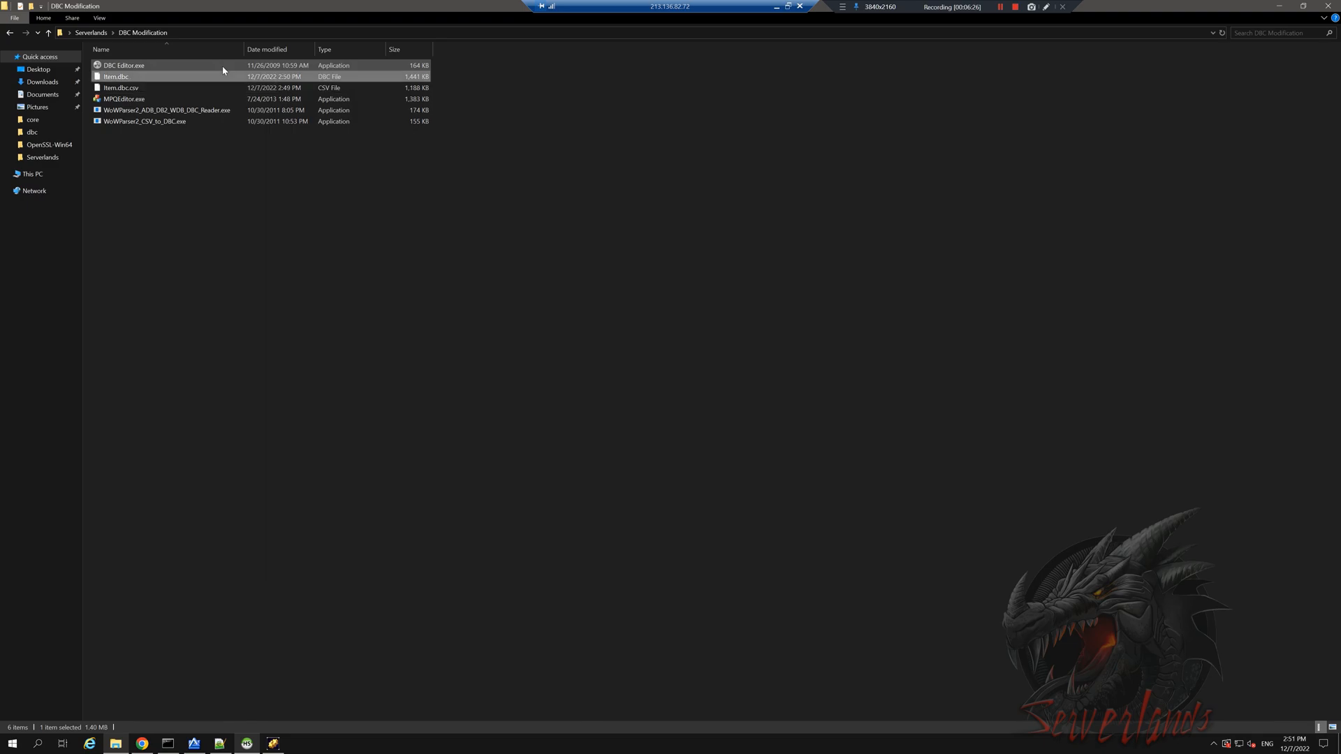
double_click(109, 88)
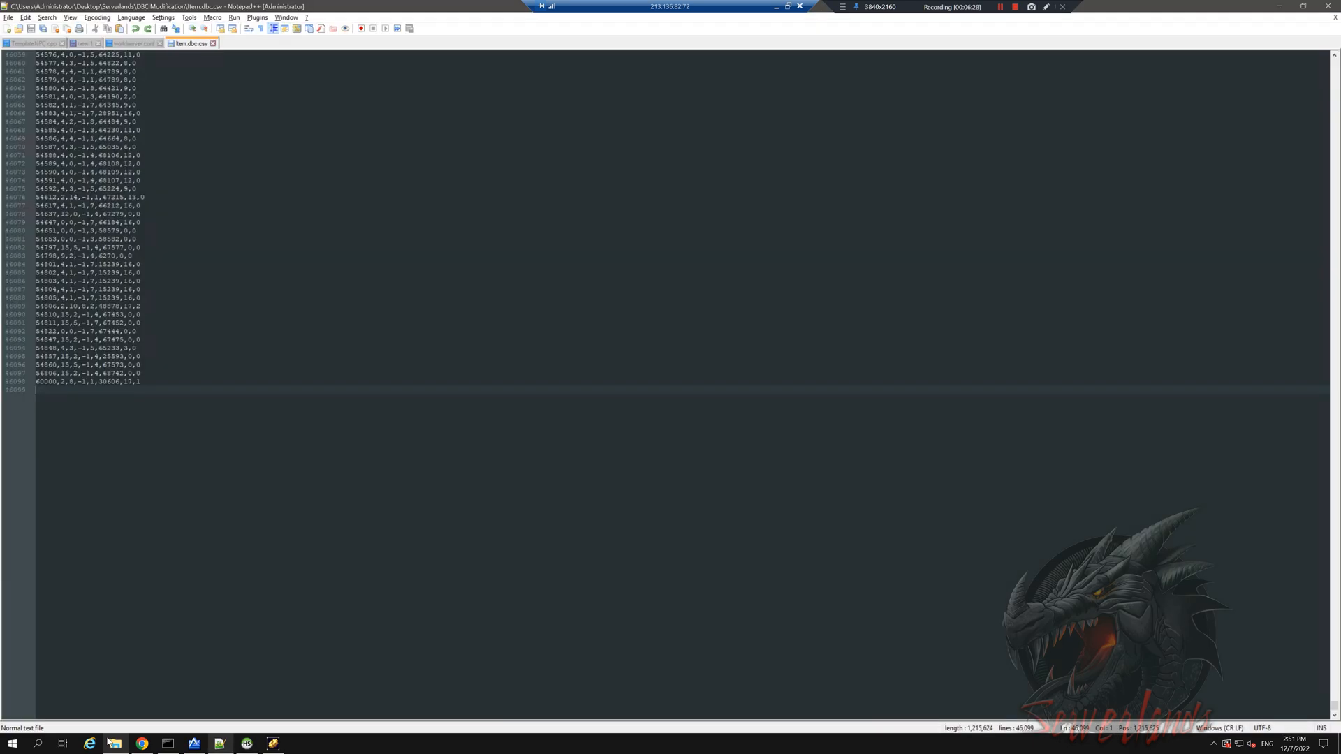
Rename the server's original Item.dbc to Item.dbc.old and put the modified Item.dbc there
left_click(112, 743)
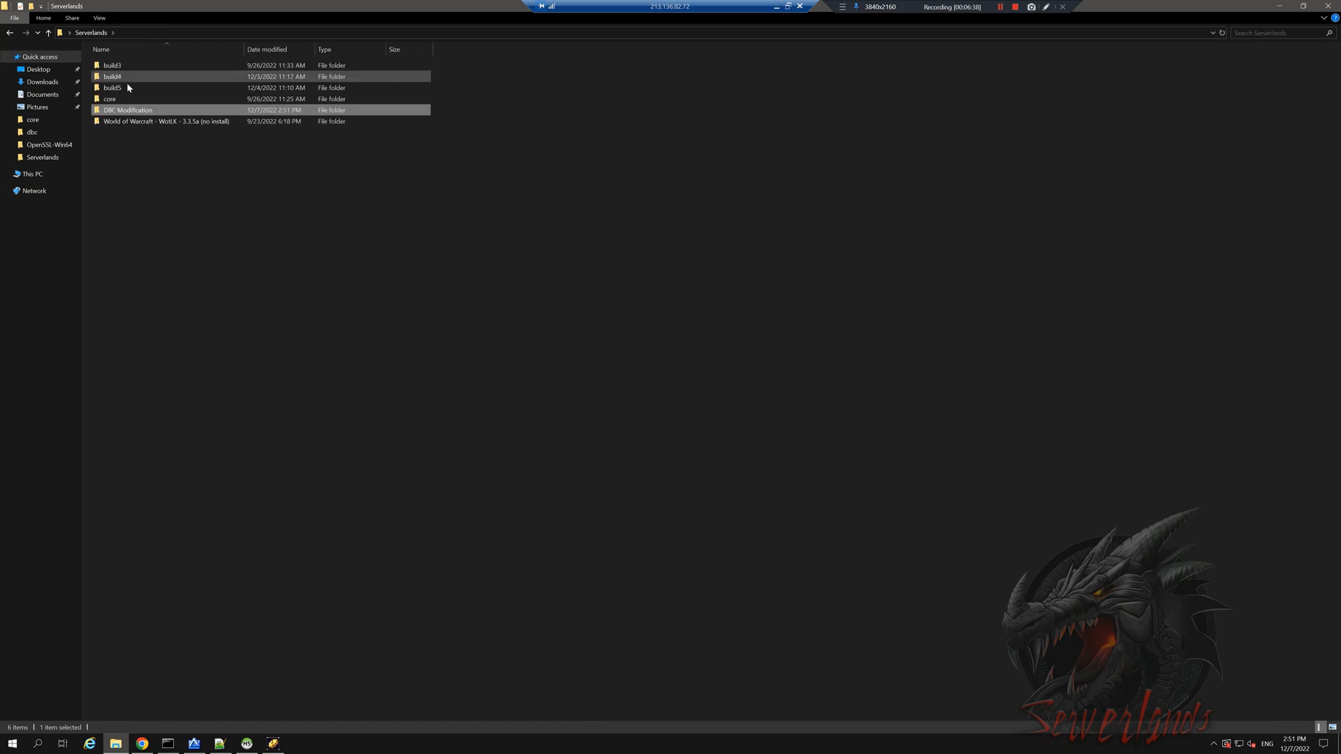
double_click(115, 76)
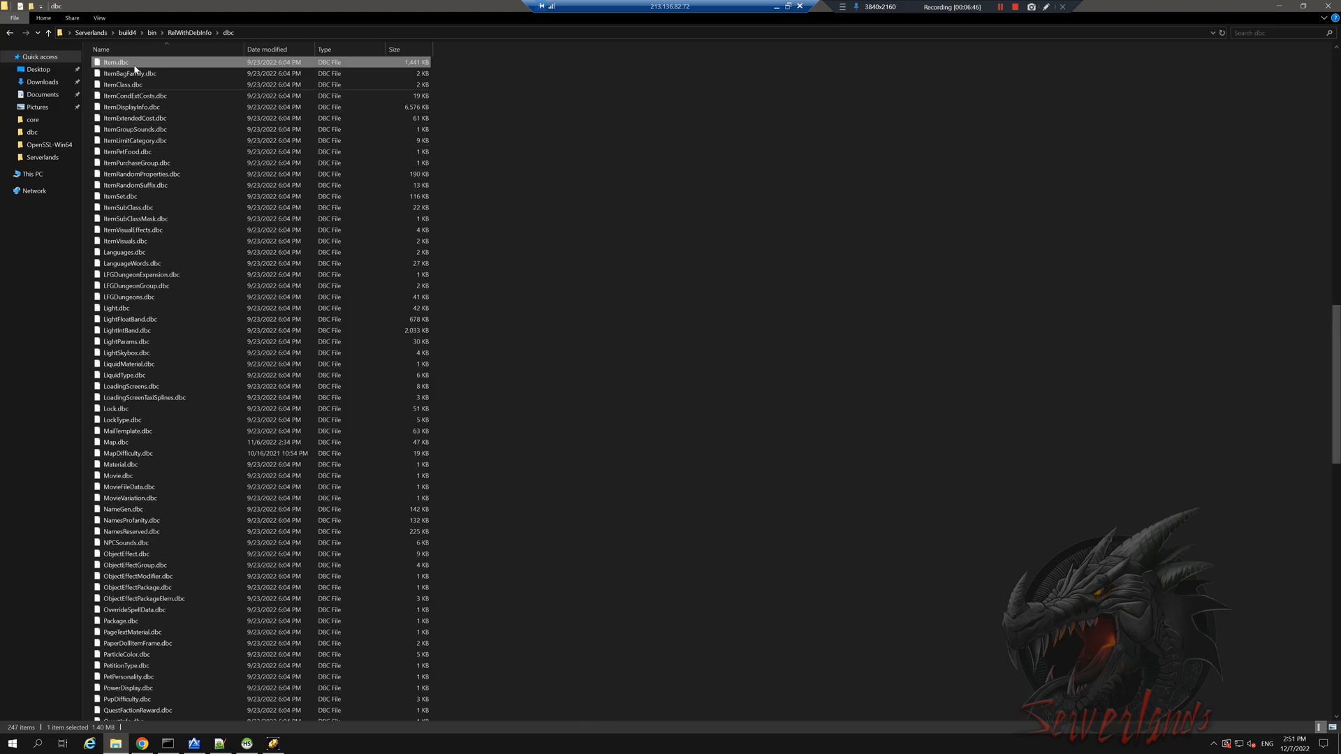
left_click(115, 62)
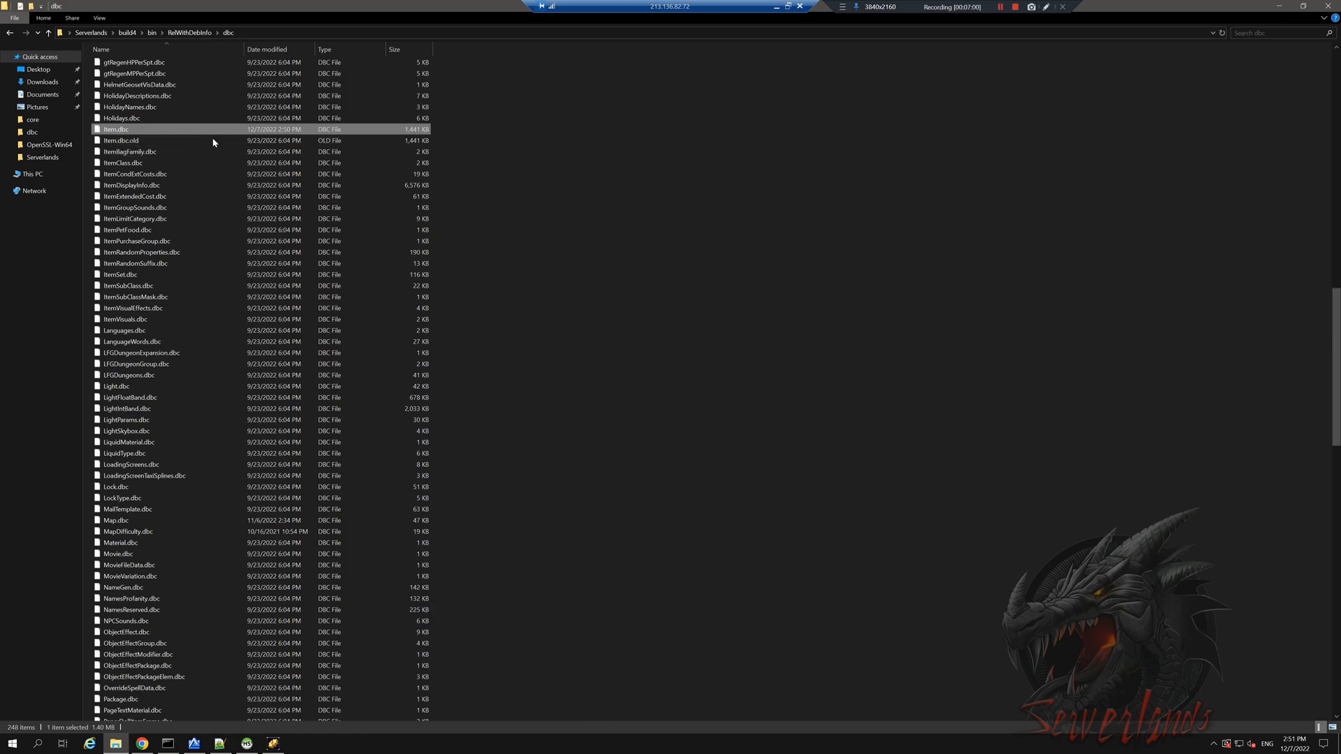
mouse_move(111, 132)
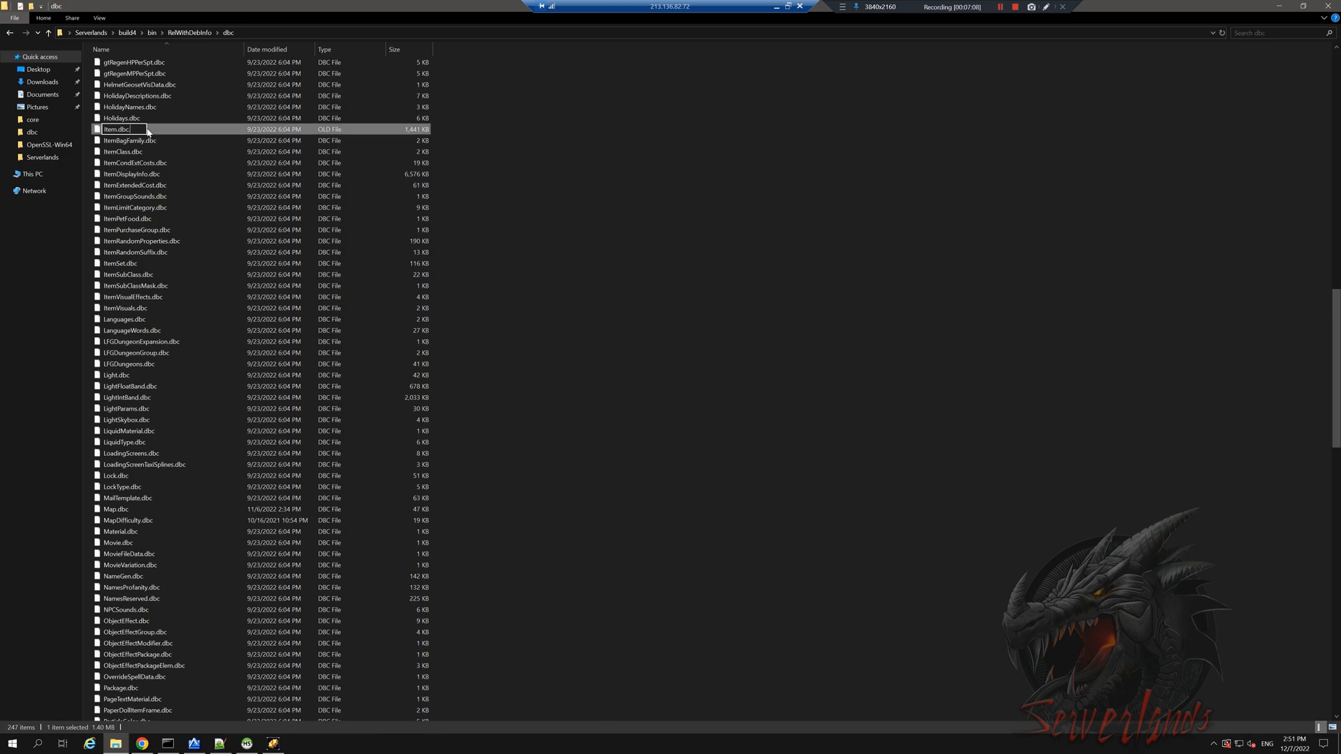
key("Enter")
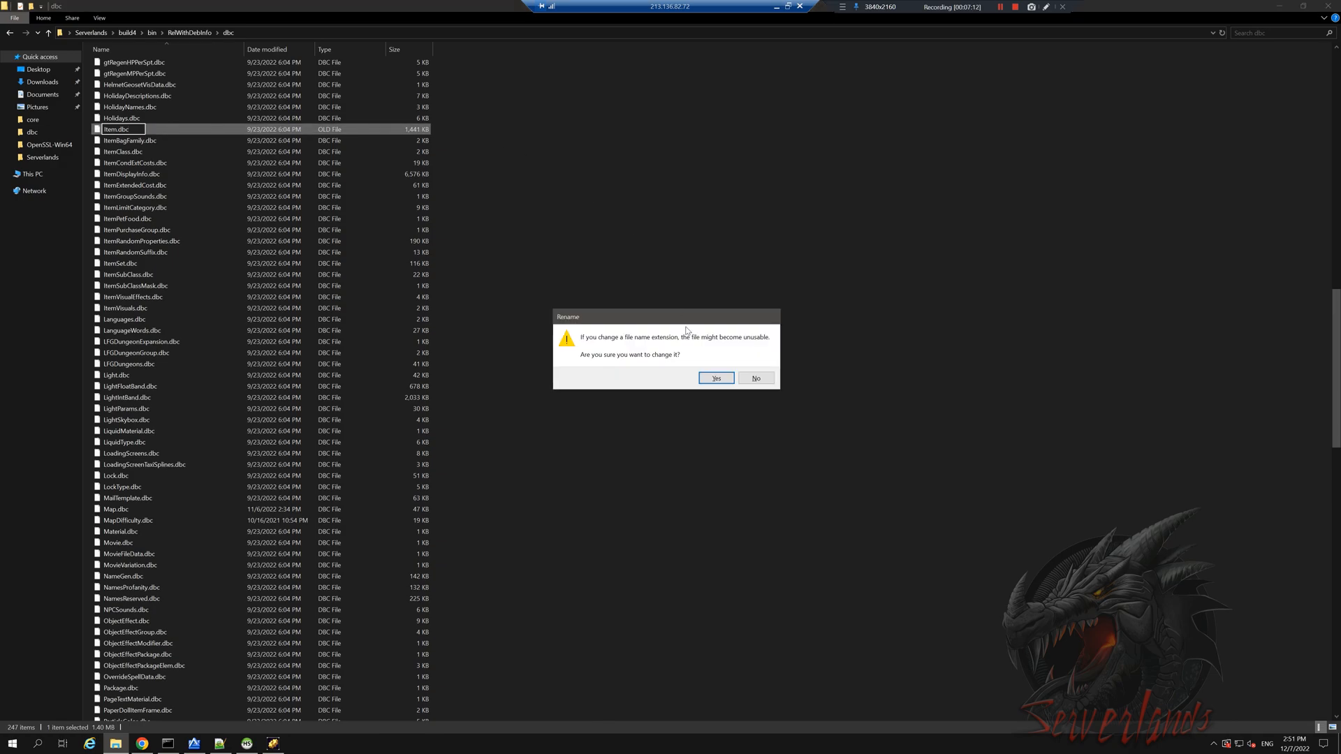
left_click(716, 378)
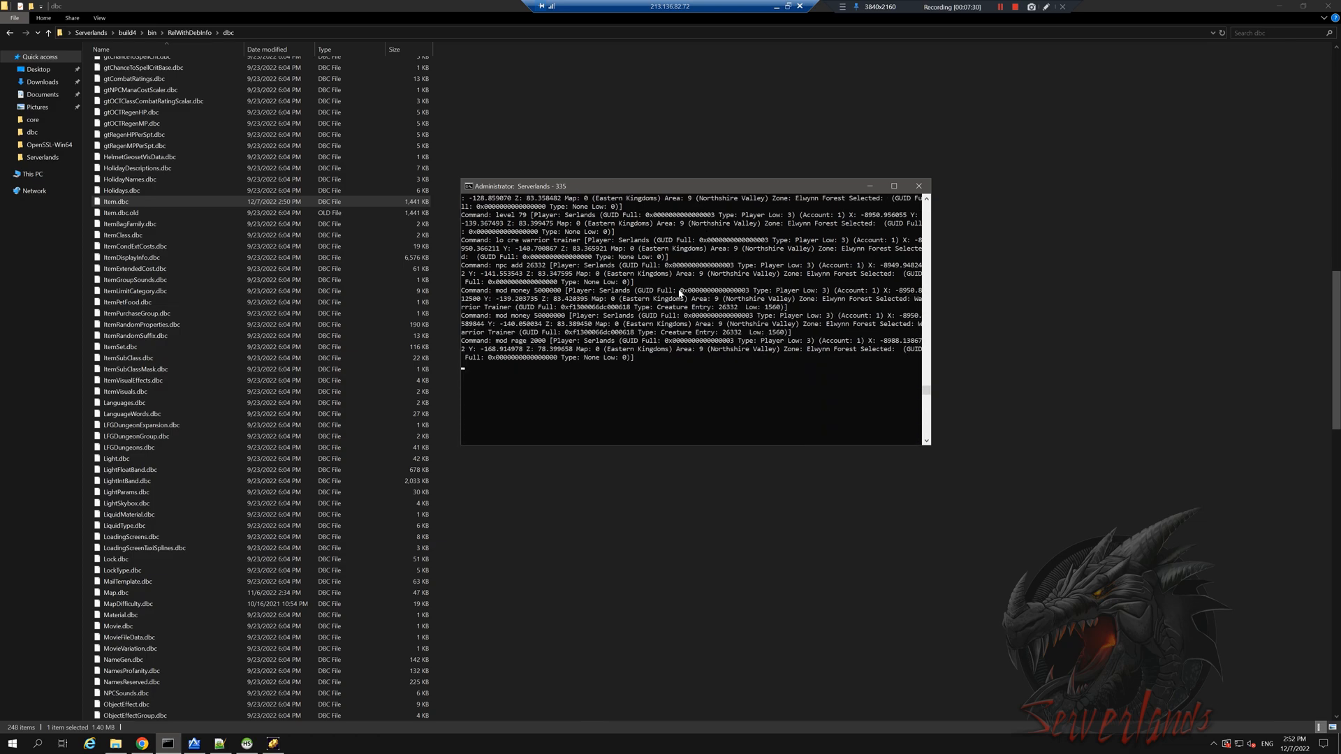
left_click(135, 280)
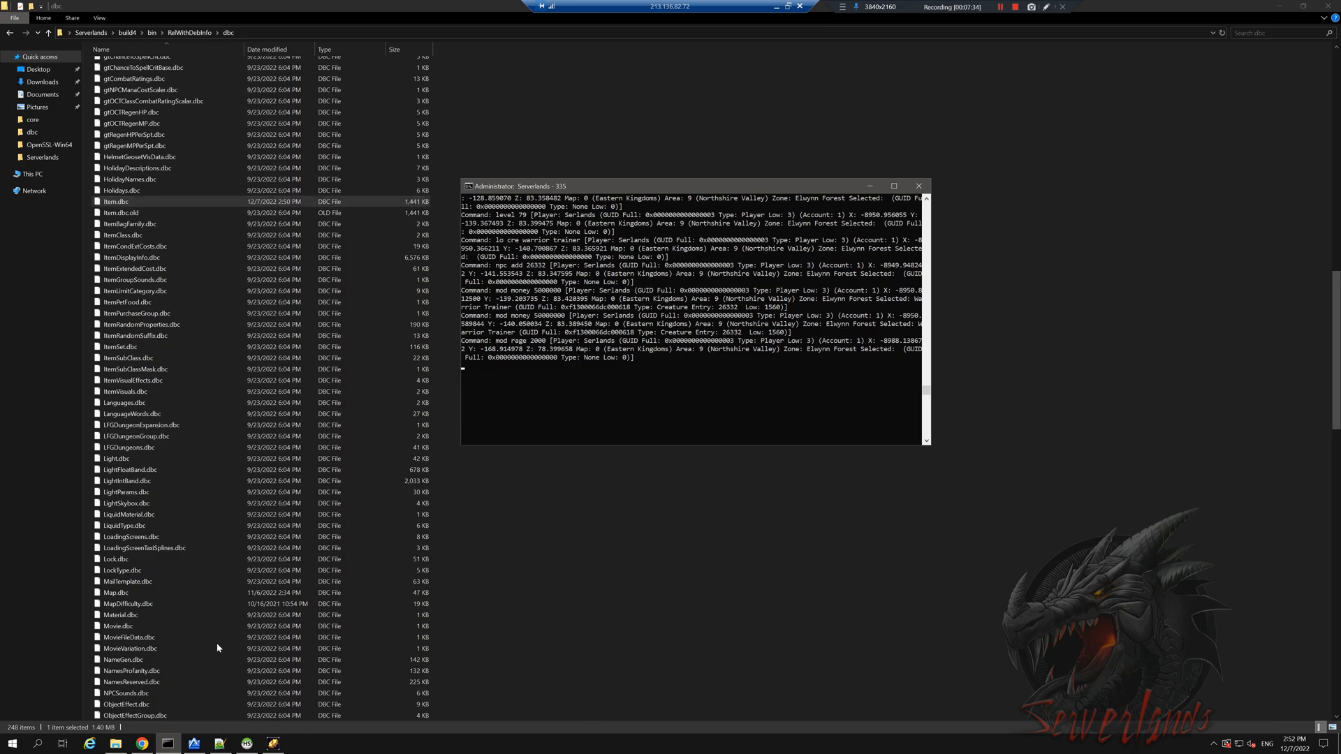
left_click(246, 743)
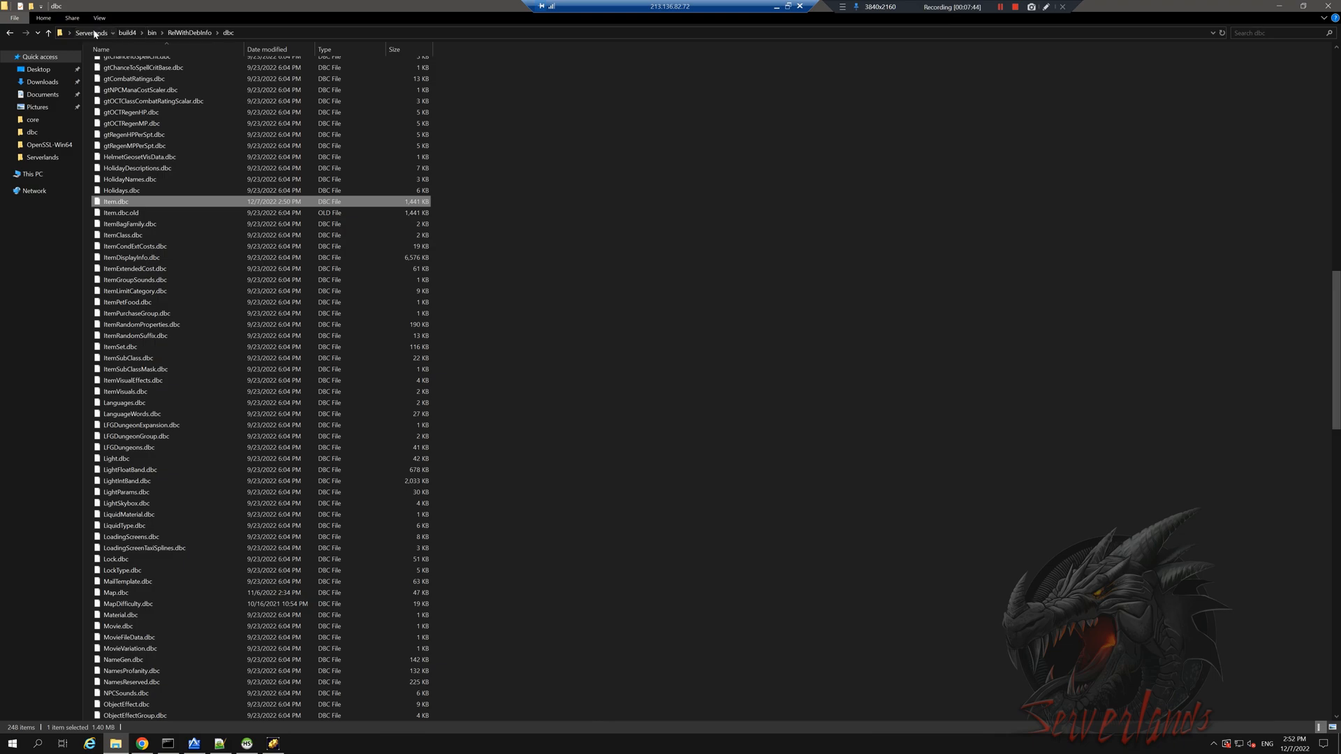
left_click(95, 32)
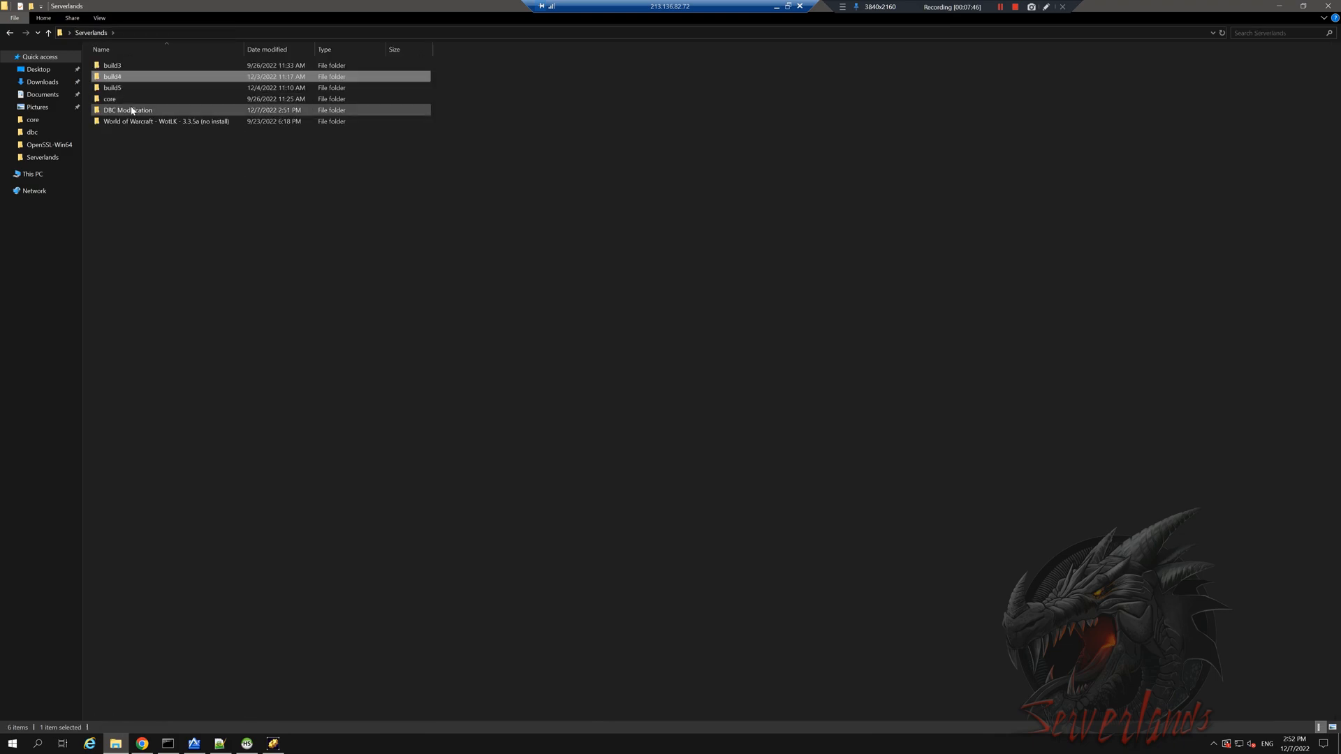
Launch MPQEditor.exe from DBC Modification and begin a new MPQ archive
double_click(126, 109)
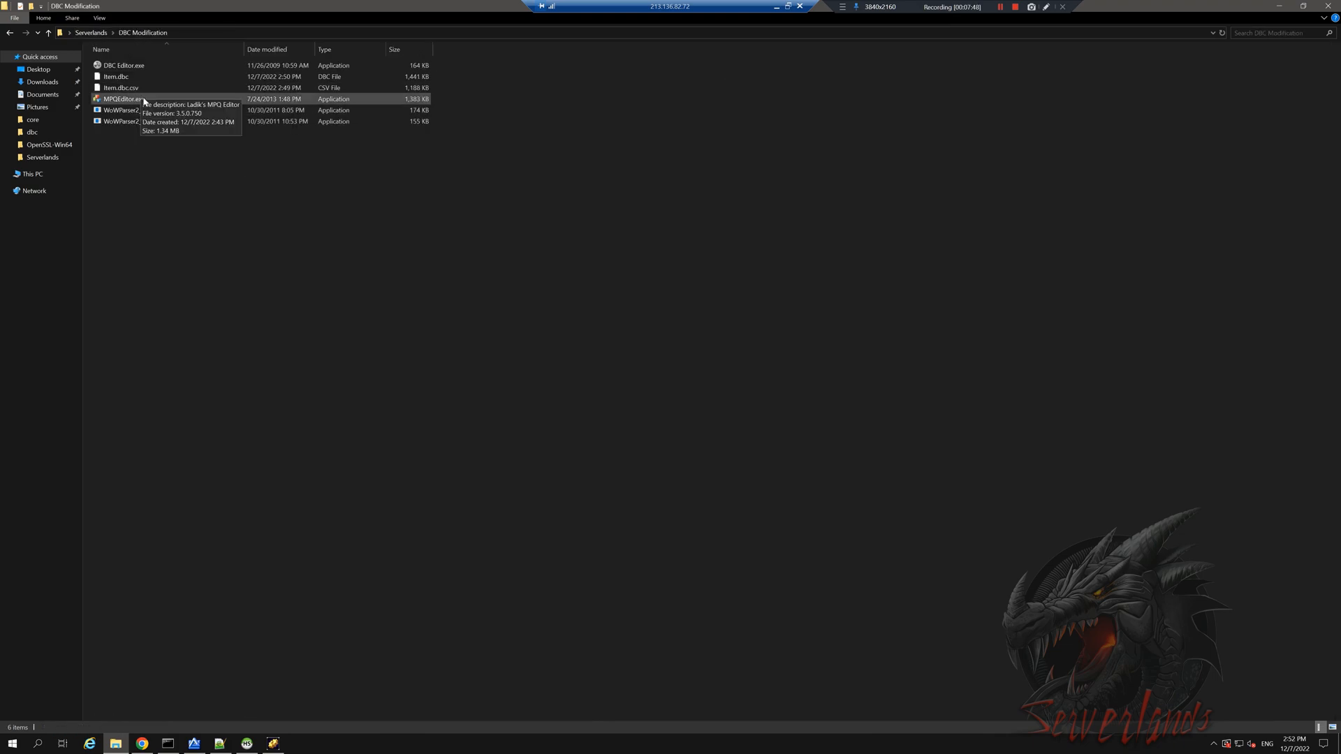
mouse_move(166, 179)
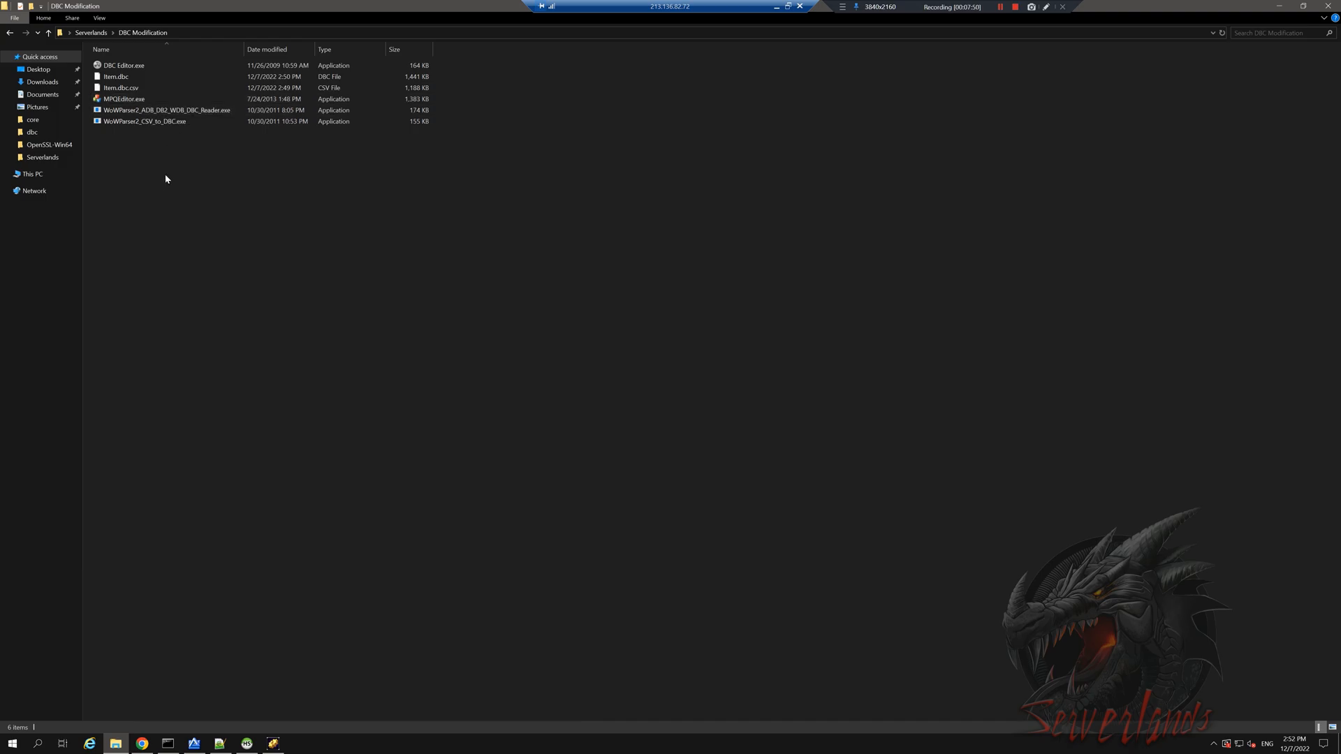
left_click(124, 98)
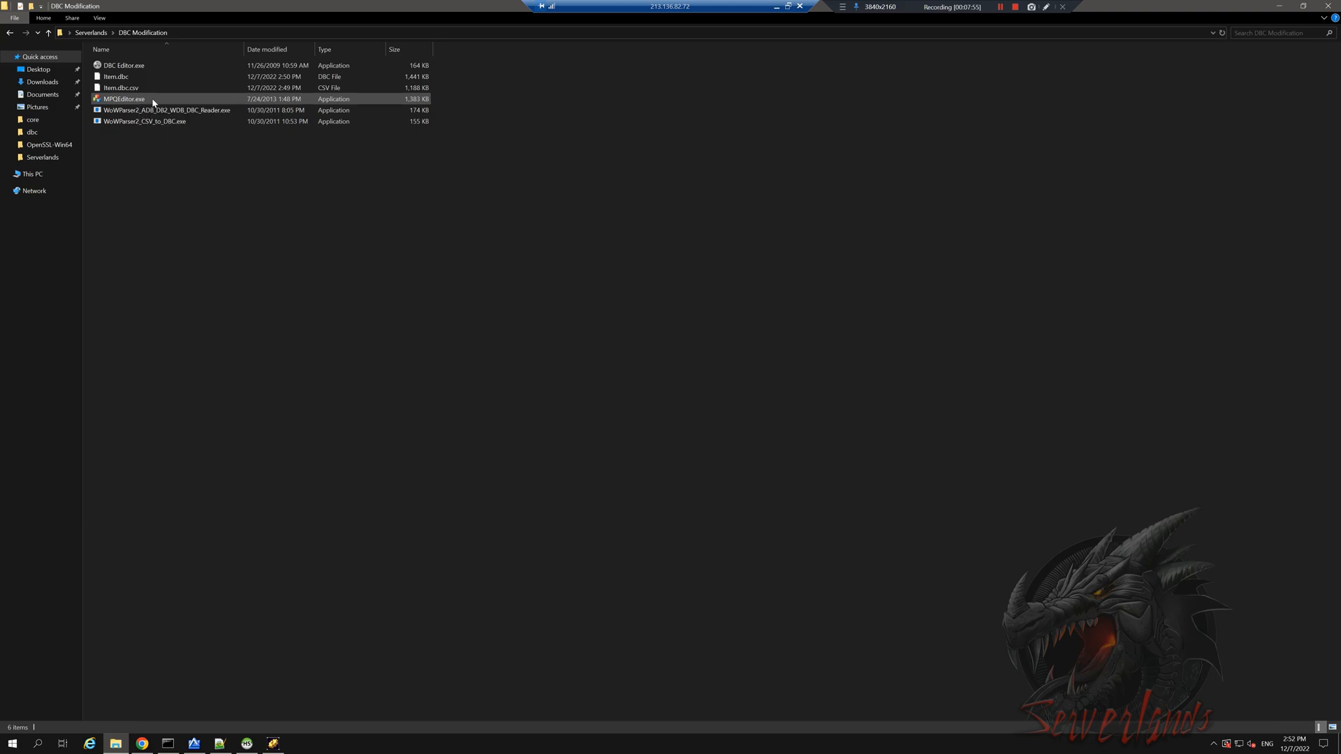
double_click(123, 99)
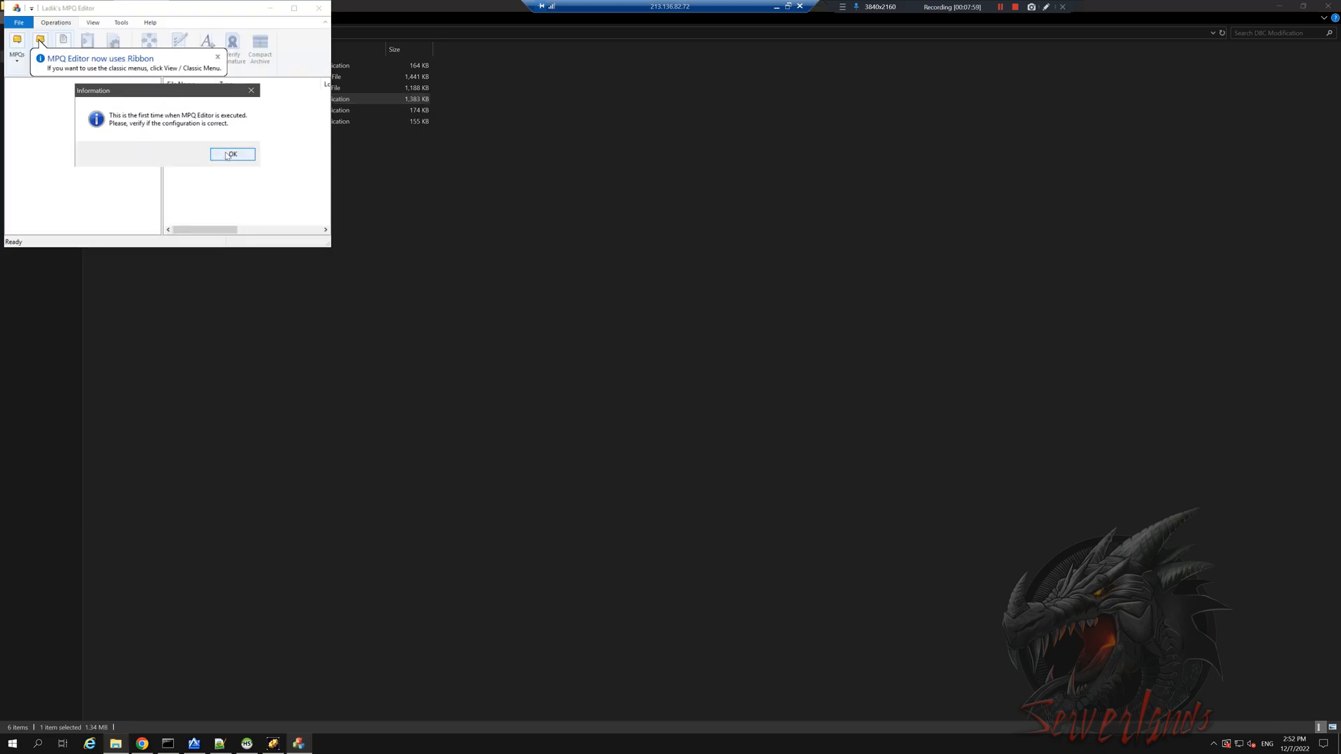
left_click(233, 153)
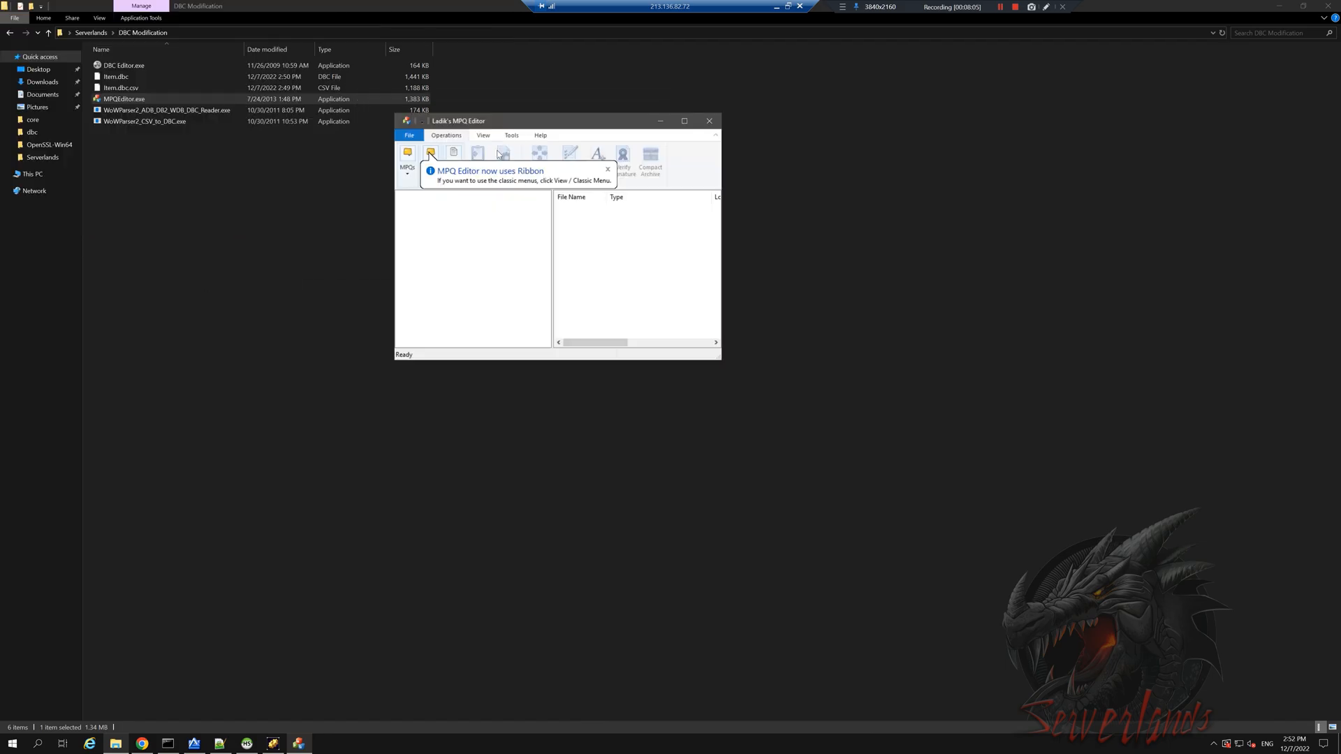
left_click(408, 155)
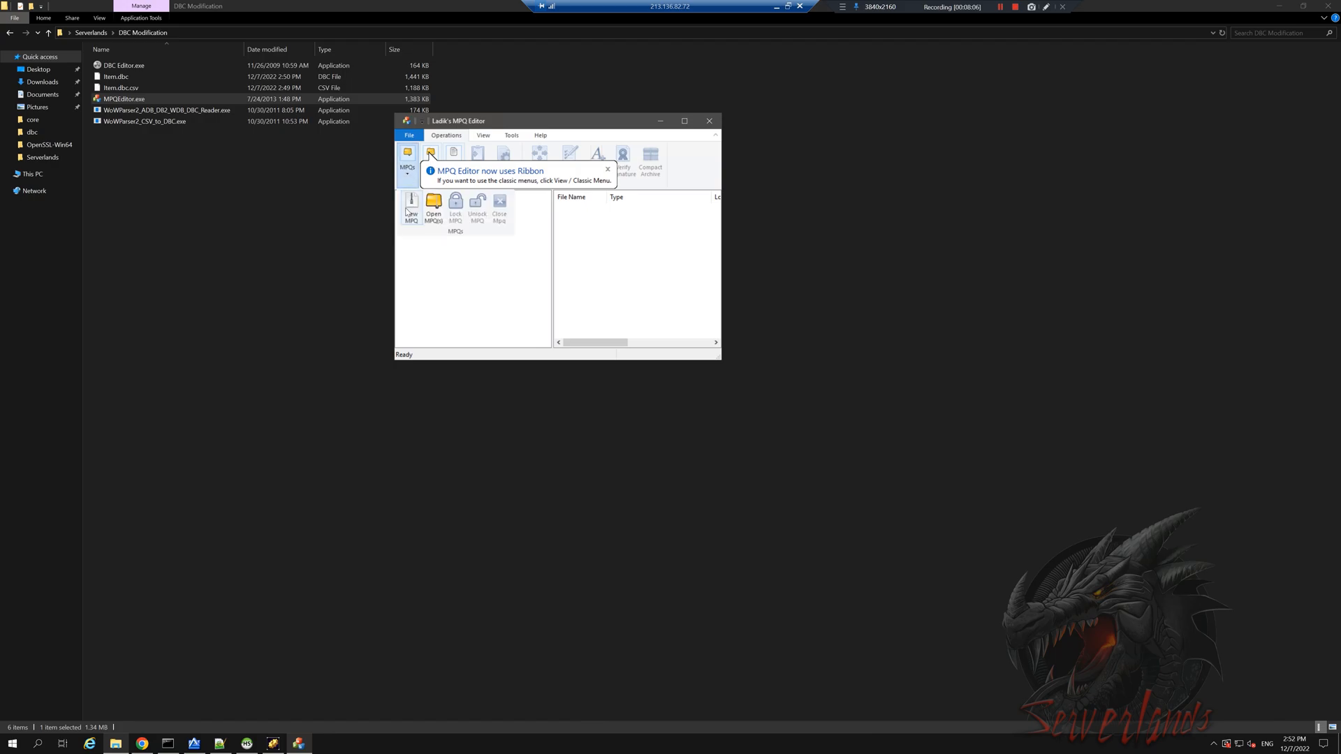
left_click(411, 204)
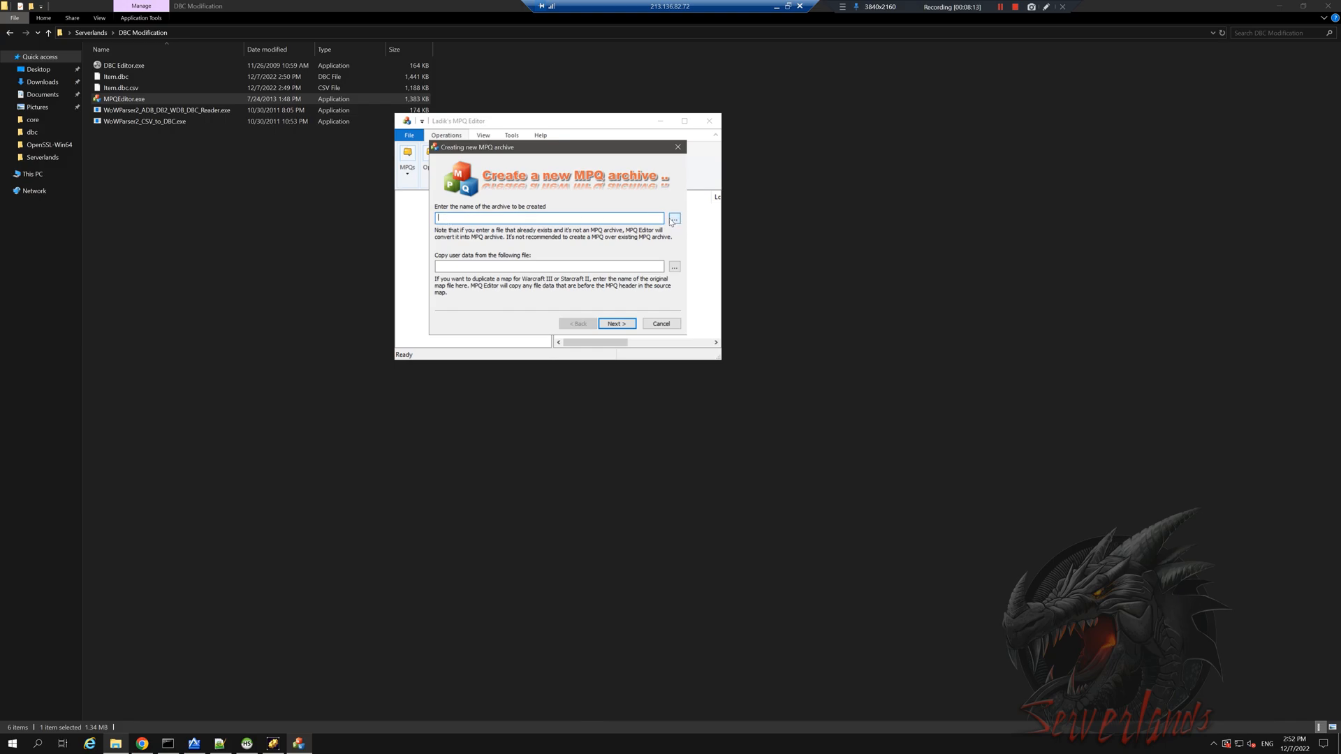
Name the archive Patch-M, set Wrath of the Lich King compatibility, and accept the defaults
type("PAtd")
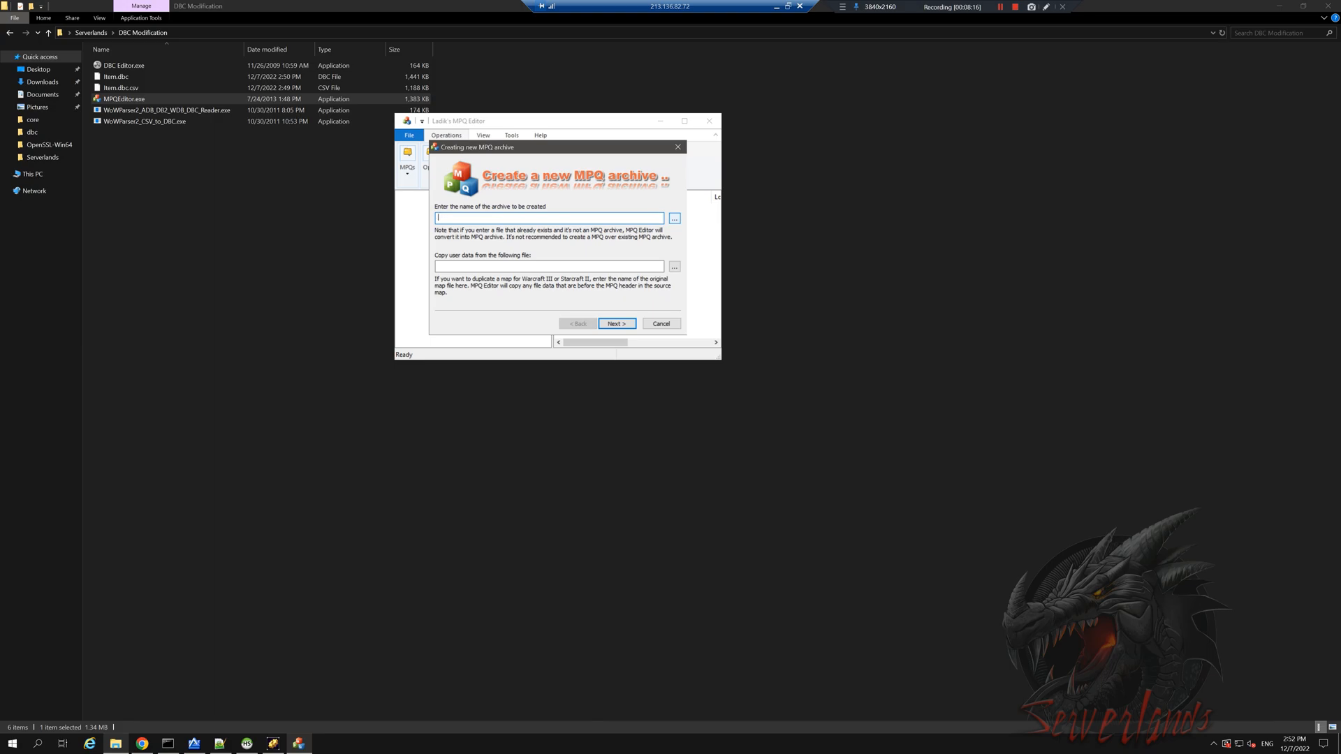
type("Patch-")
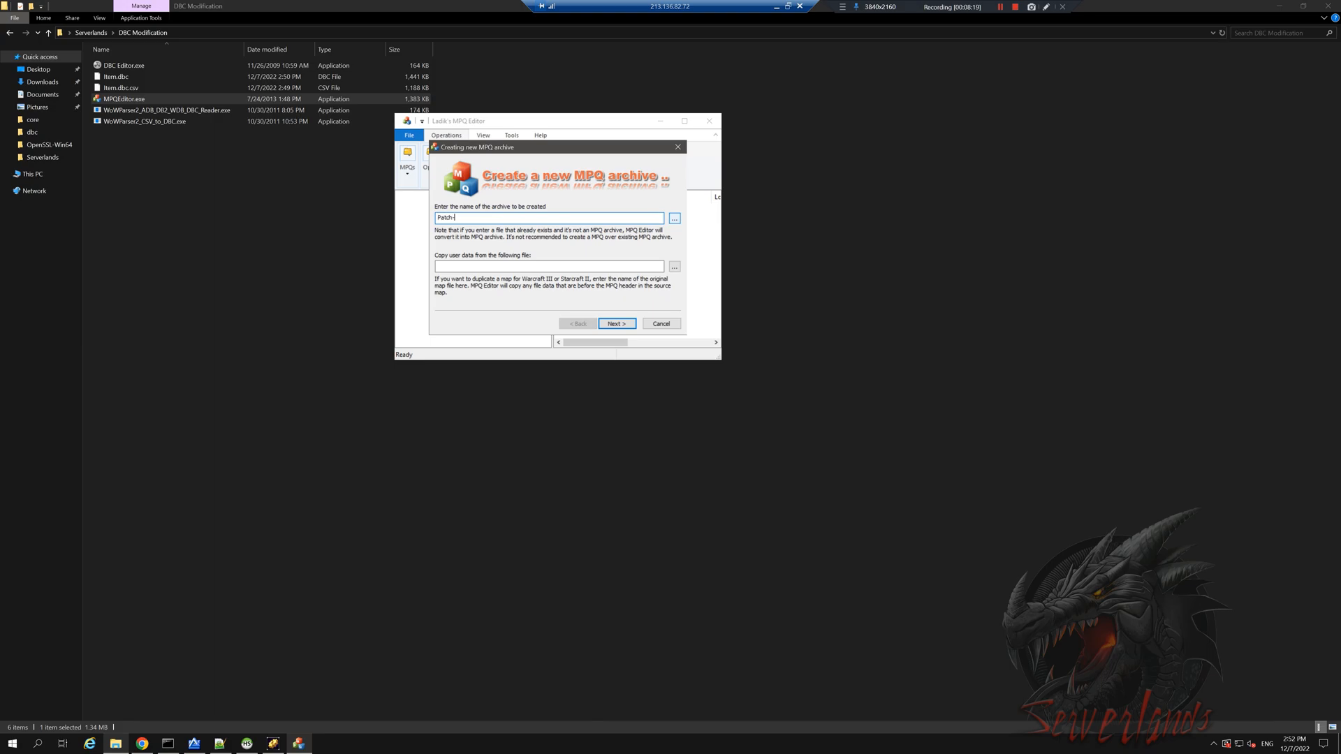
type("M")
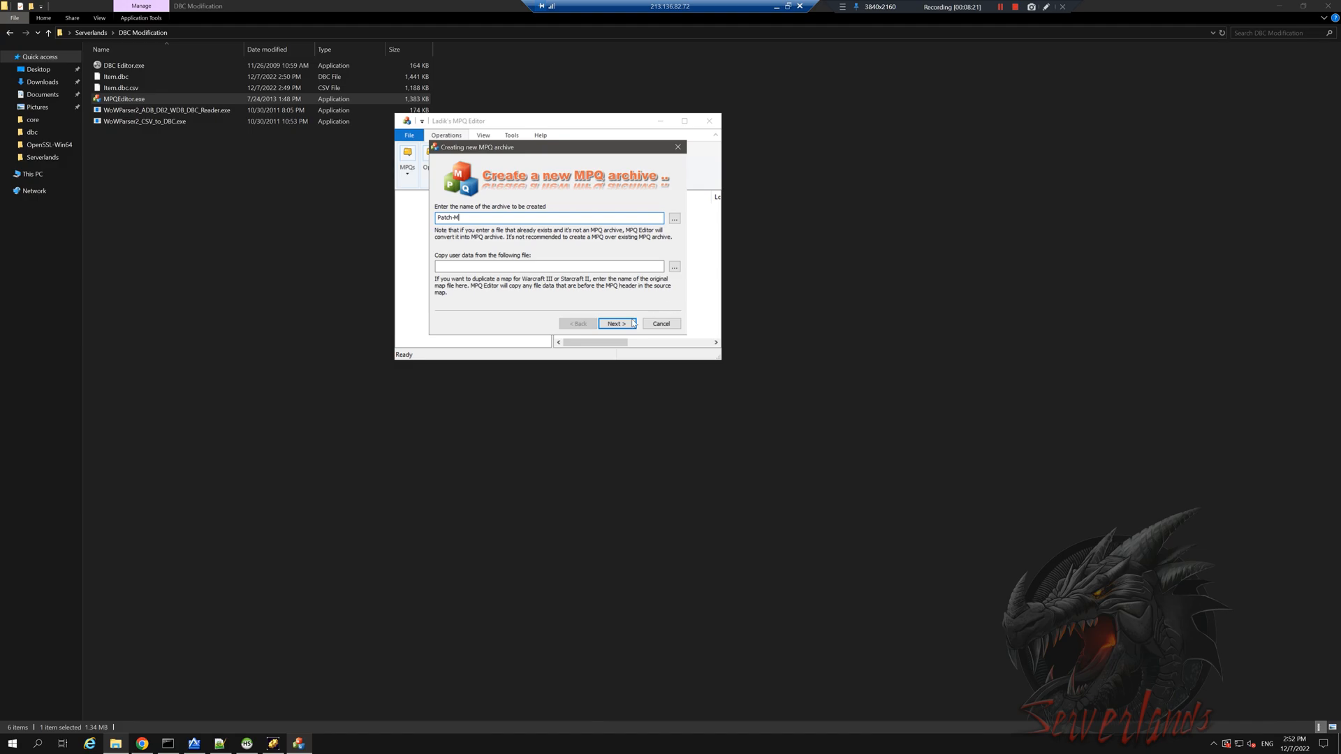
left_click(616, 323)
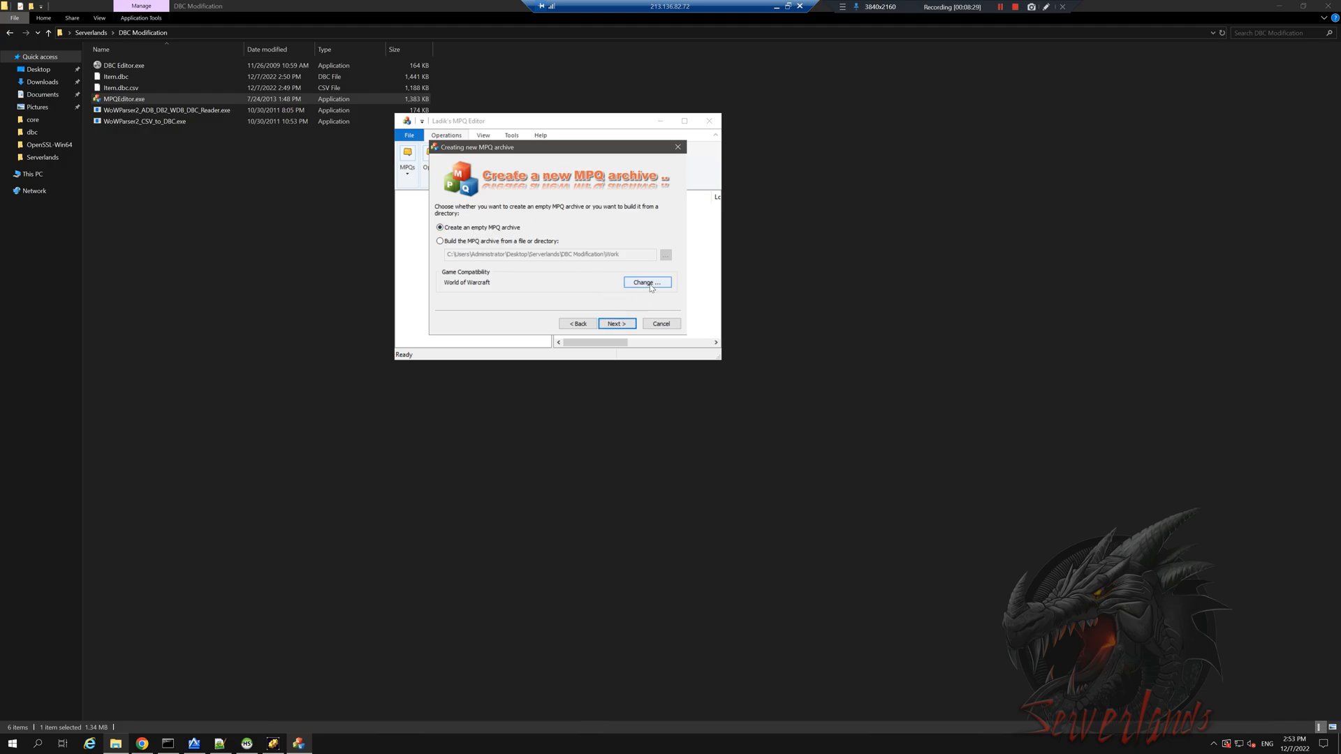
left_click(647, 282)
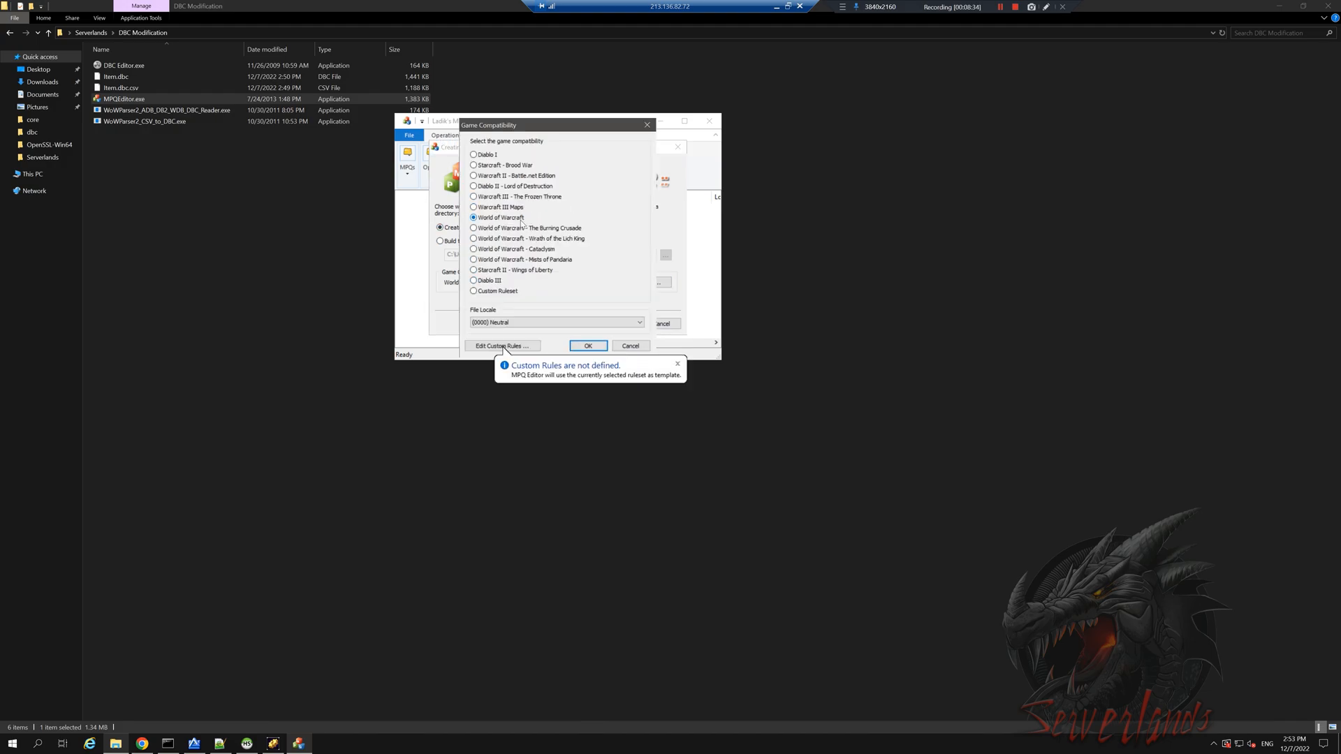
left_click(472, 238)
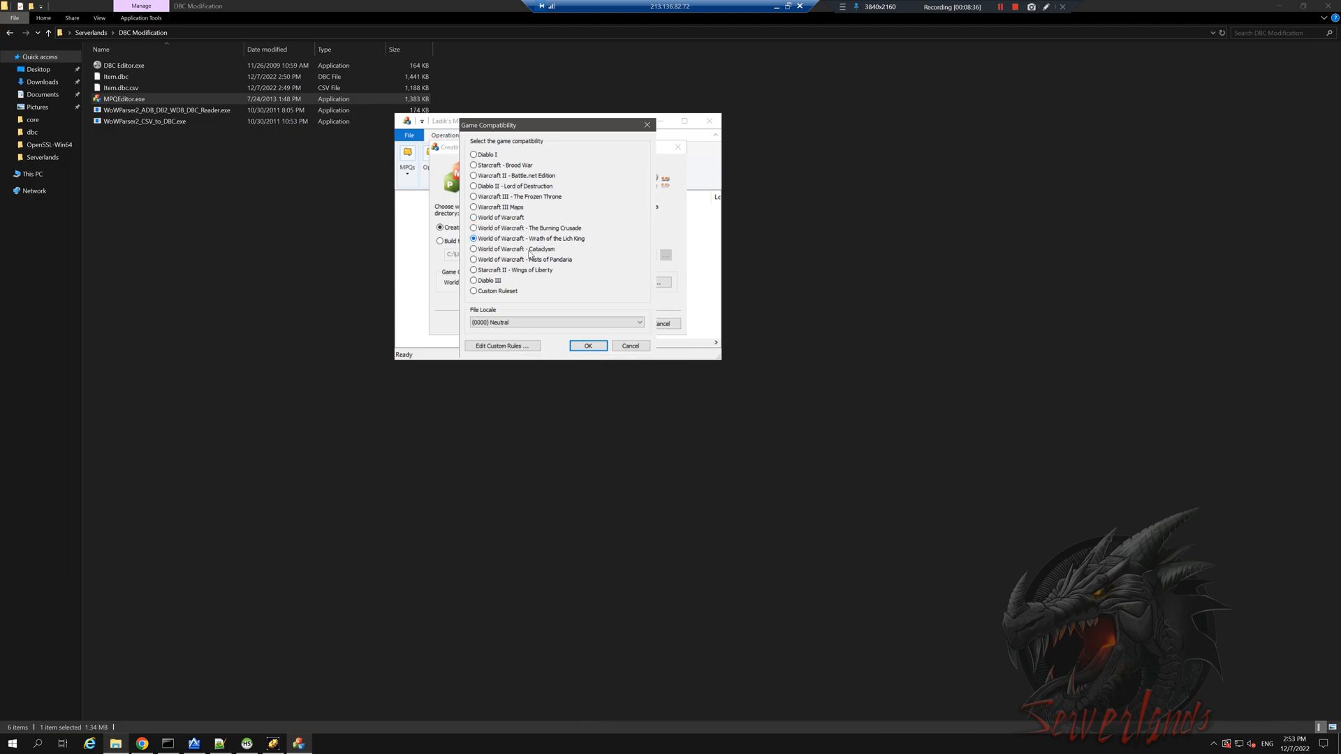
left_click(588, 346)
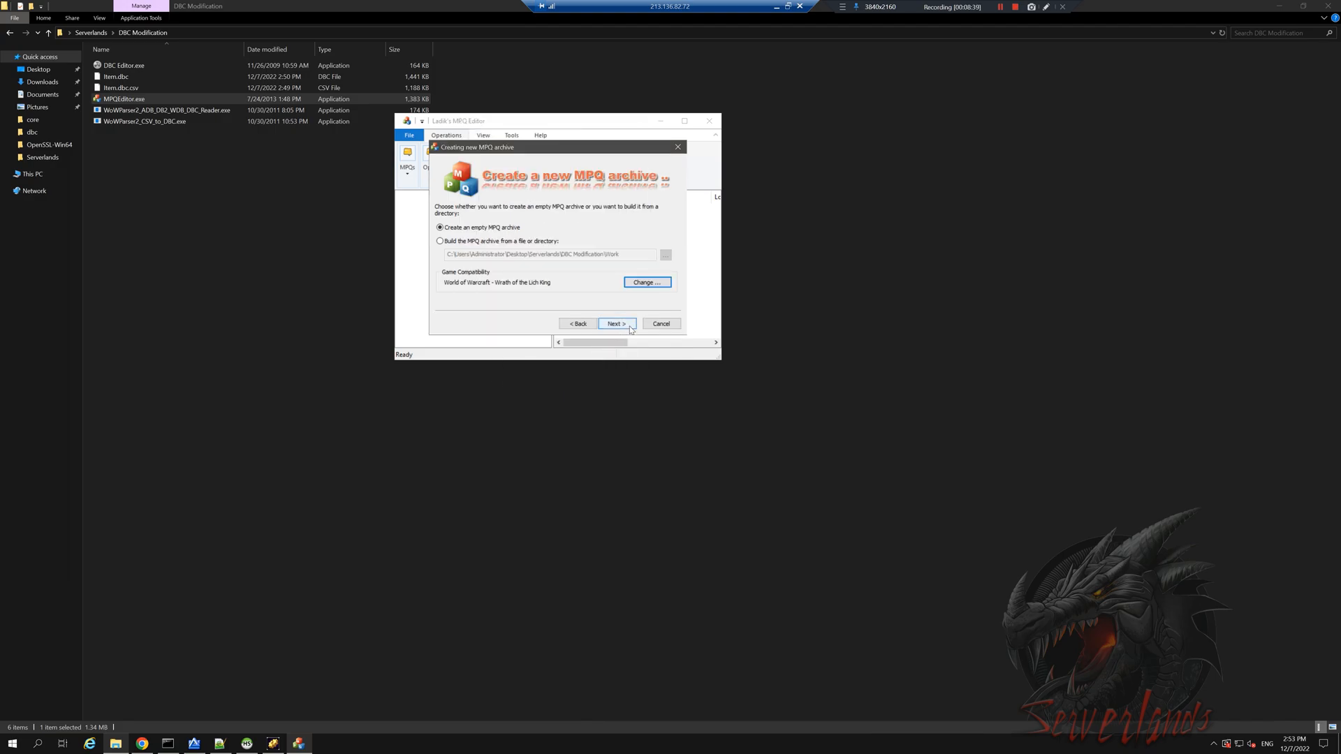
left_click(616, 324)
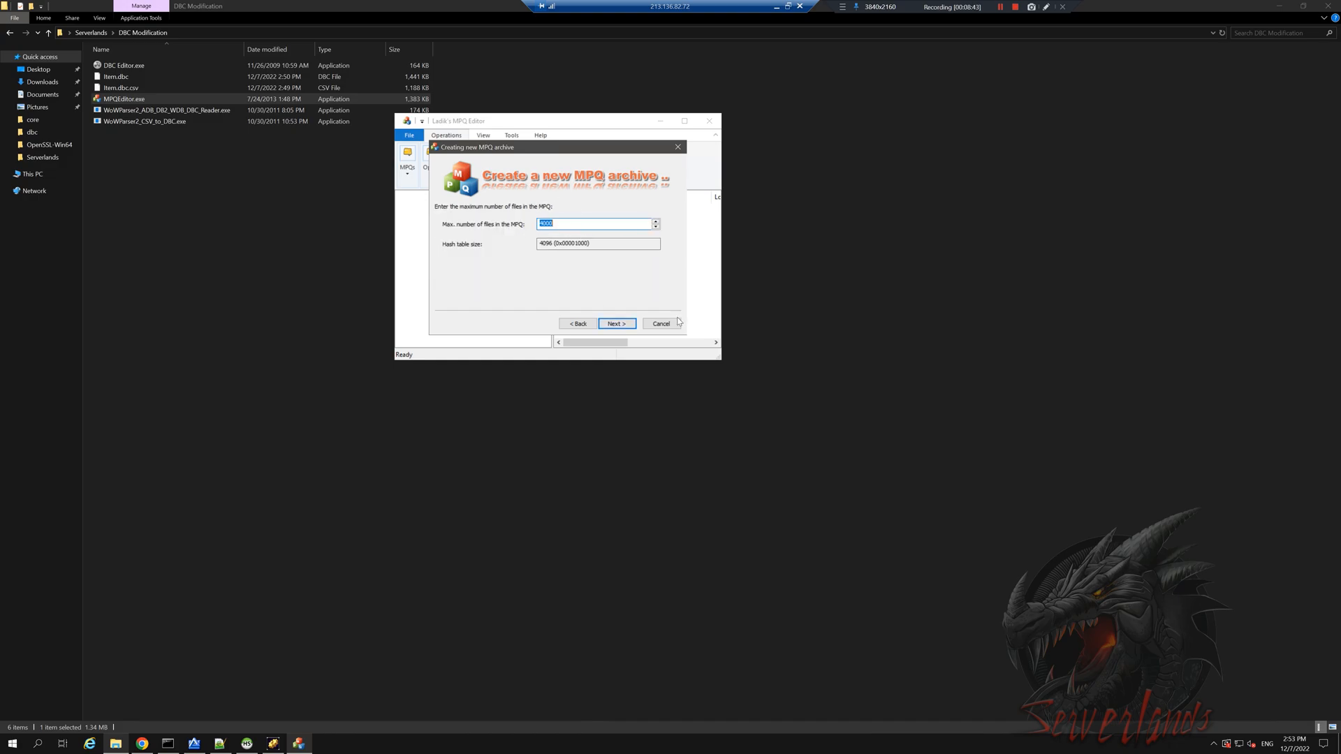
left_click(616, 323)
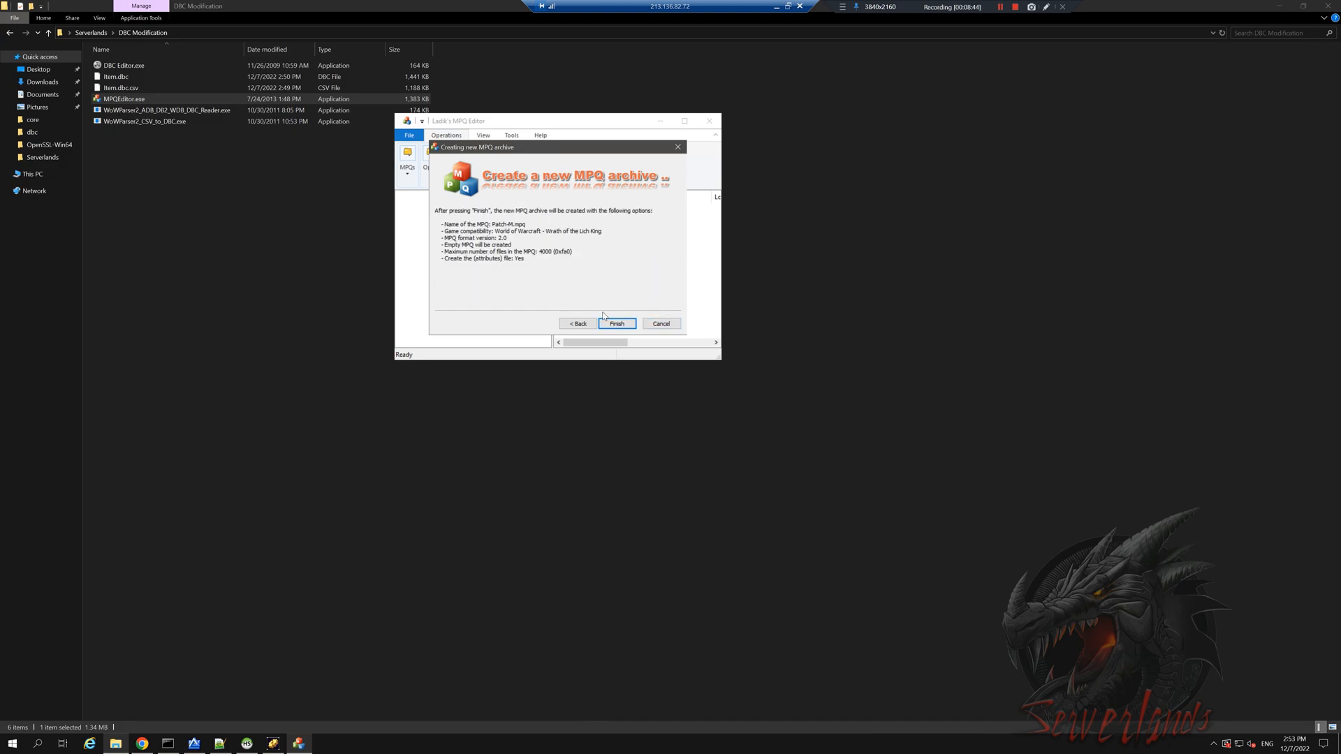
left_click(616, 324)
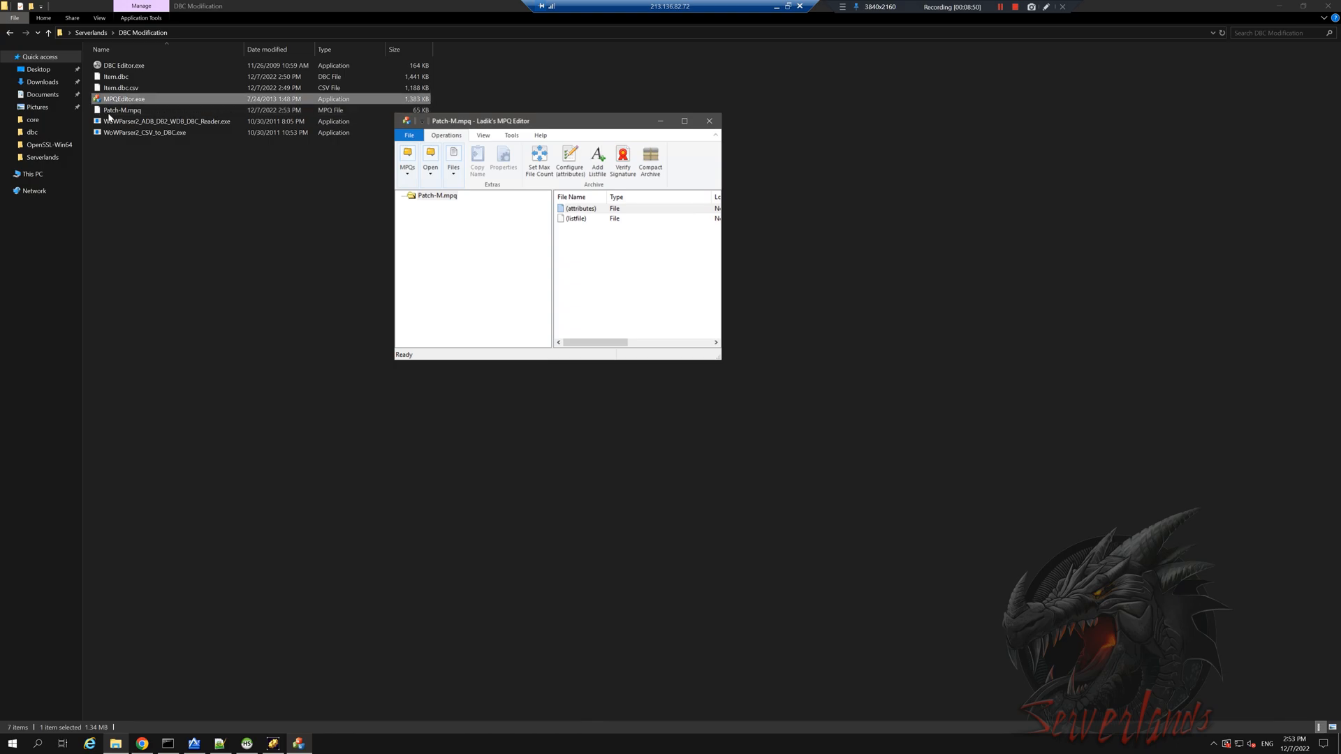
Create a new folder named DBFilesClient inside Patch-M.mpq
left_click(117, 109)
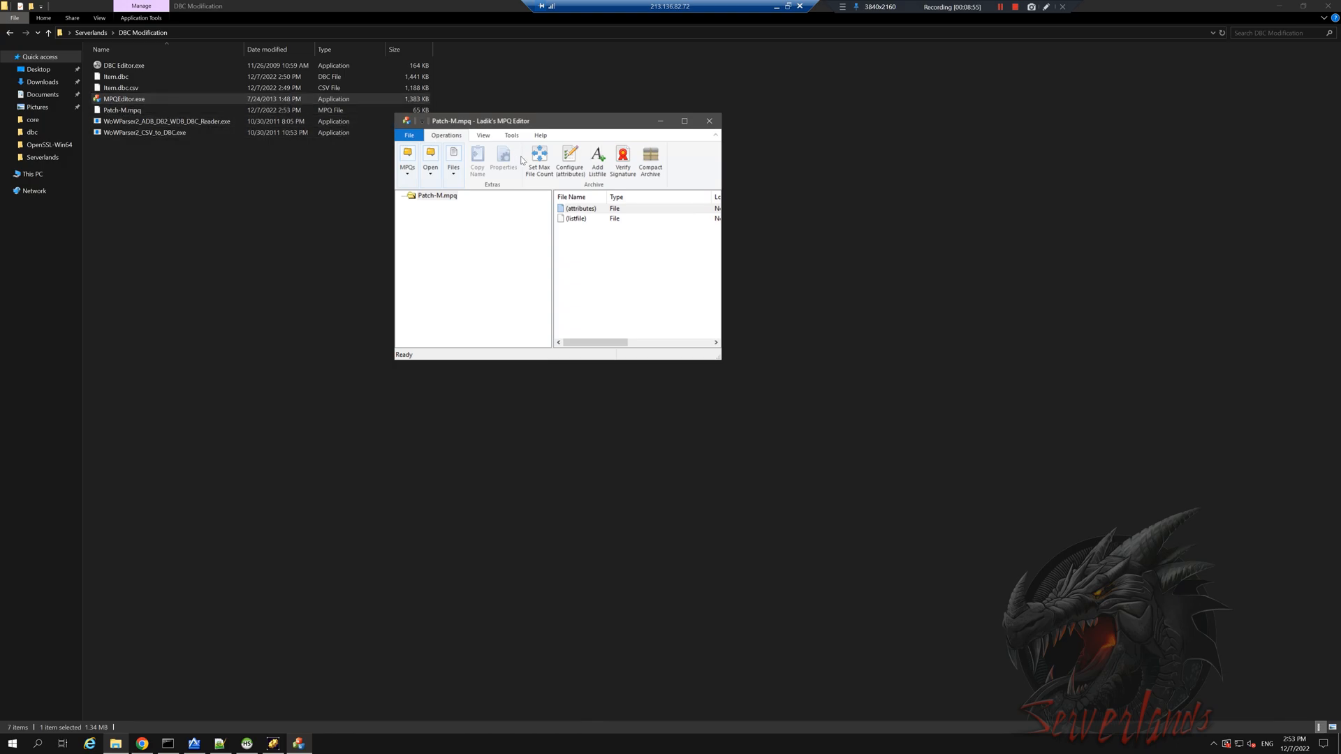
left_click(593, 278)
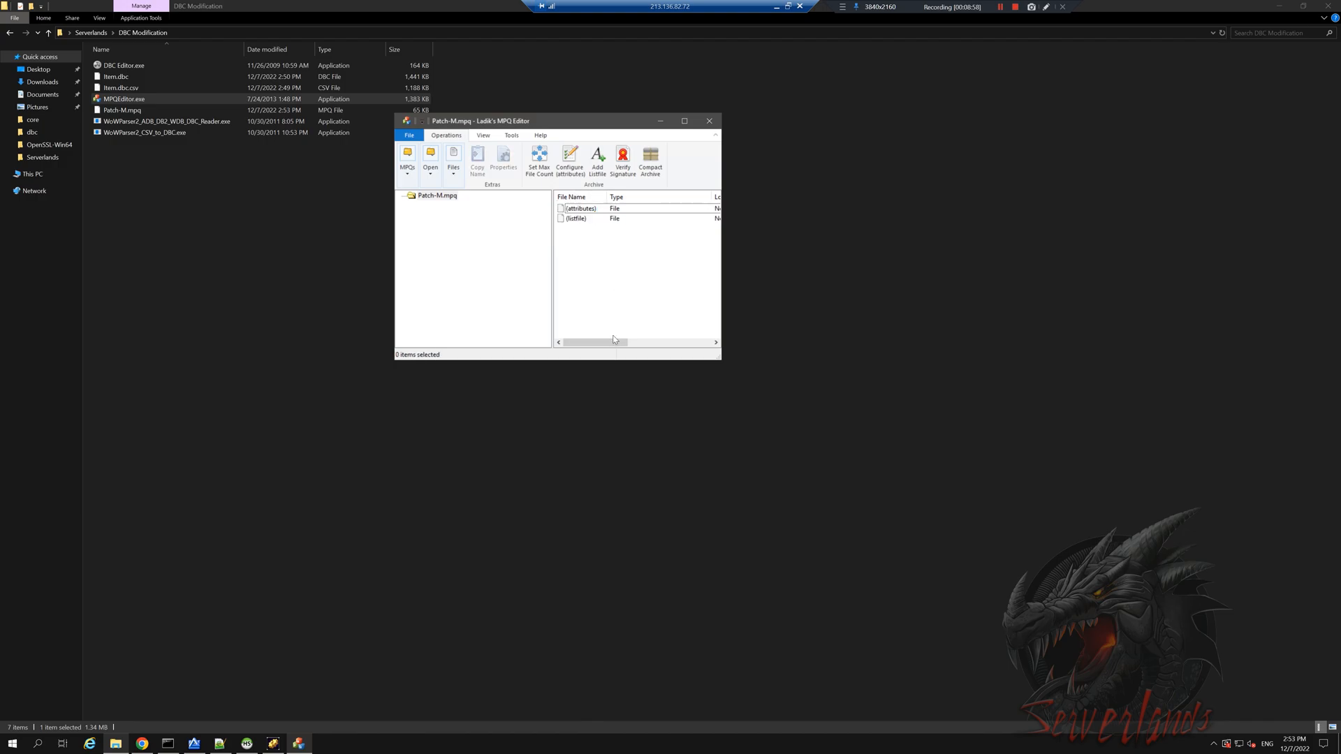
mouse_move(601, 300)
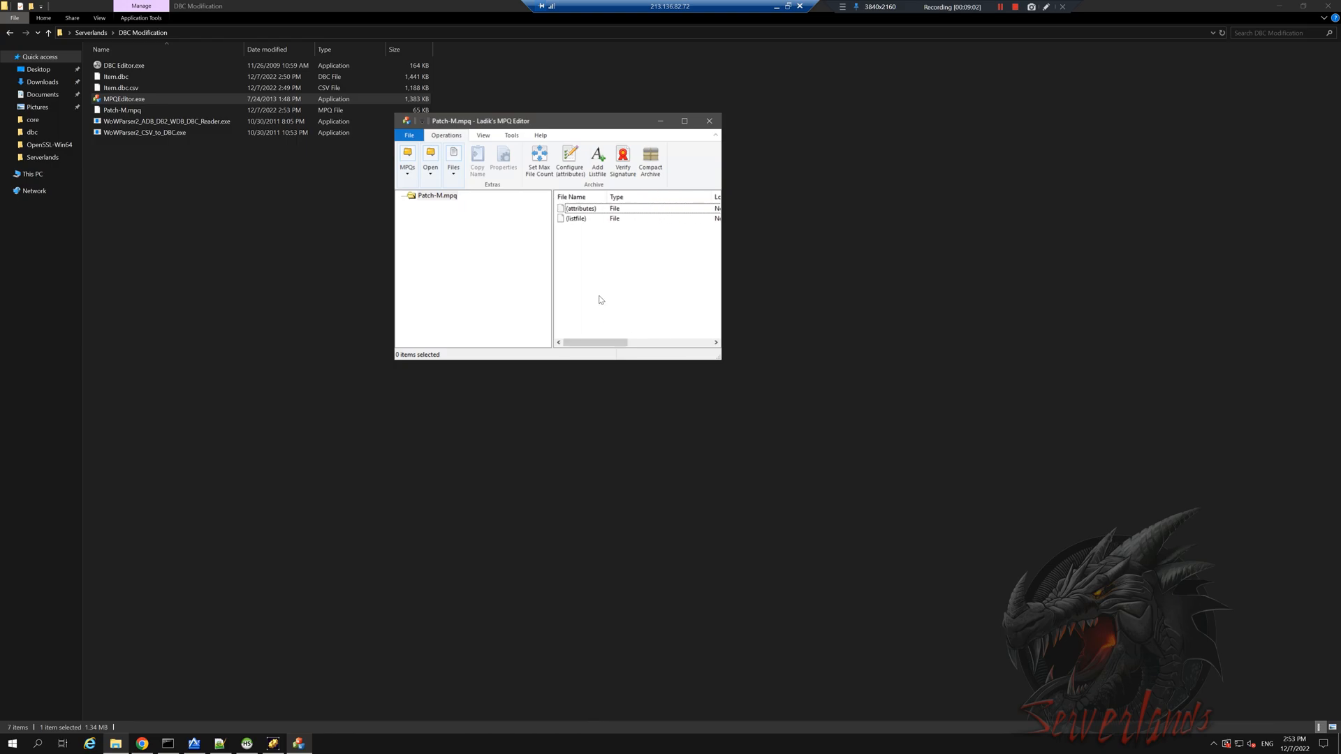
right_click(579, 248)
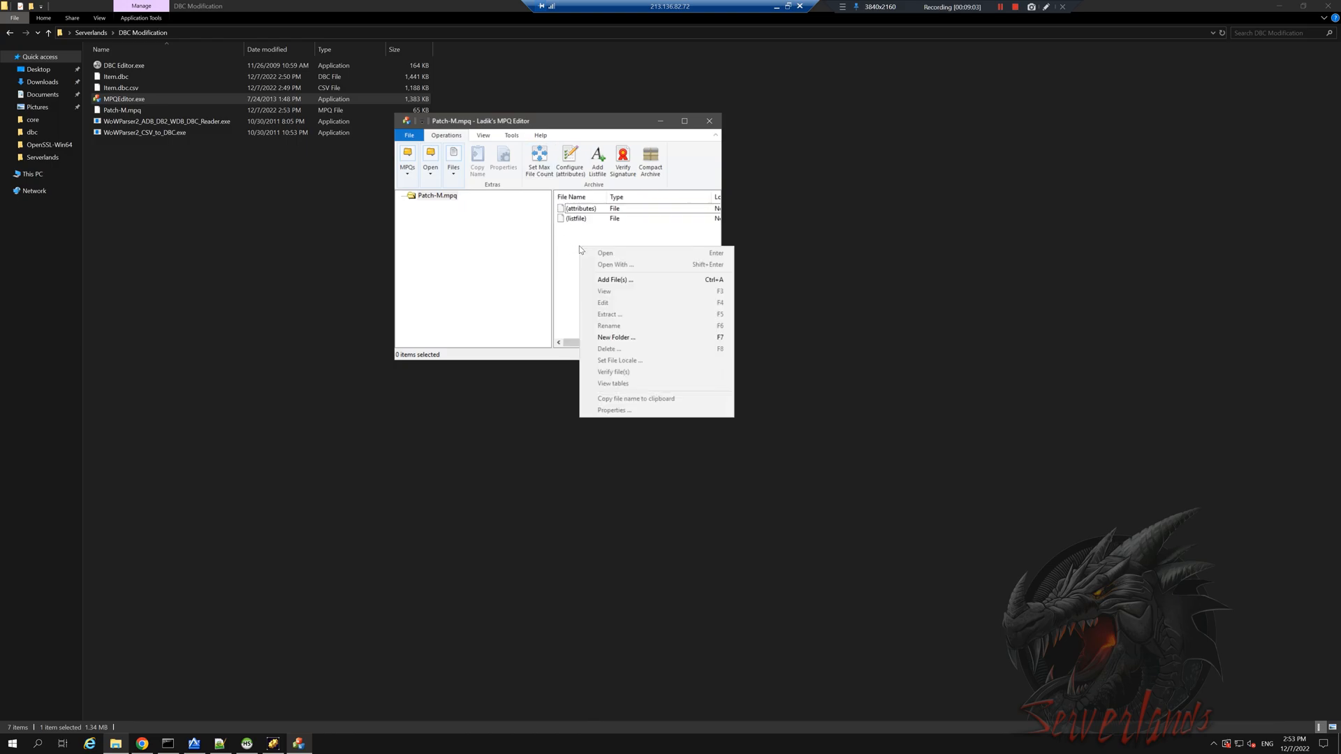
mouse_move(634, 337)
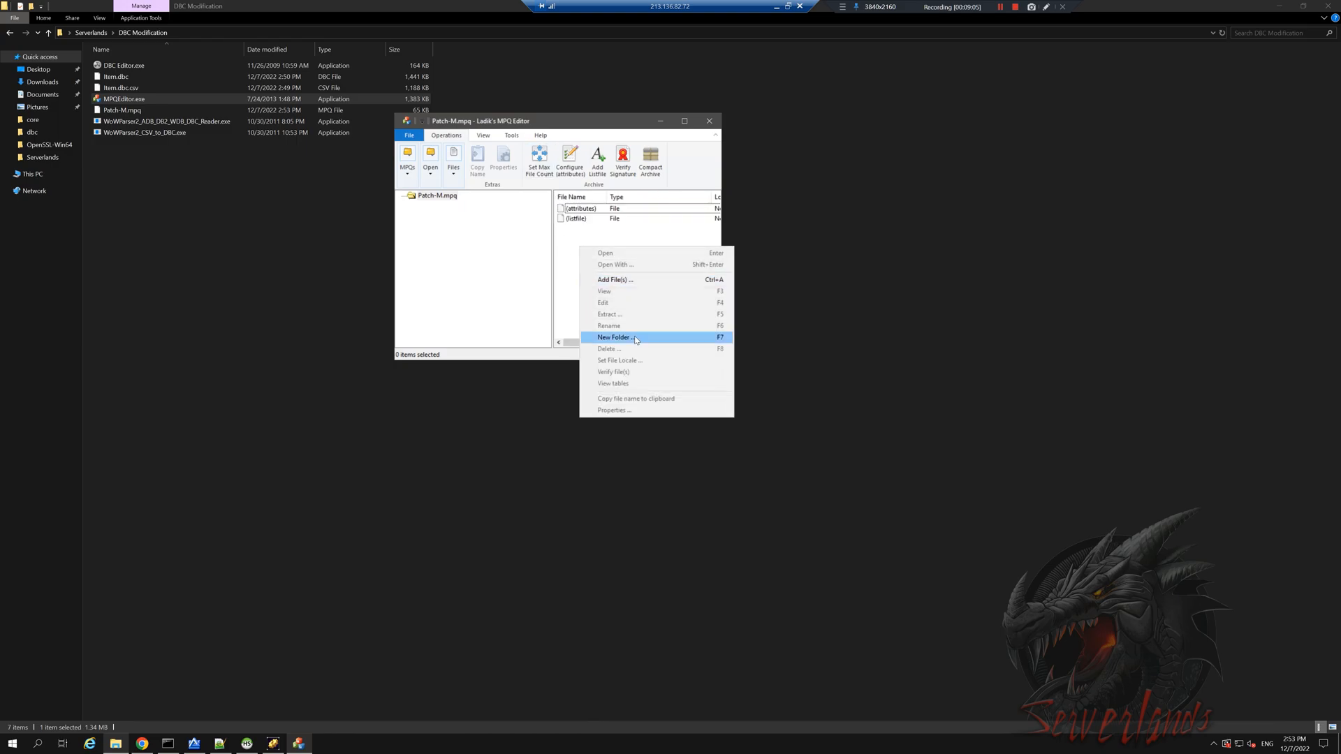
left_click(615, 338)
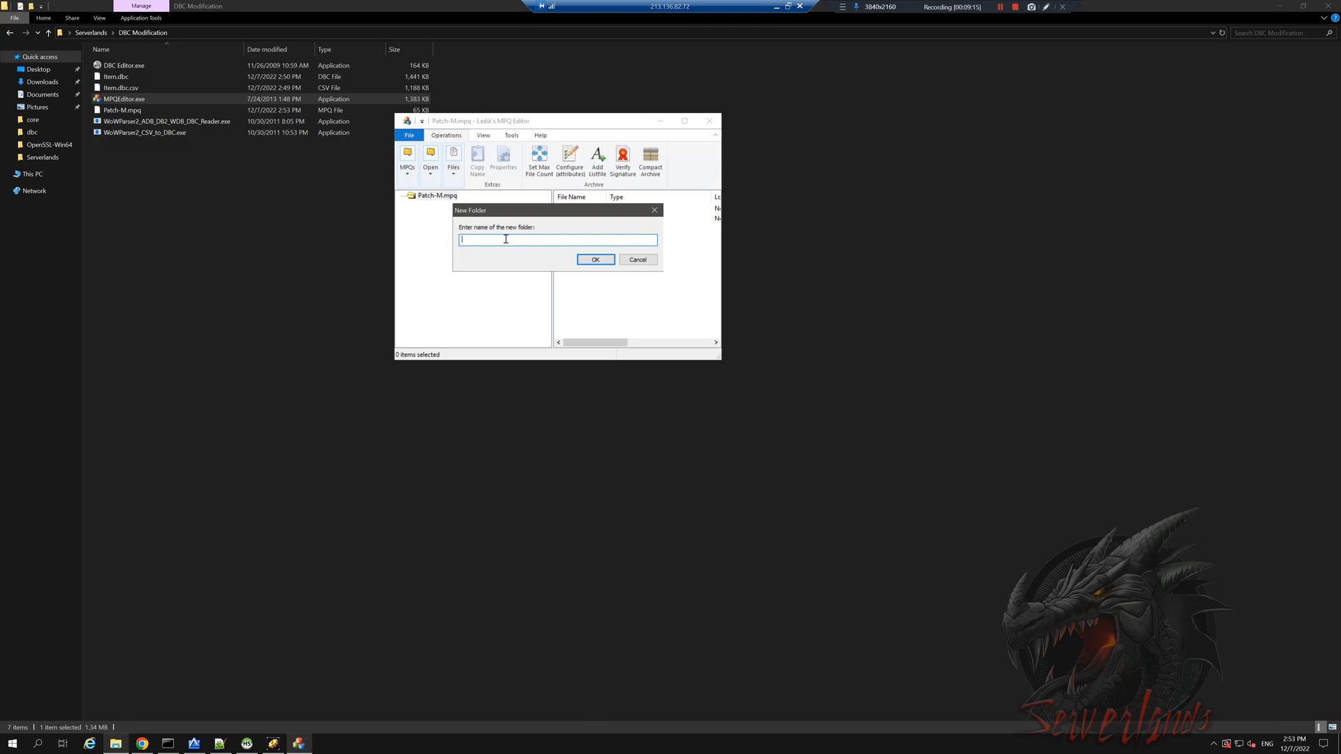
type("D")
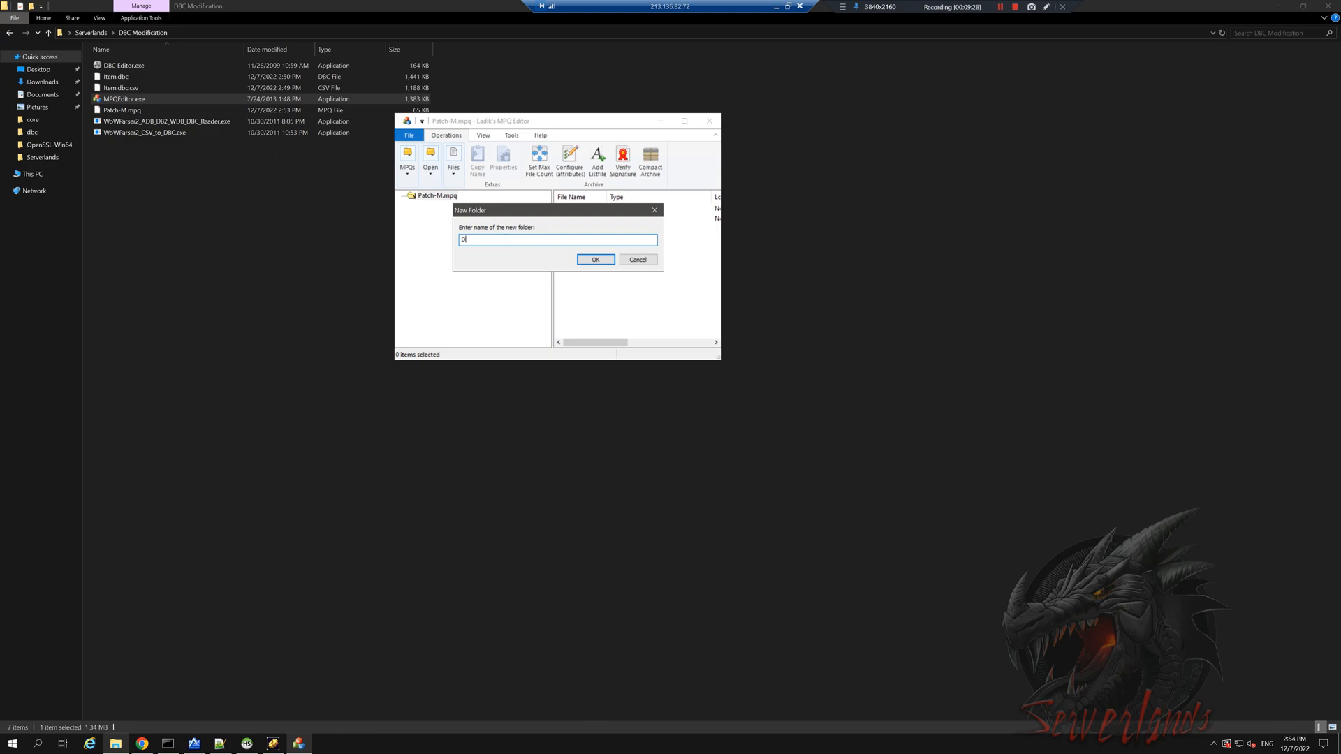
type("BFiles")
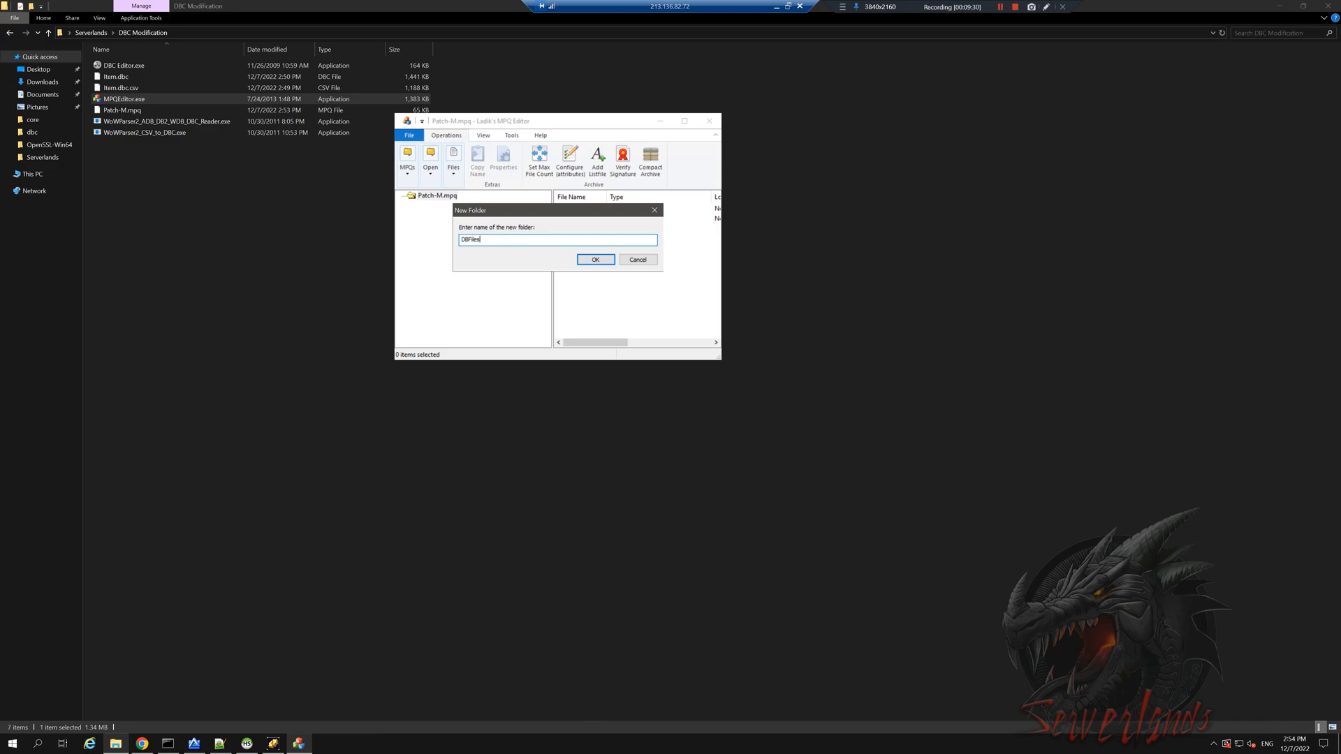
type("Client")
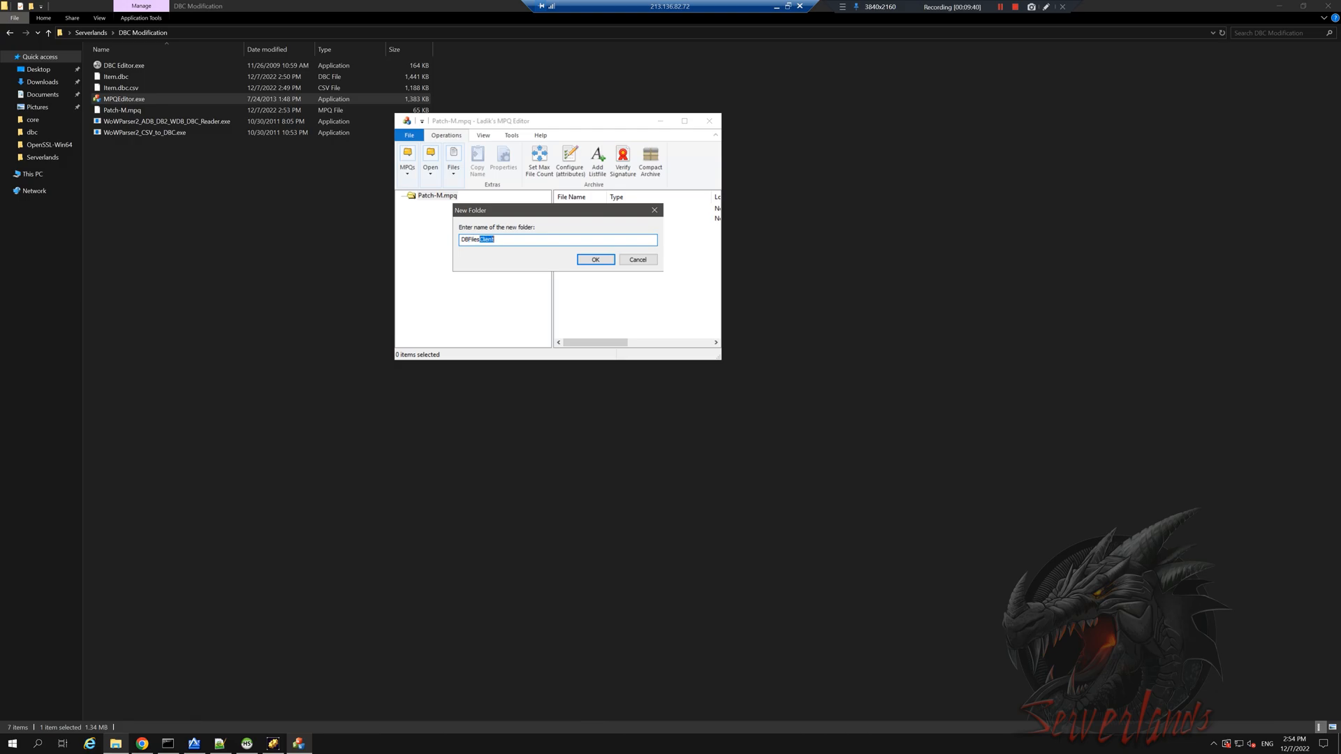
left_click(595, 259)
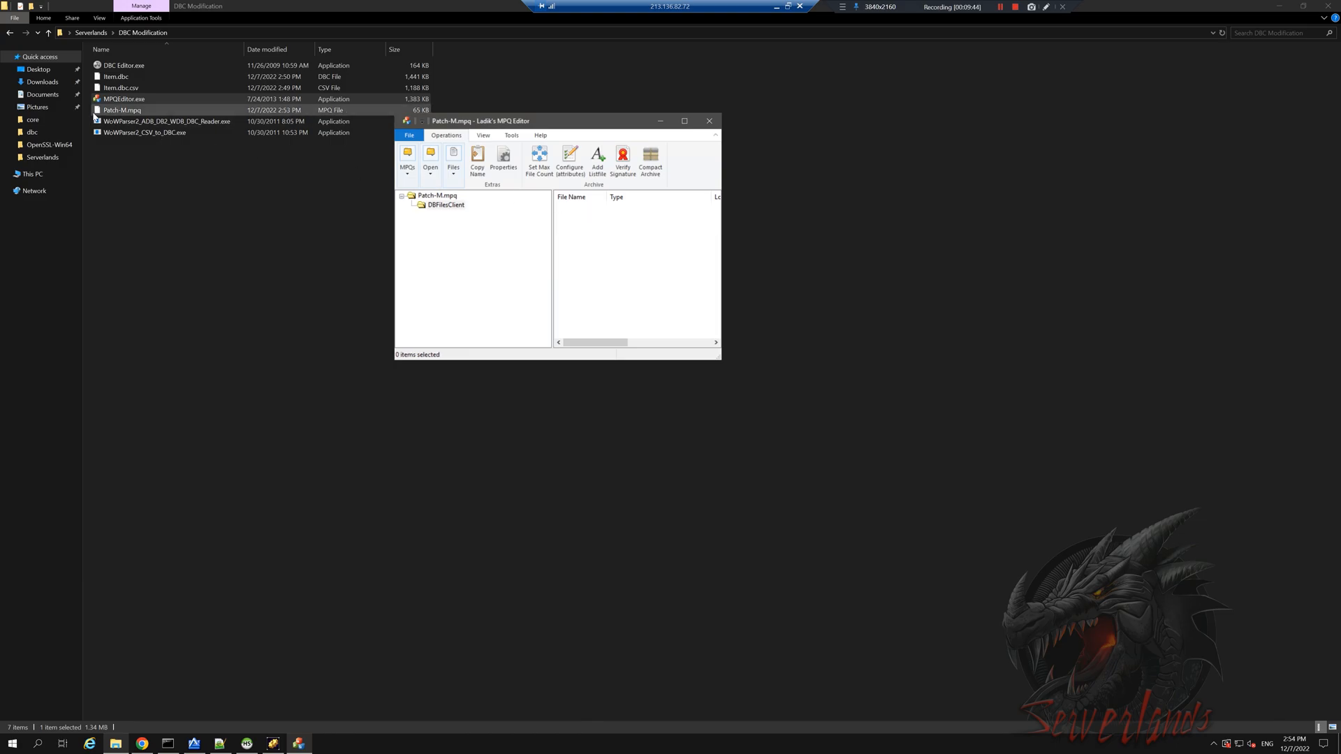
Open DBFilesClient and add Item.dbc into it
left_click(115, 77)
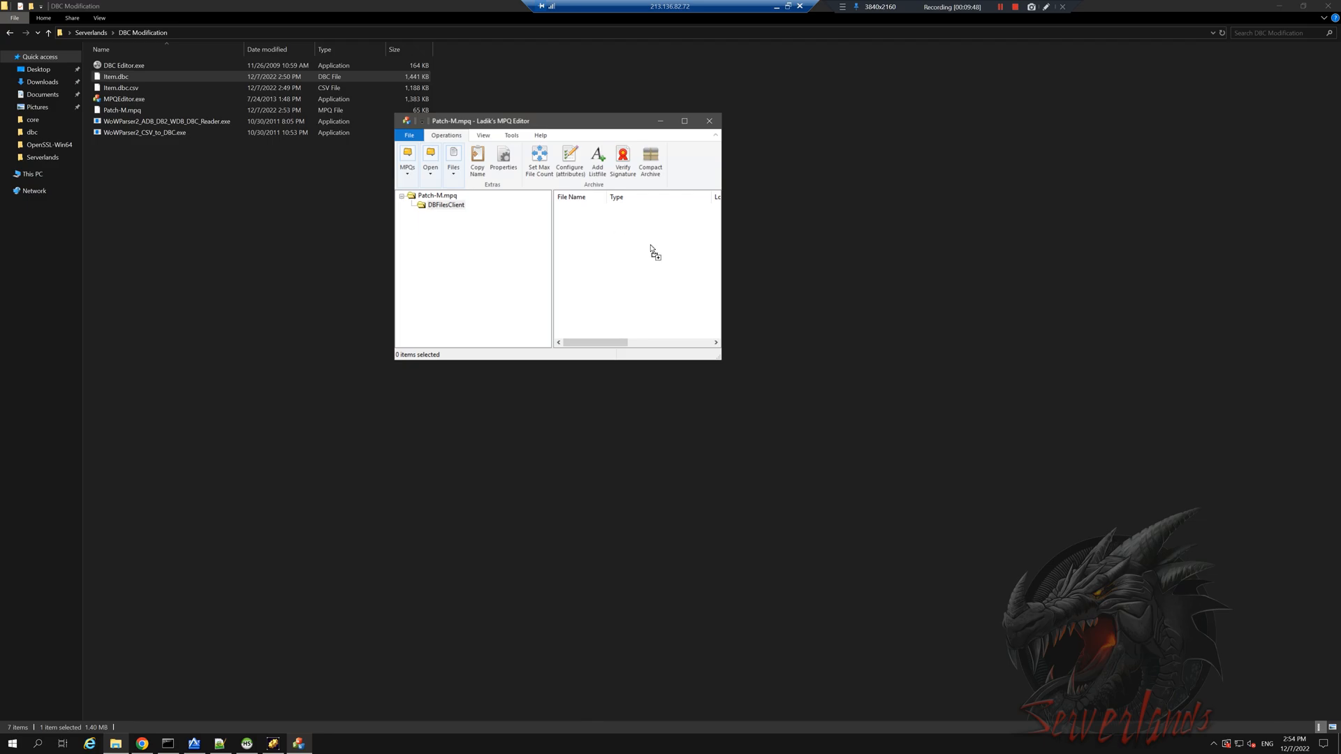
left_click(444, 204)
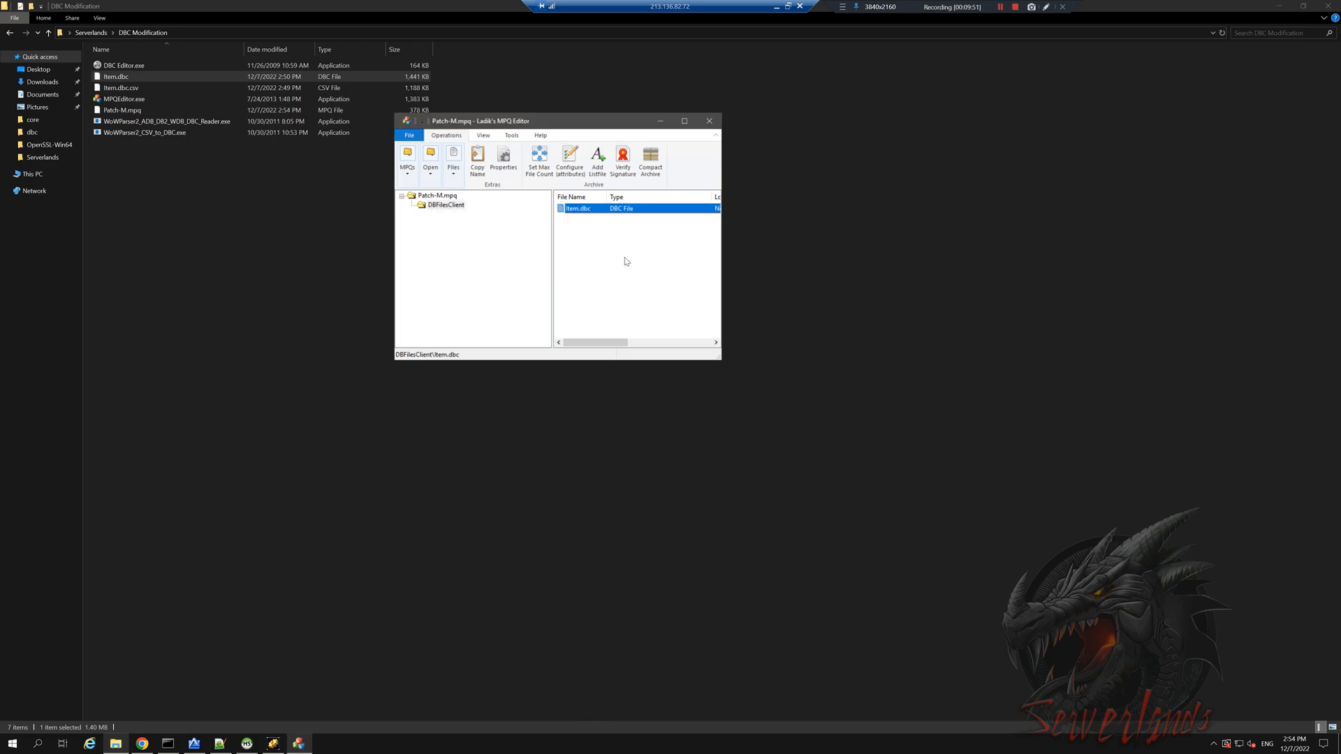
left_click(122, 110)
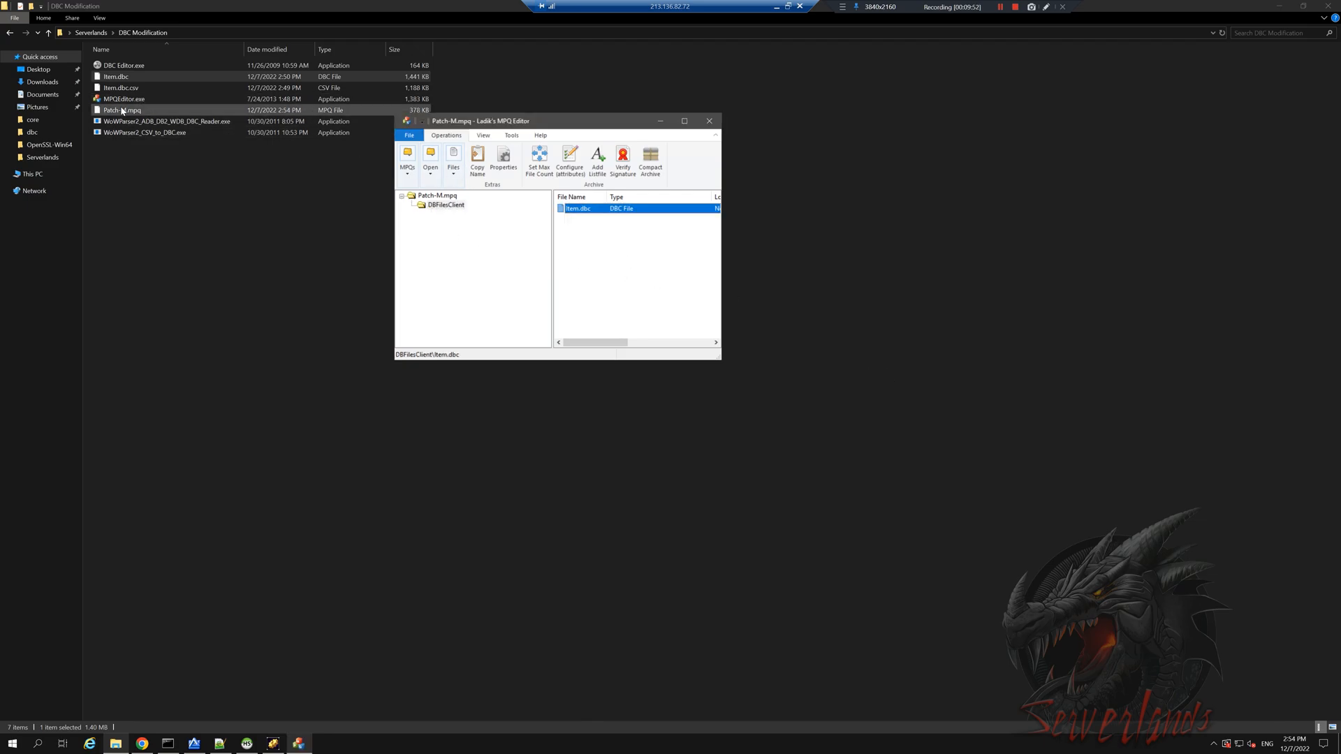
Close Ladik's MPQ Editor, returning to DBC Modification with Patch-M.mpq at 378 KB
left_click(709, 121)
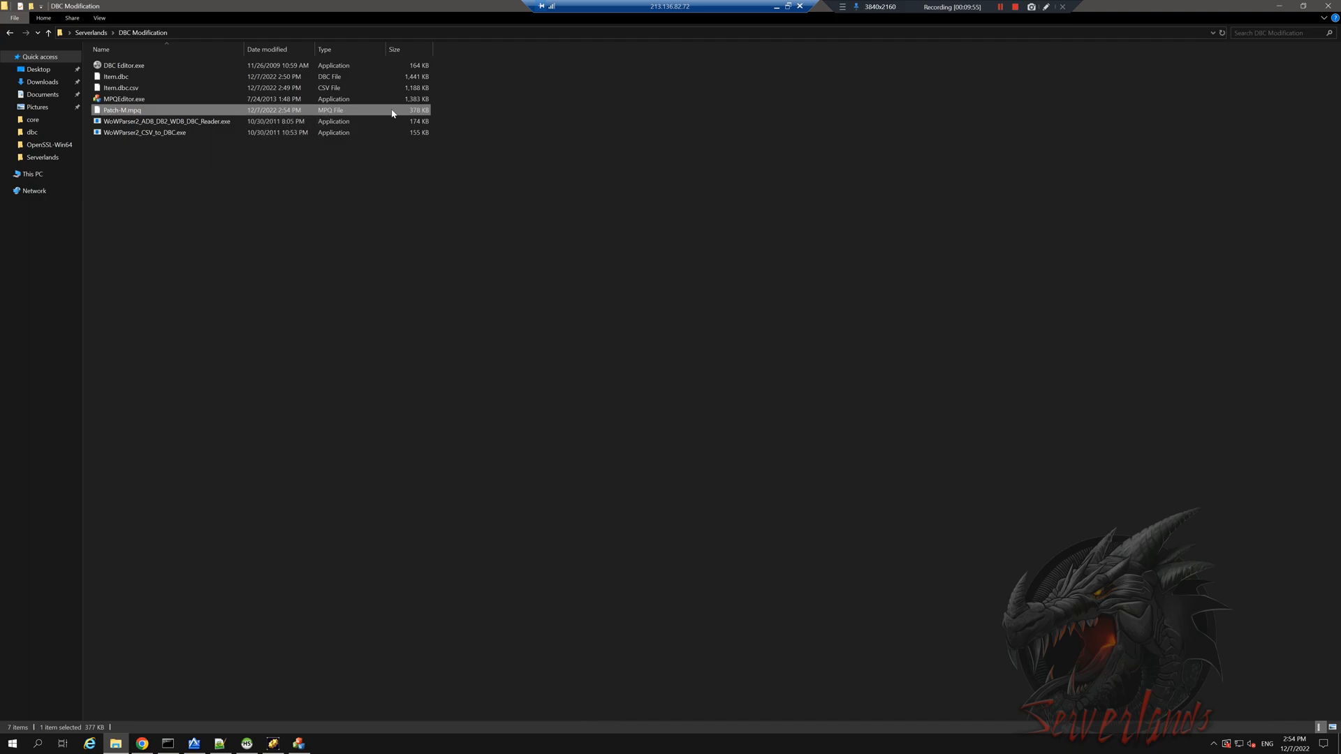
mouse_move(409, 118)
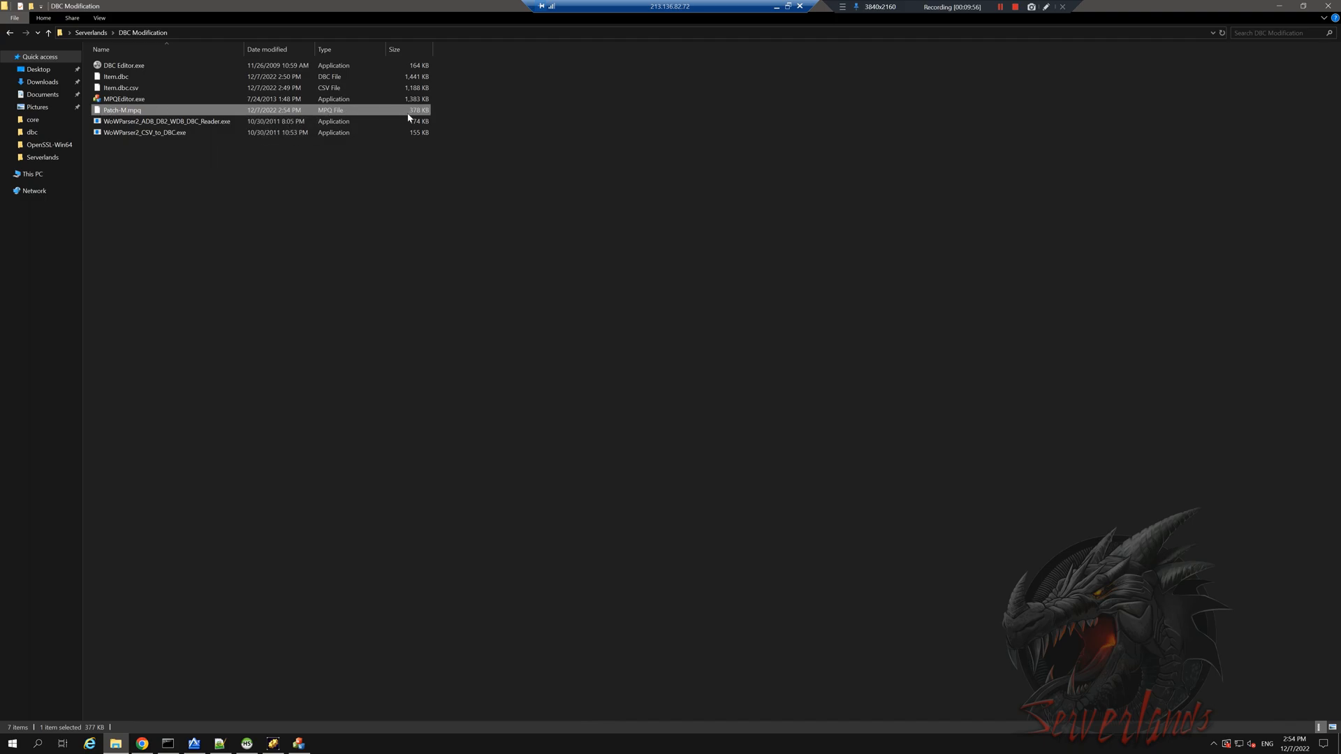
double_click(113, 110)
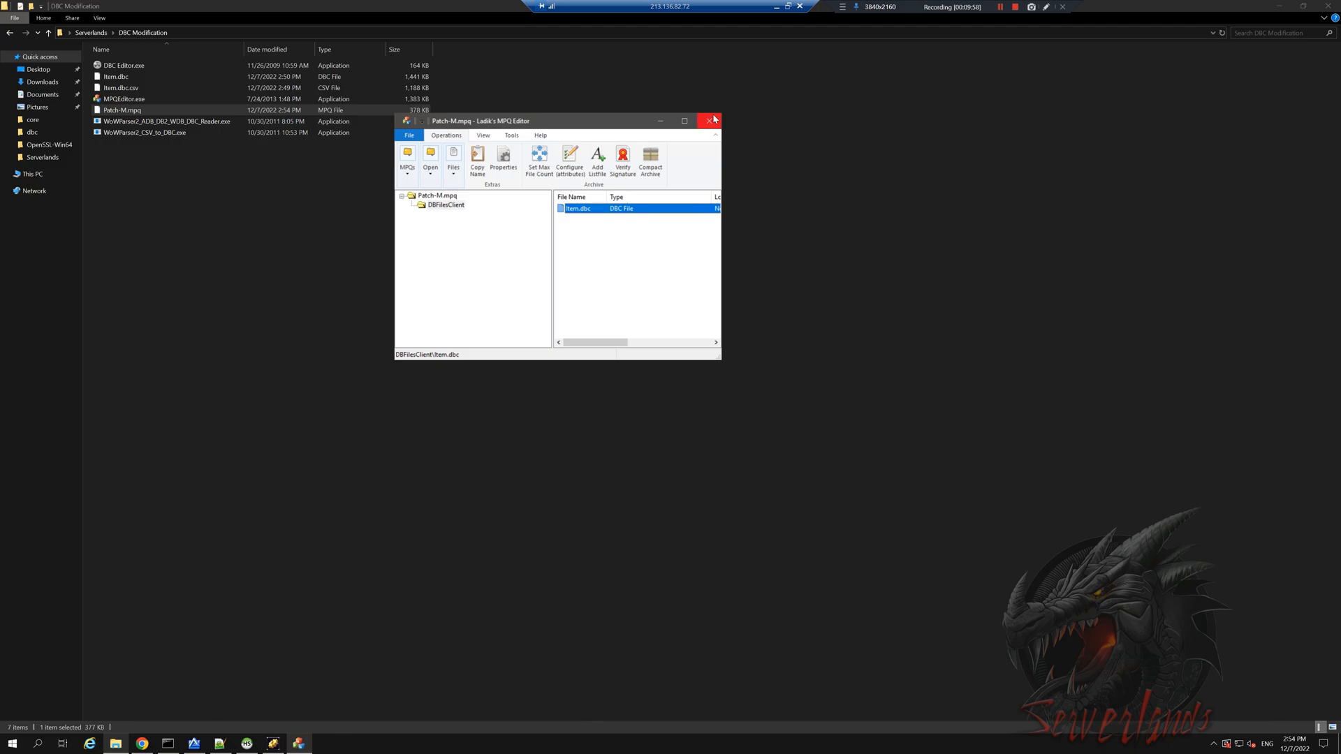
left_click(710, 120)
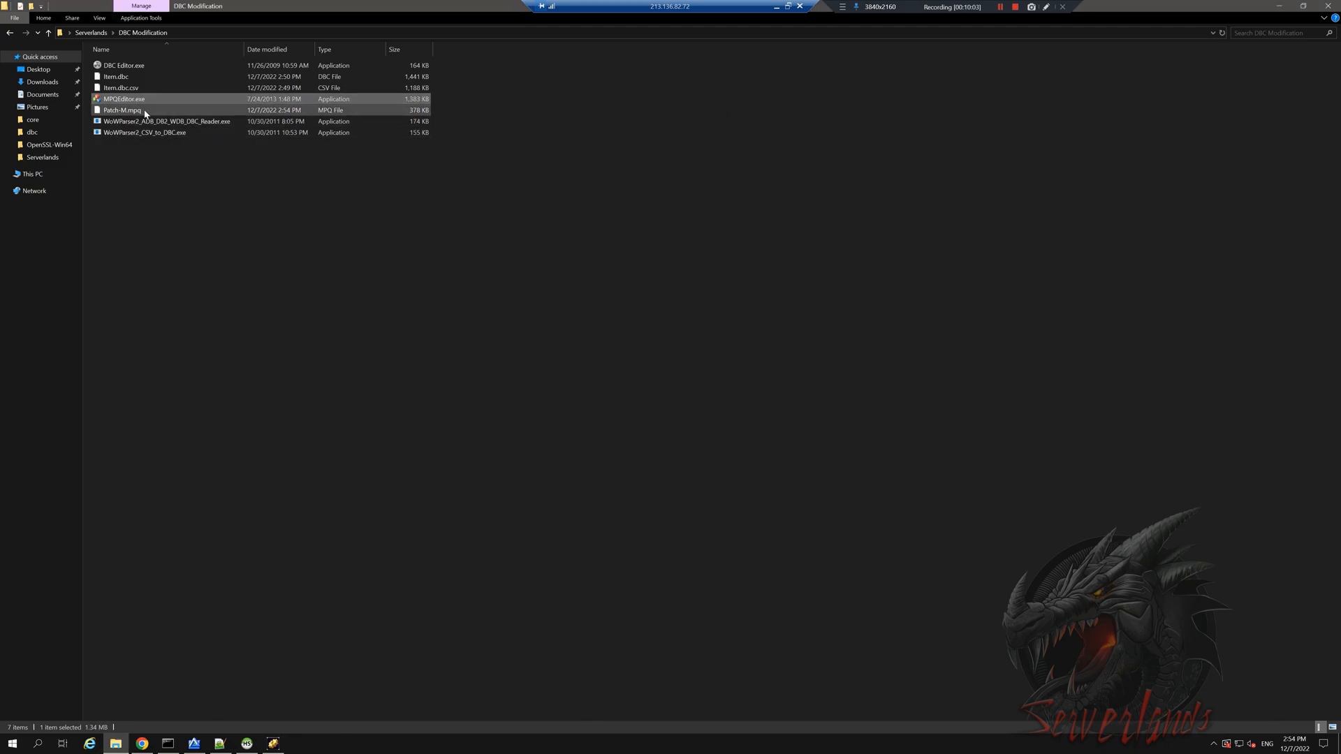
left_click(122, 110)
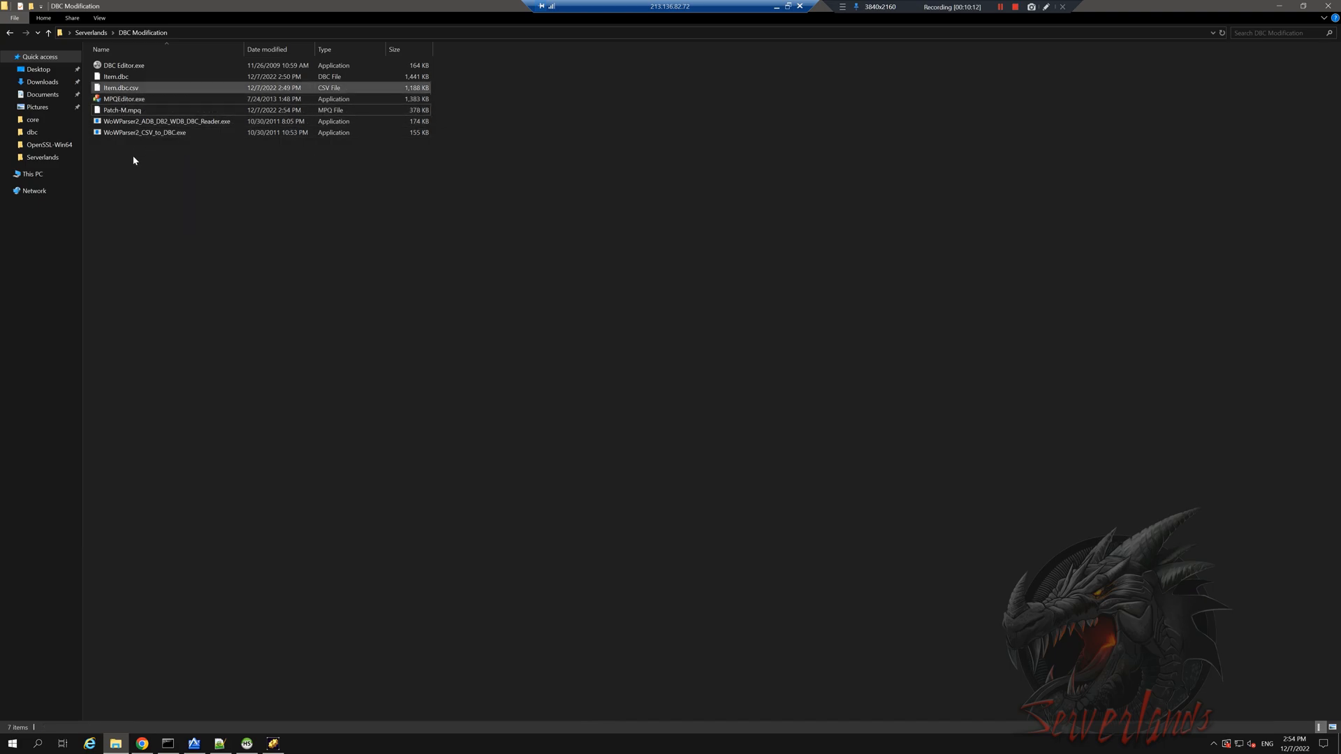
Relaunch MPQEditor, reopen Patch-M.mpq and check Item.dbc (1,475,125 bytes) in DBFilesClient
double_click(122, 98)
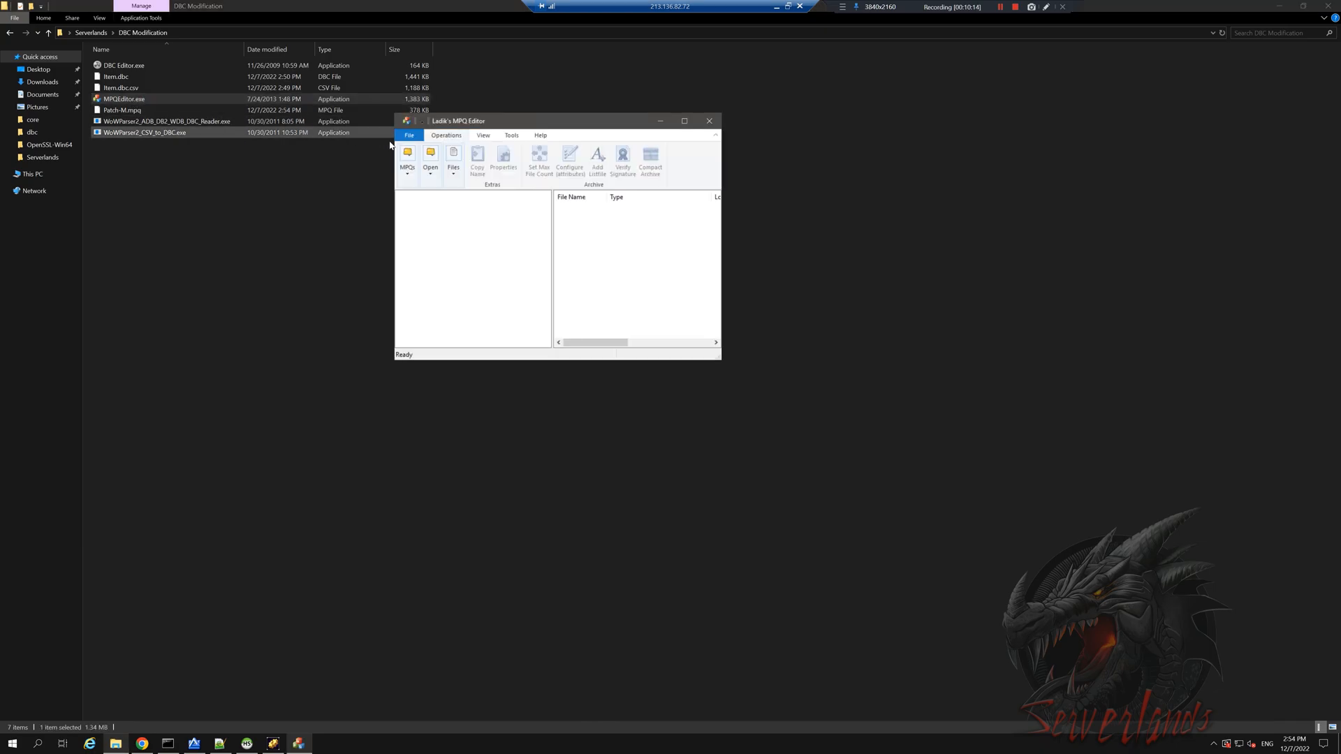
left_click(407, 157)
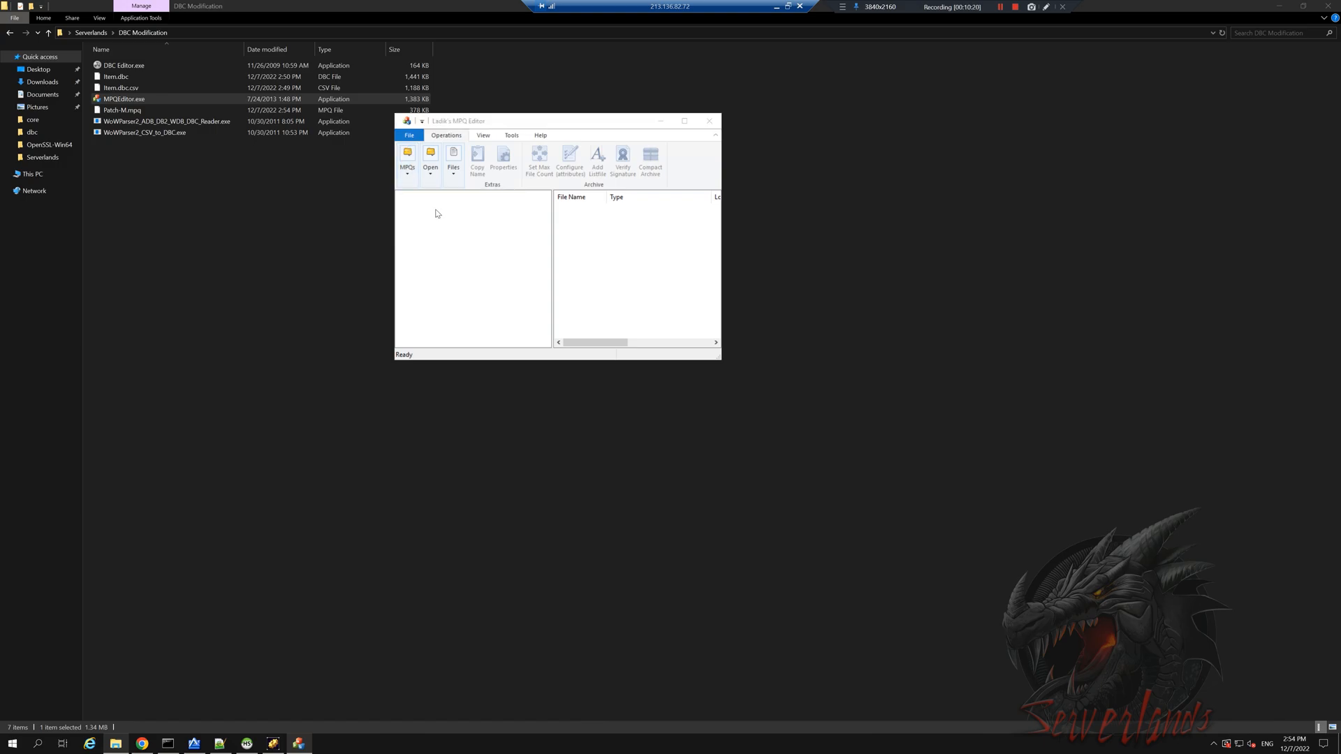
left_click(431, 161)
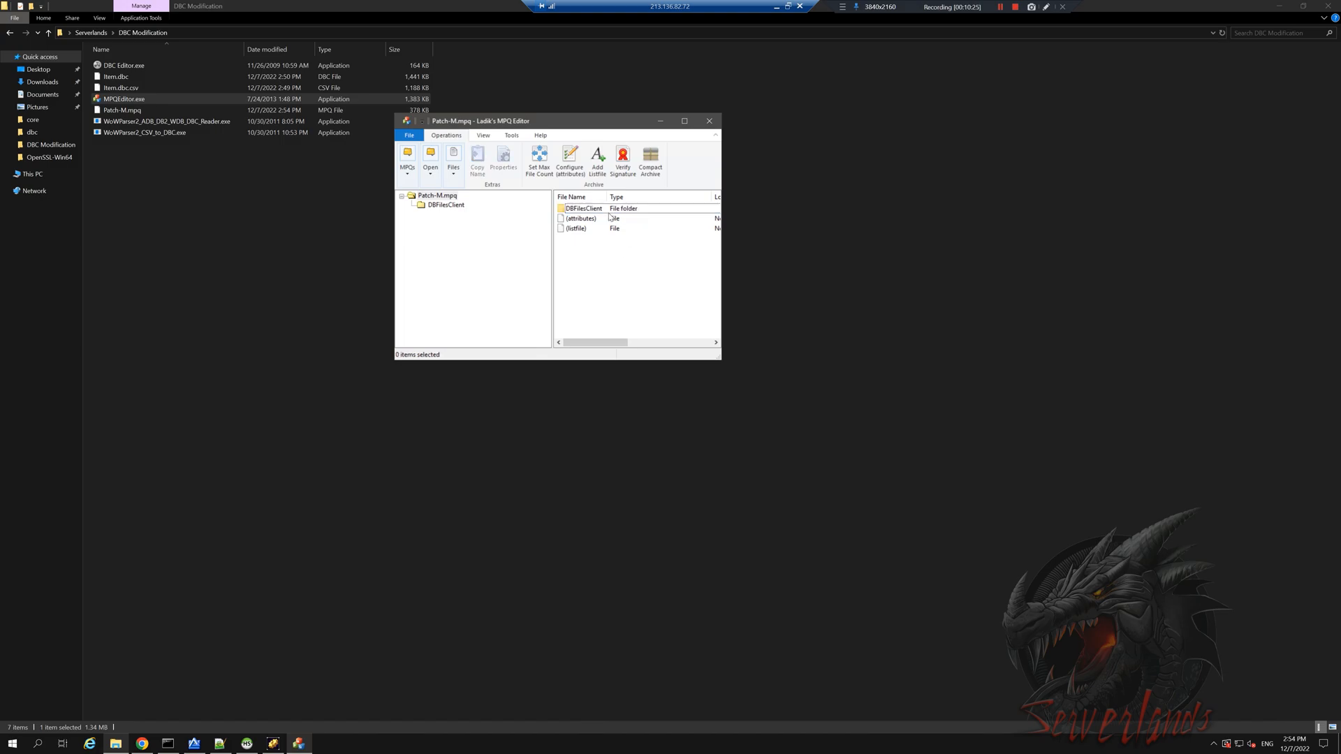
double_click(582, 208)
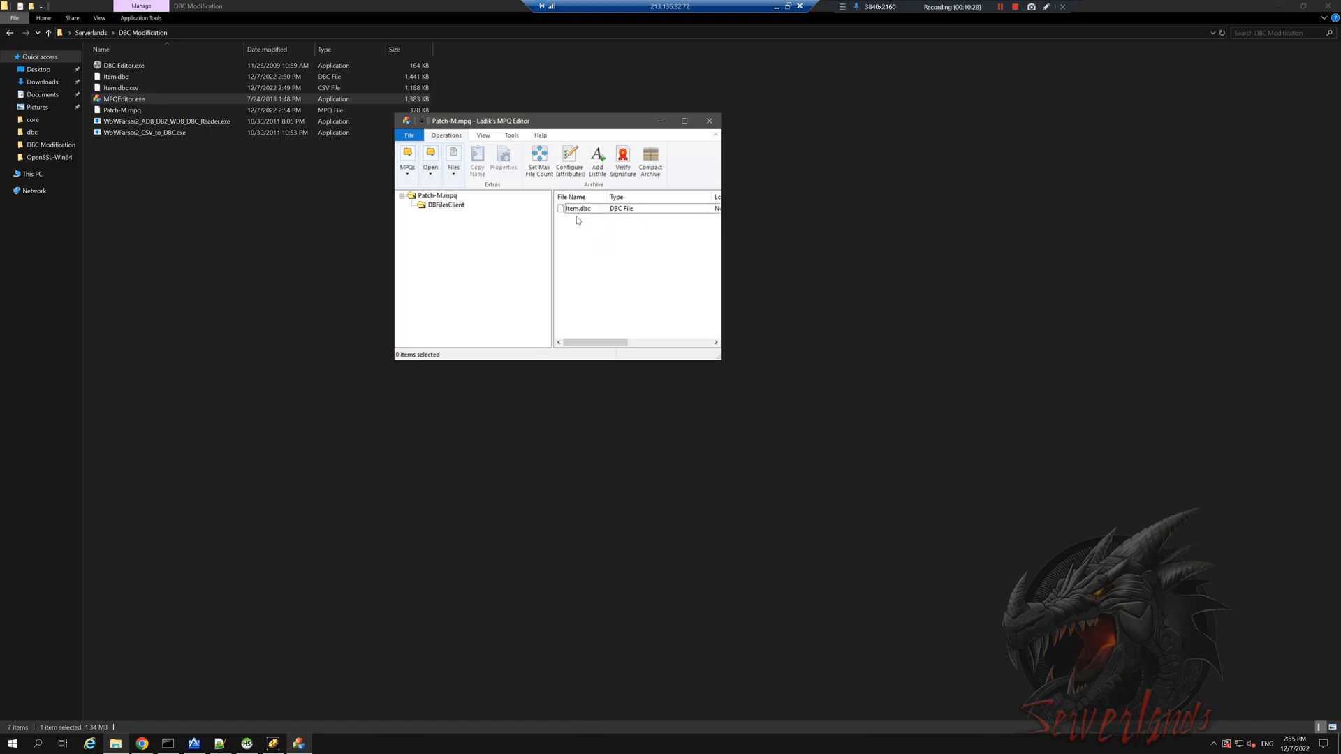
left_click(120, 99)
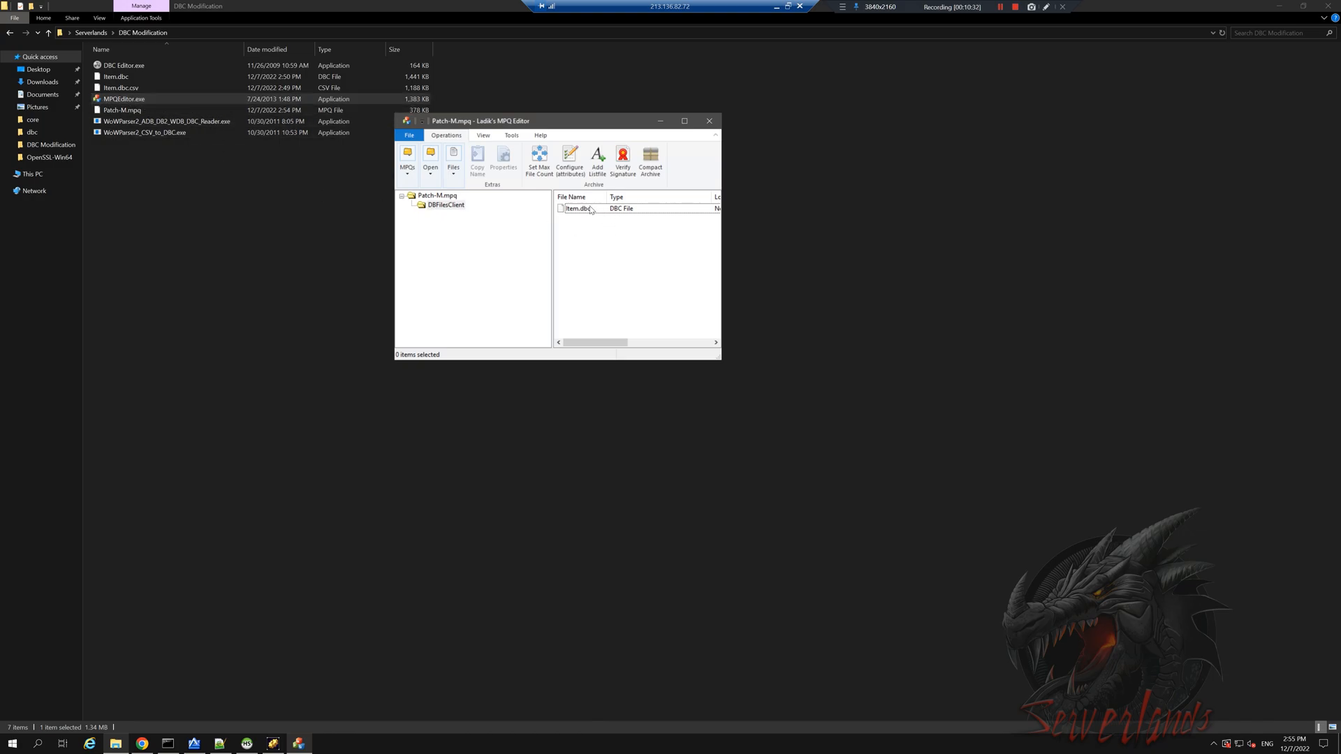
left_click(580, 208)
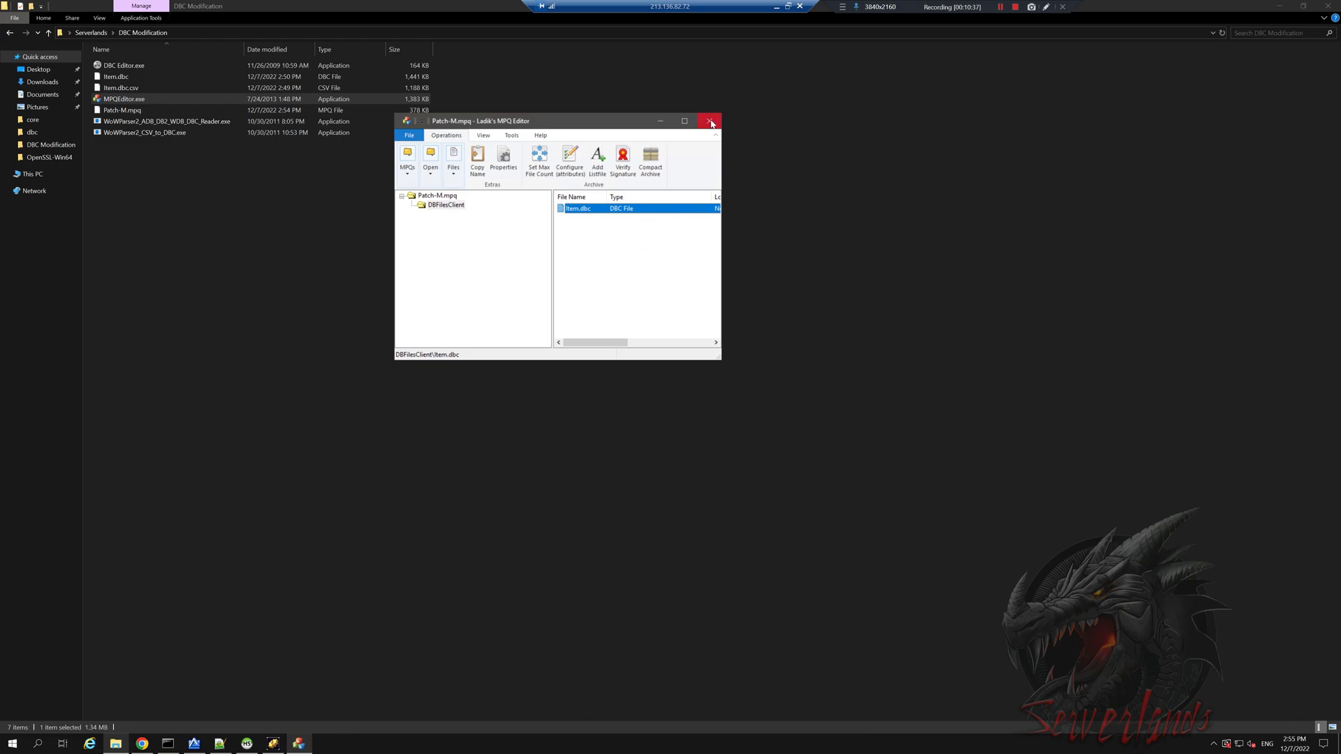
mouse_move(688, 131)
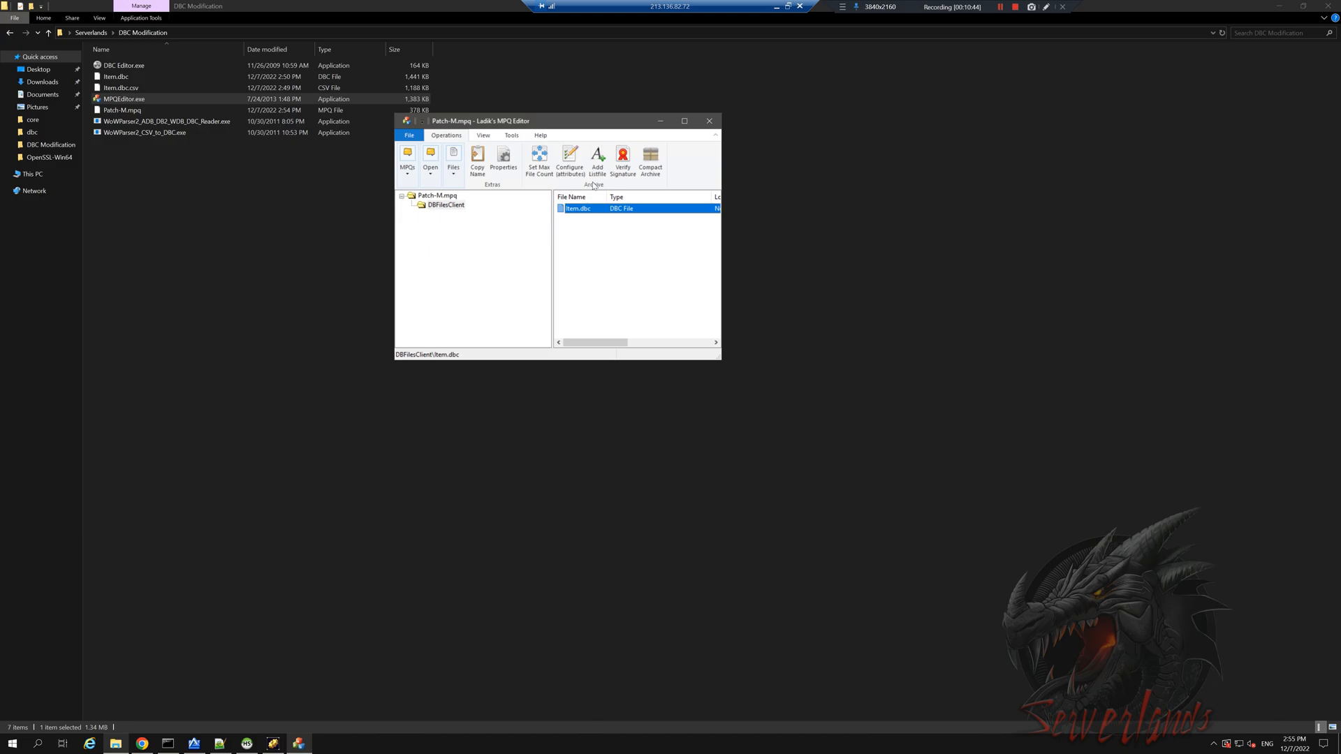
mouse_move(568, 243)
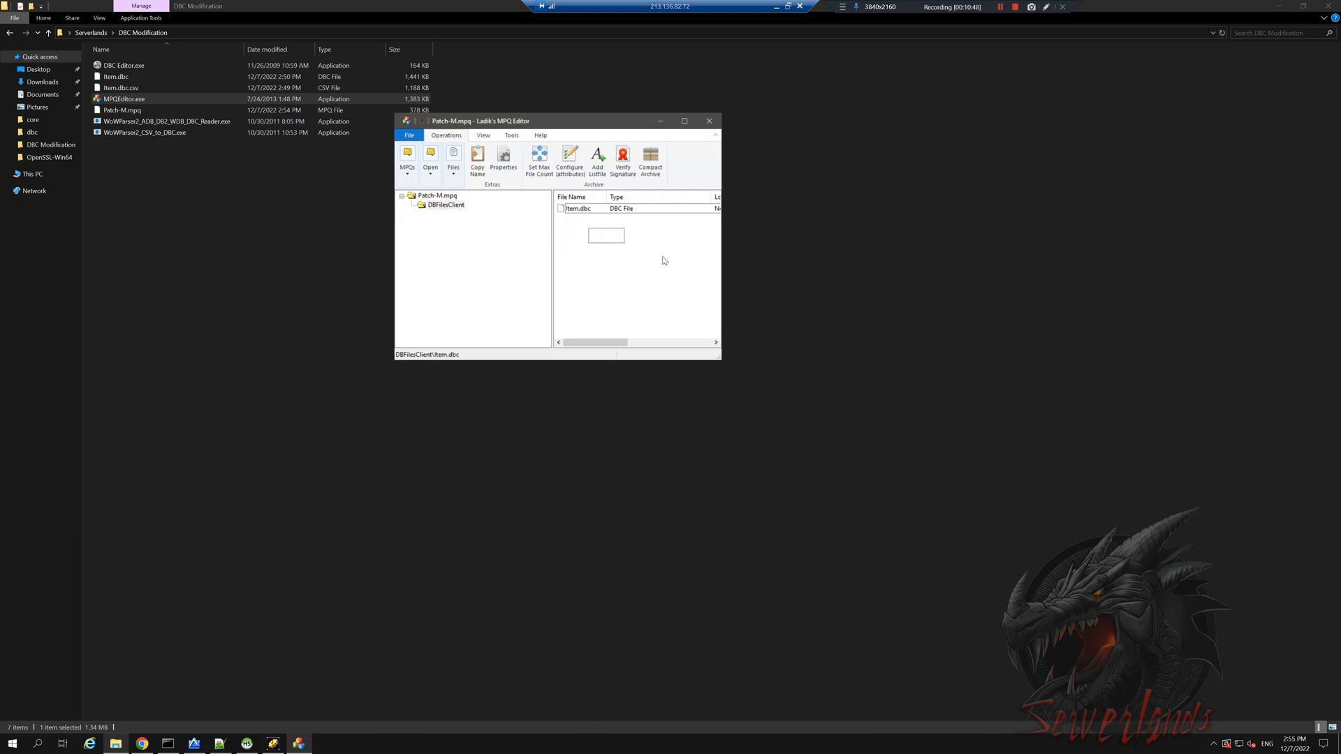
left_click(683, 326)
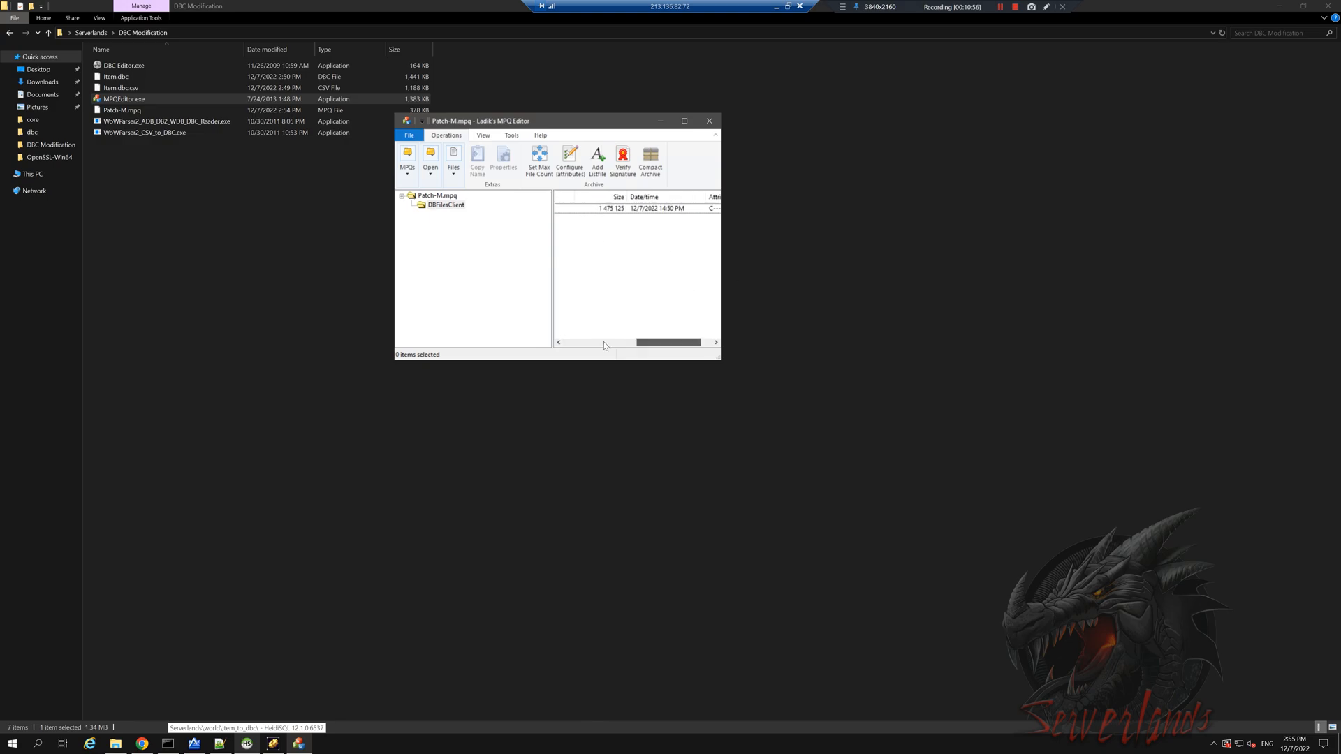
Verify Item.dbc is listed as a DBC file under DBFilesClient
left_click(442, 205)
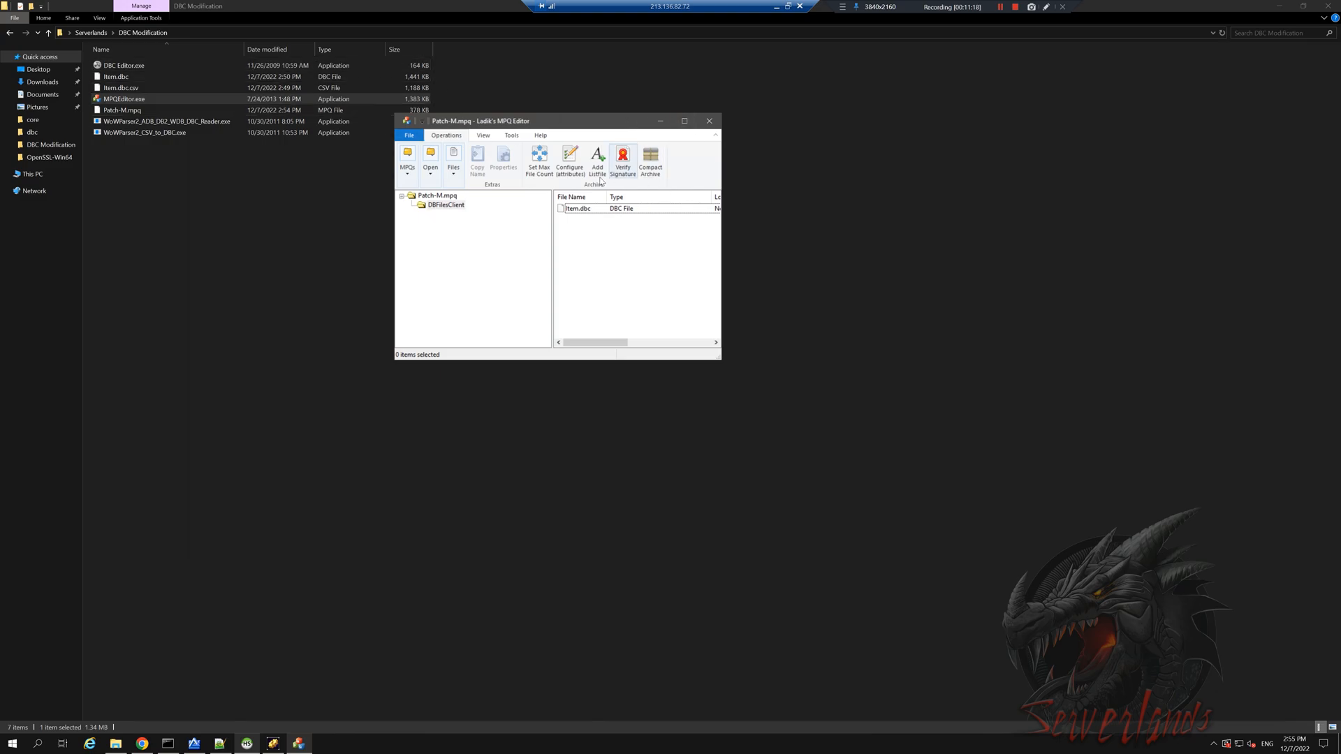
left_click(116, 110)
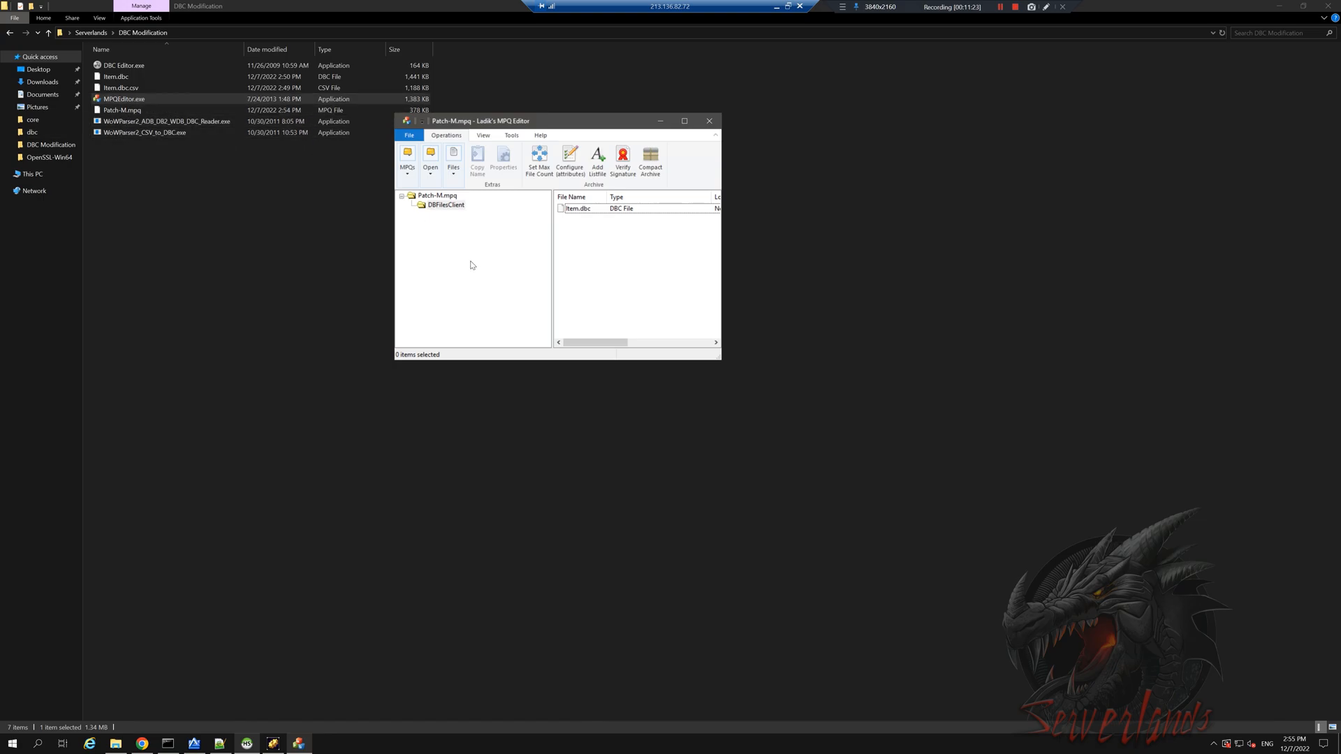
mouse_move(615, 313)
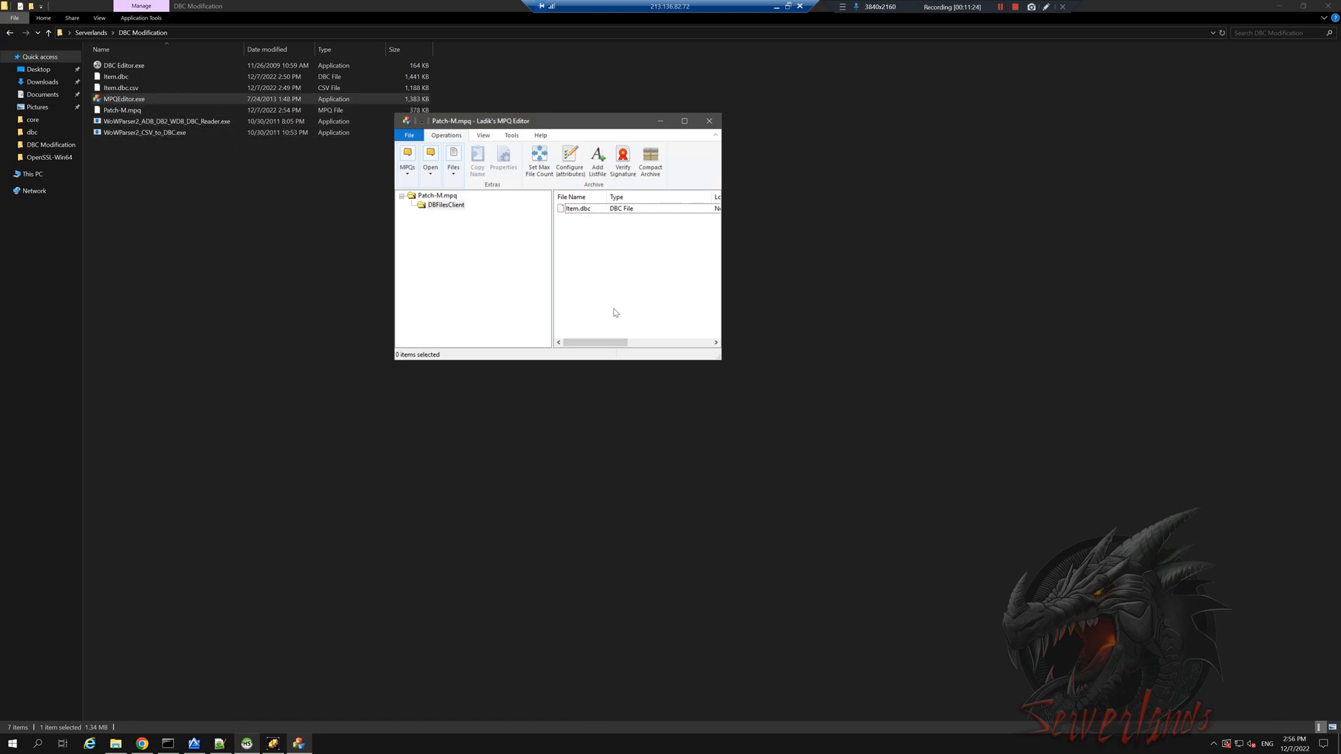
mouse_move(596, 299)
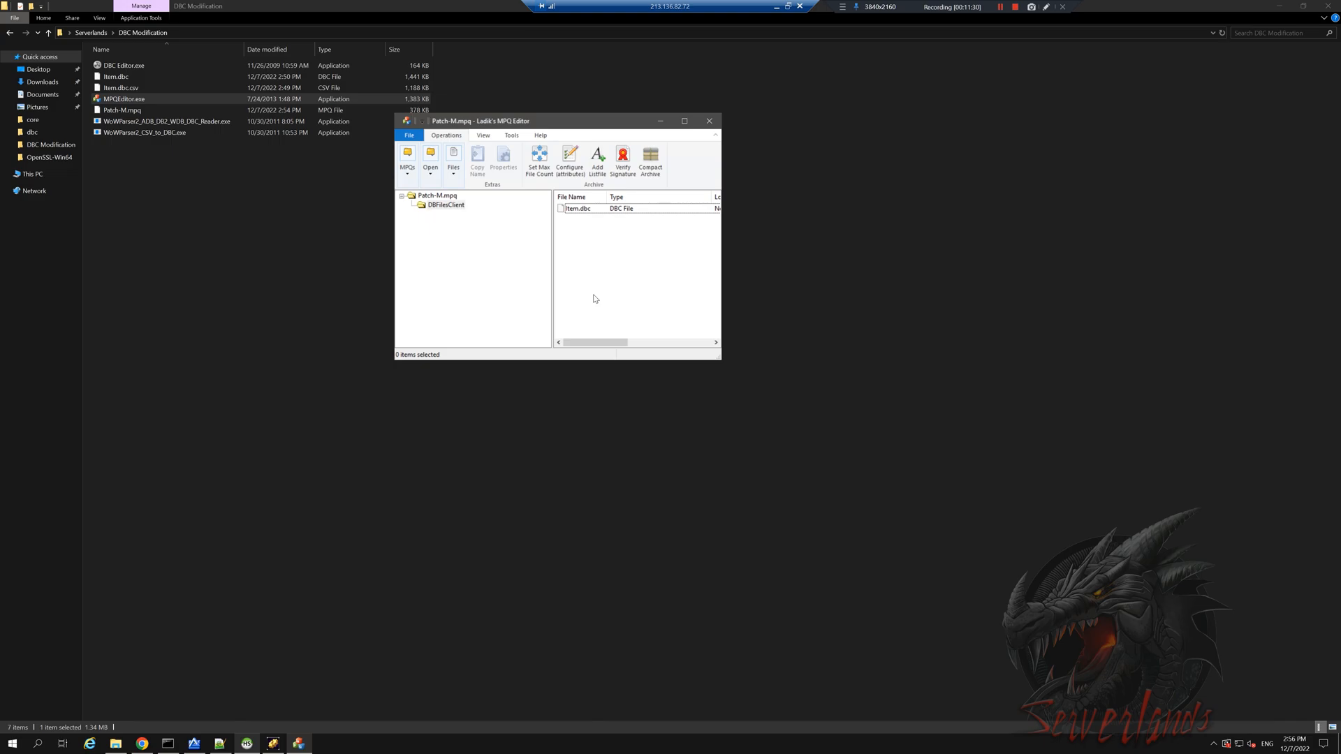
mouse_move(545, 206)
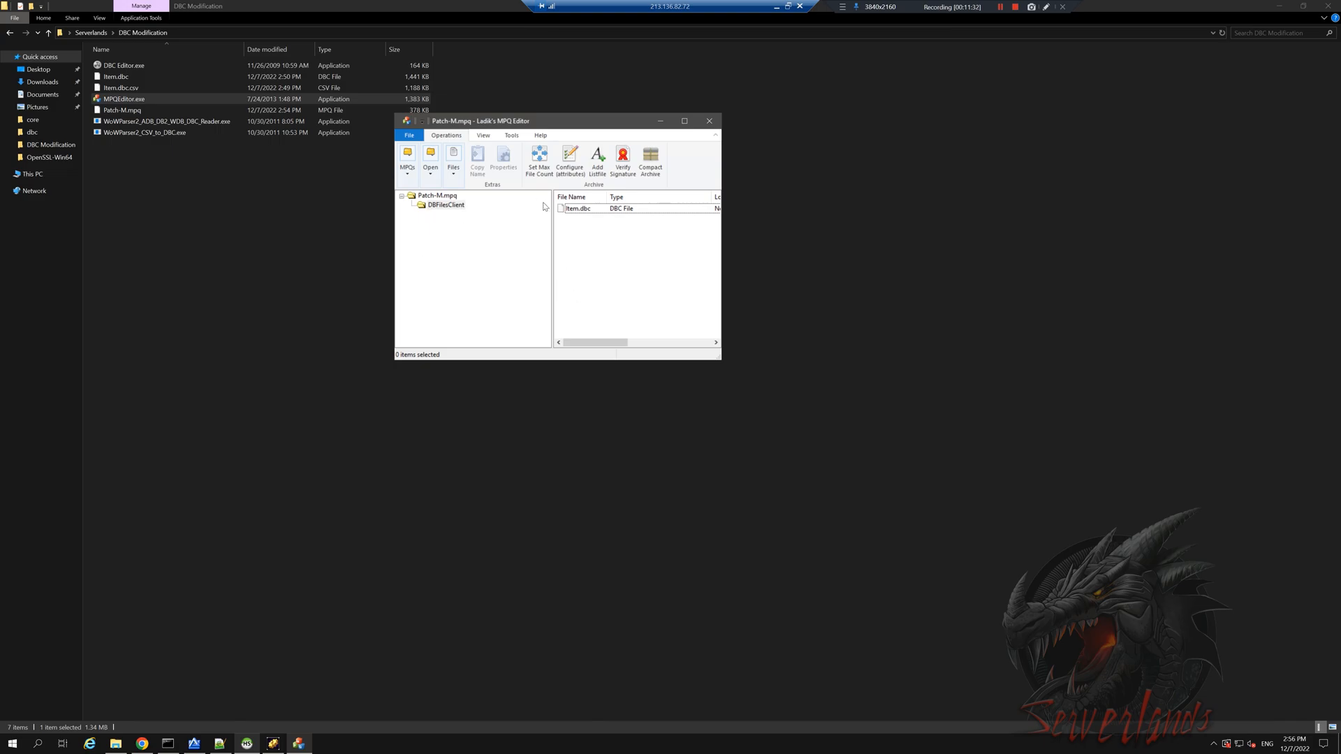
mouse_move(580, 246)
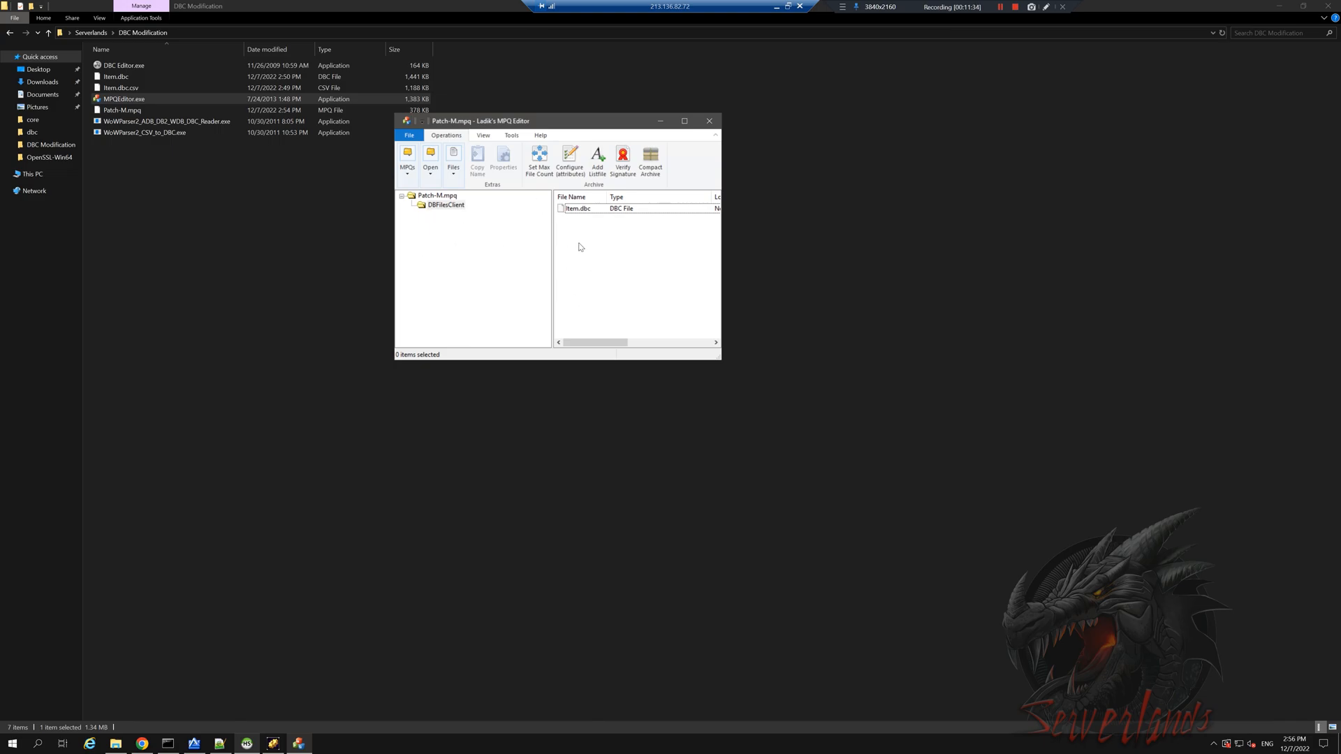
mouse_move(630, 316)
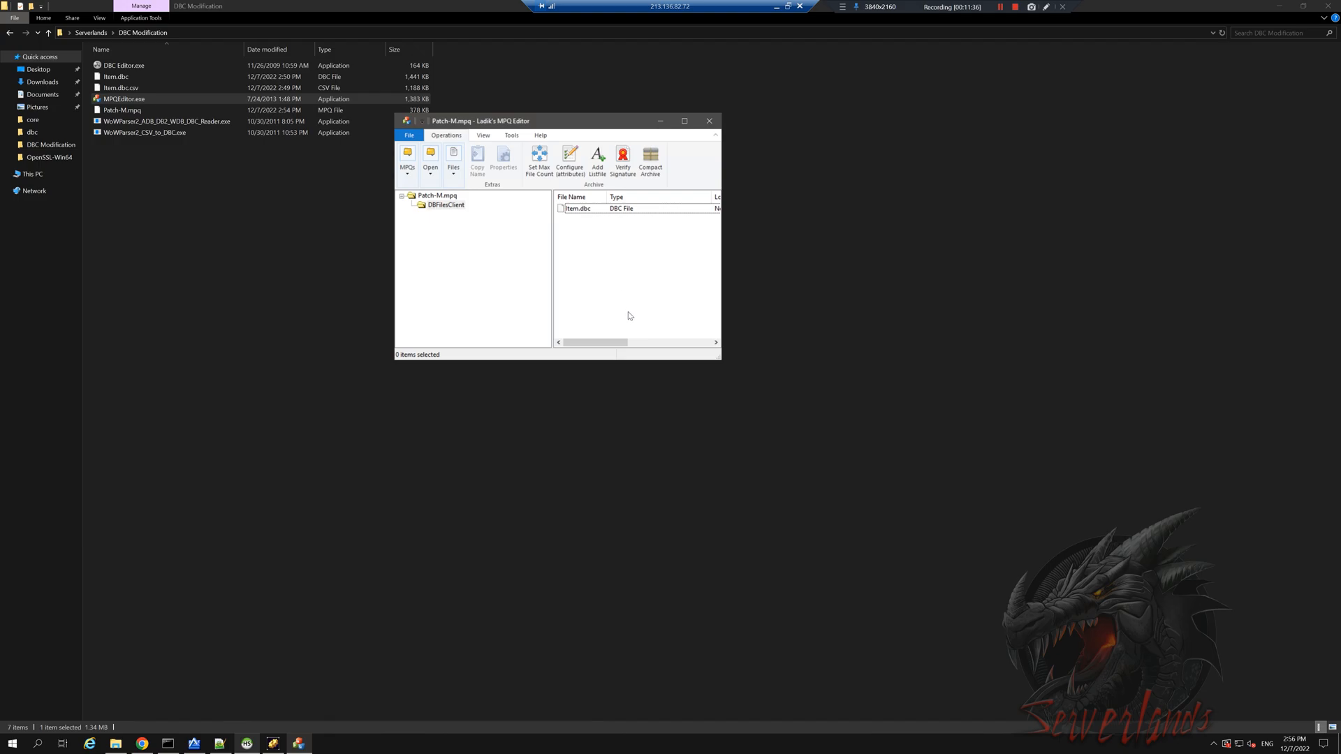
mouse_move(617, 290)
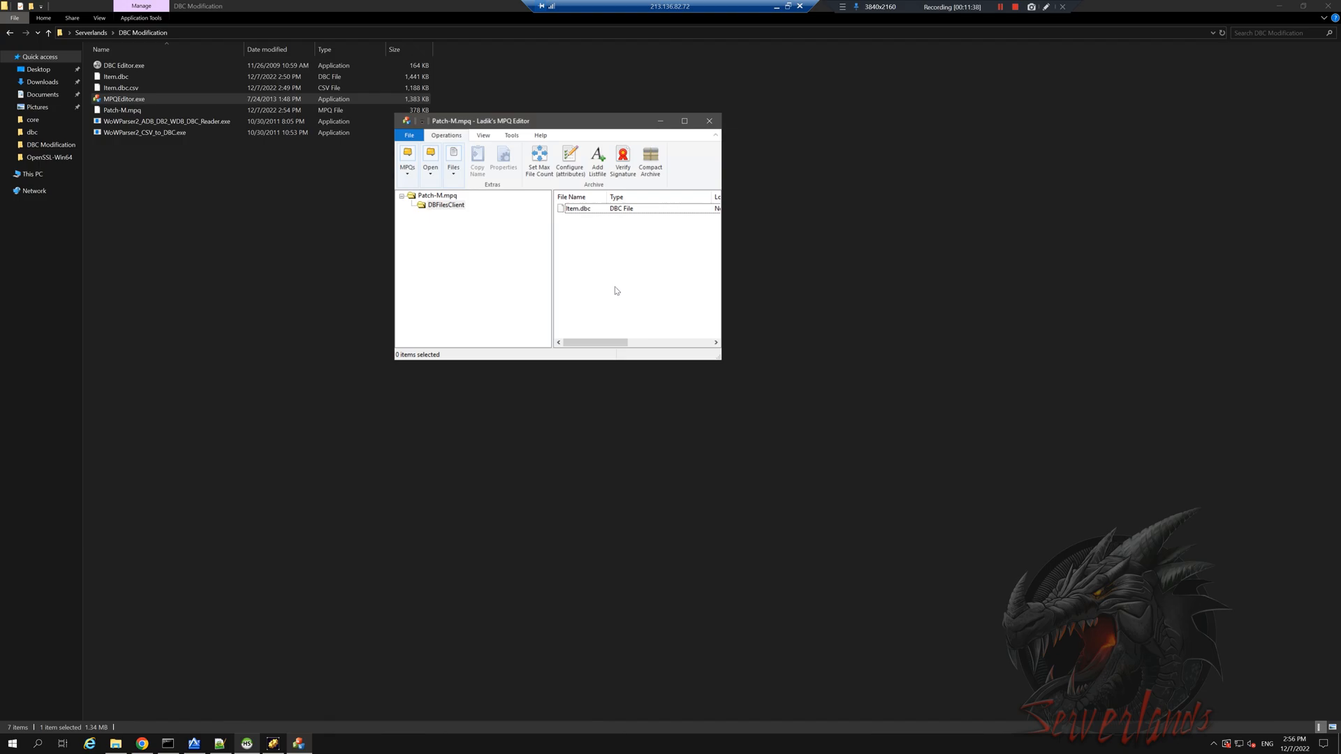
mouse_move(721, 372)
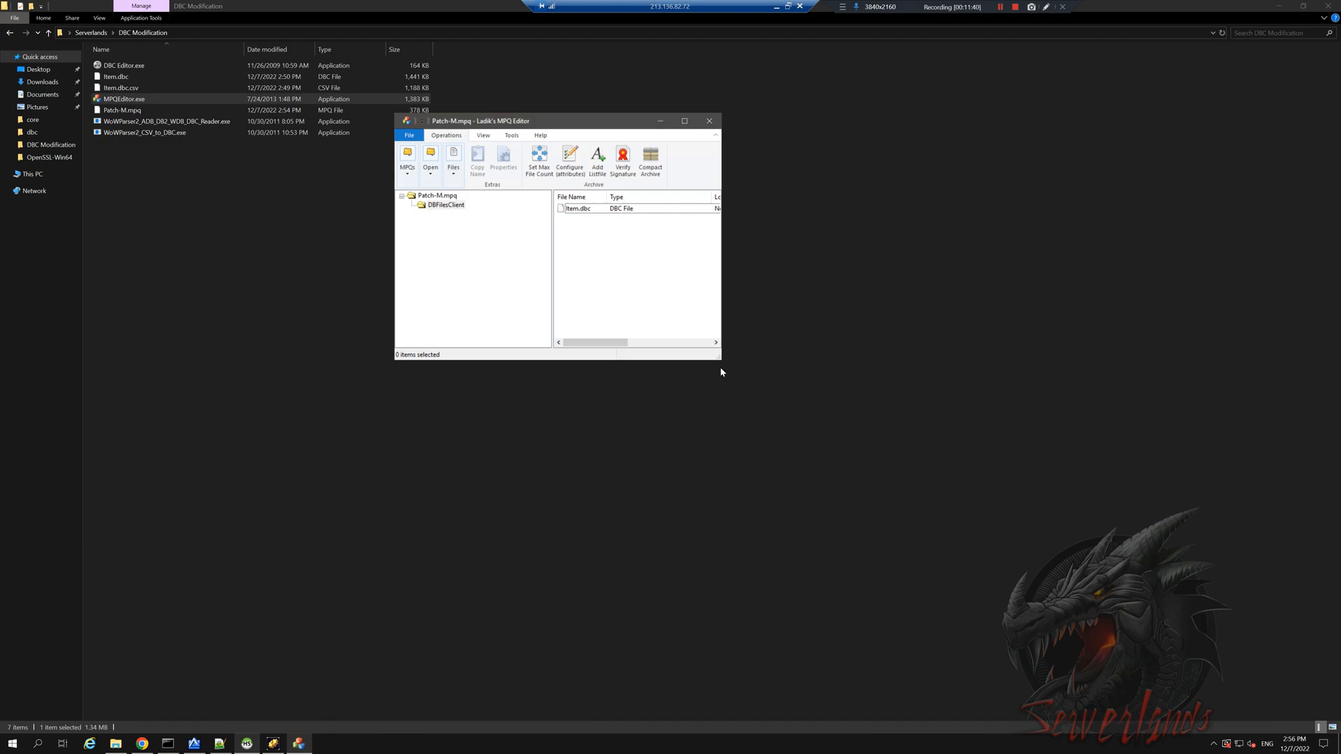
mouse_move(722, 358)
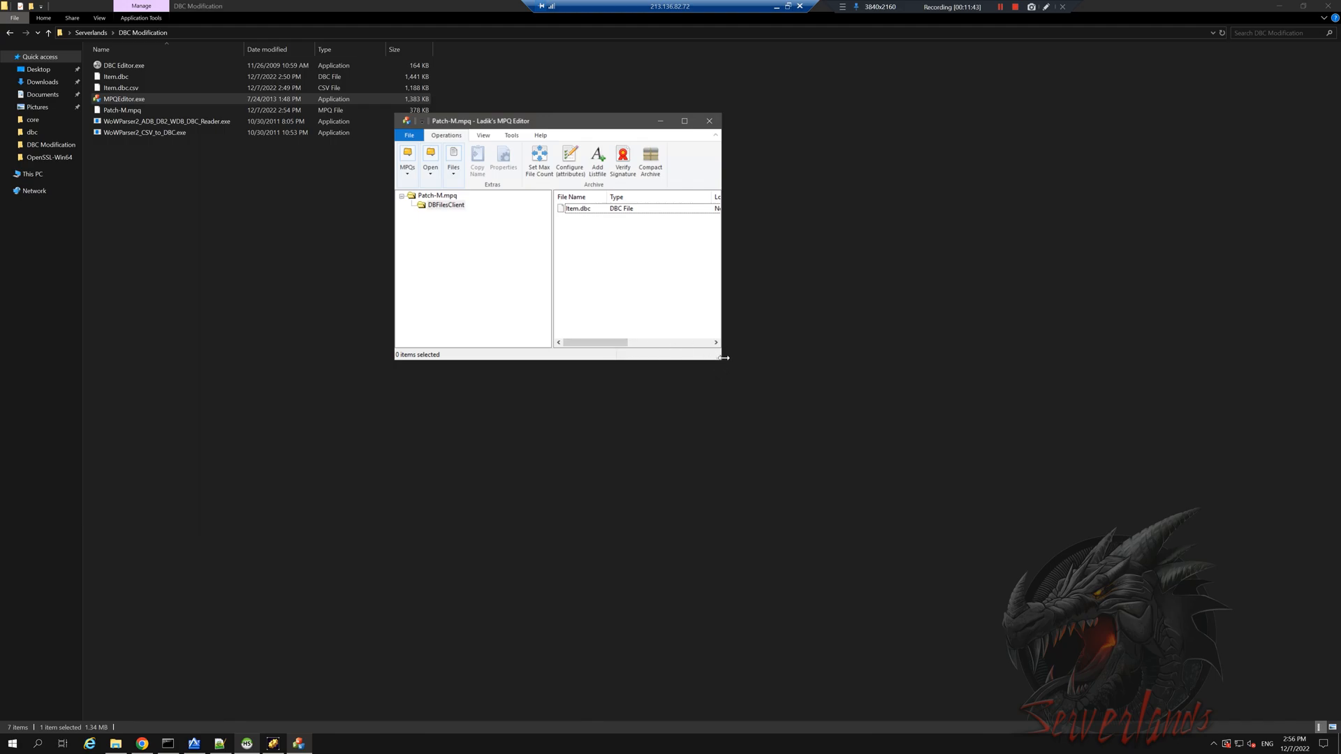
Enlarge the MPQ Editor window to check the file size, then close the editor
left_click_drag(725, 357, 827, 438)
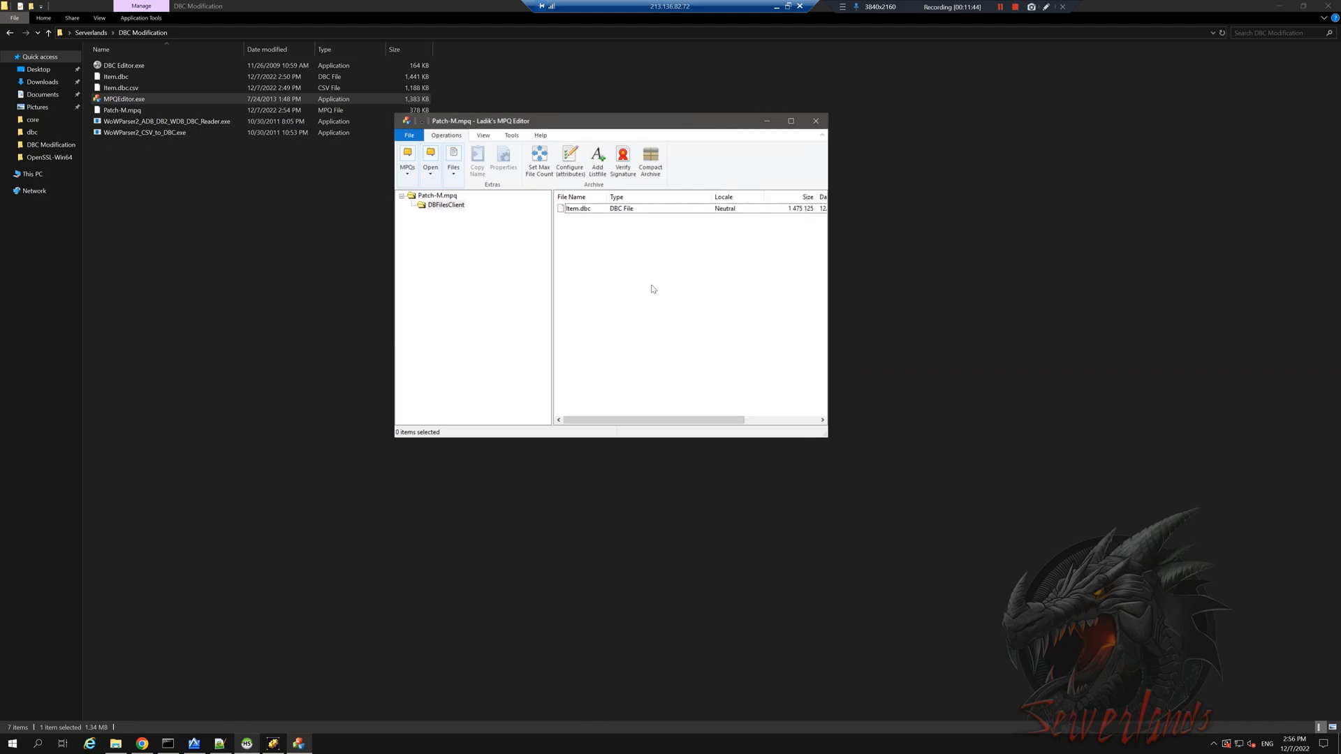
mouse_move(598, 255)
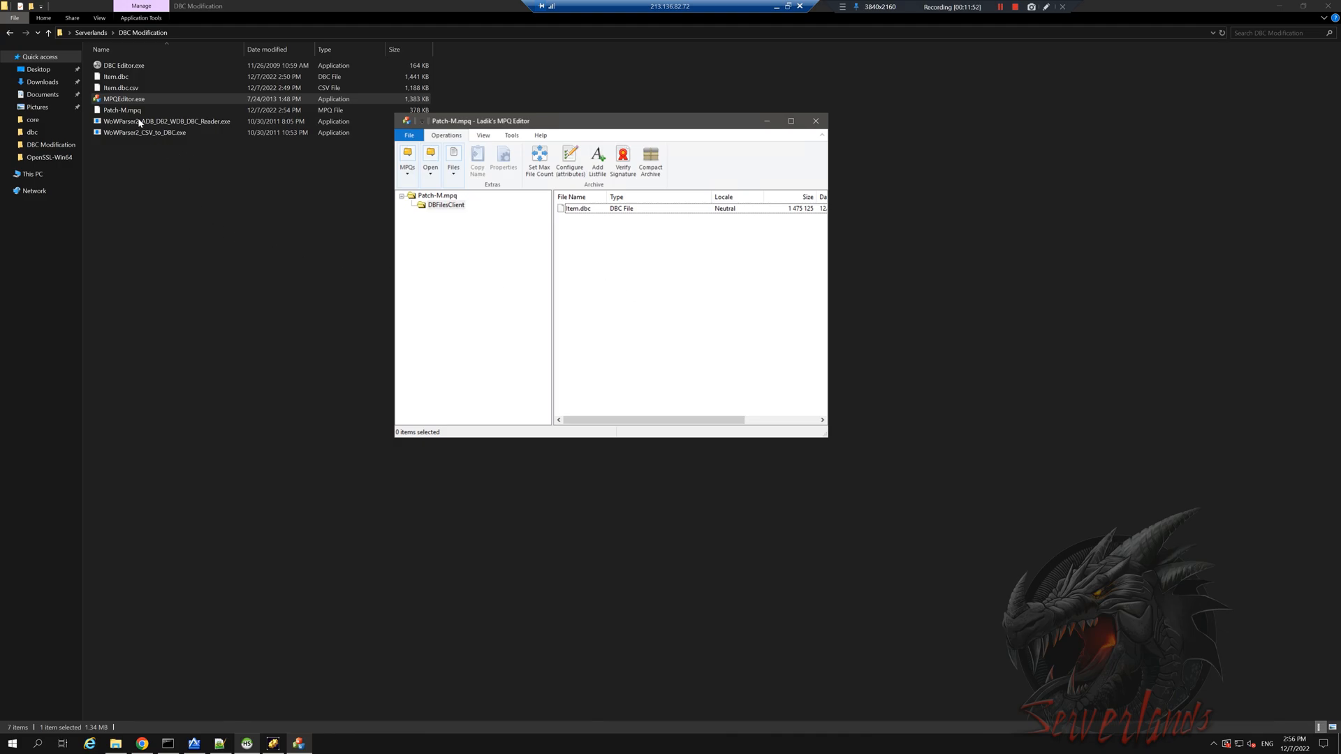
mouse_move(479, 179)
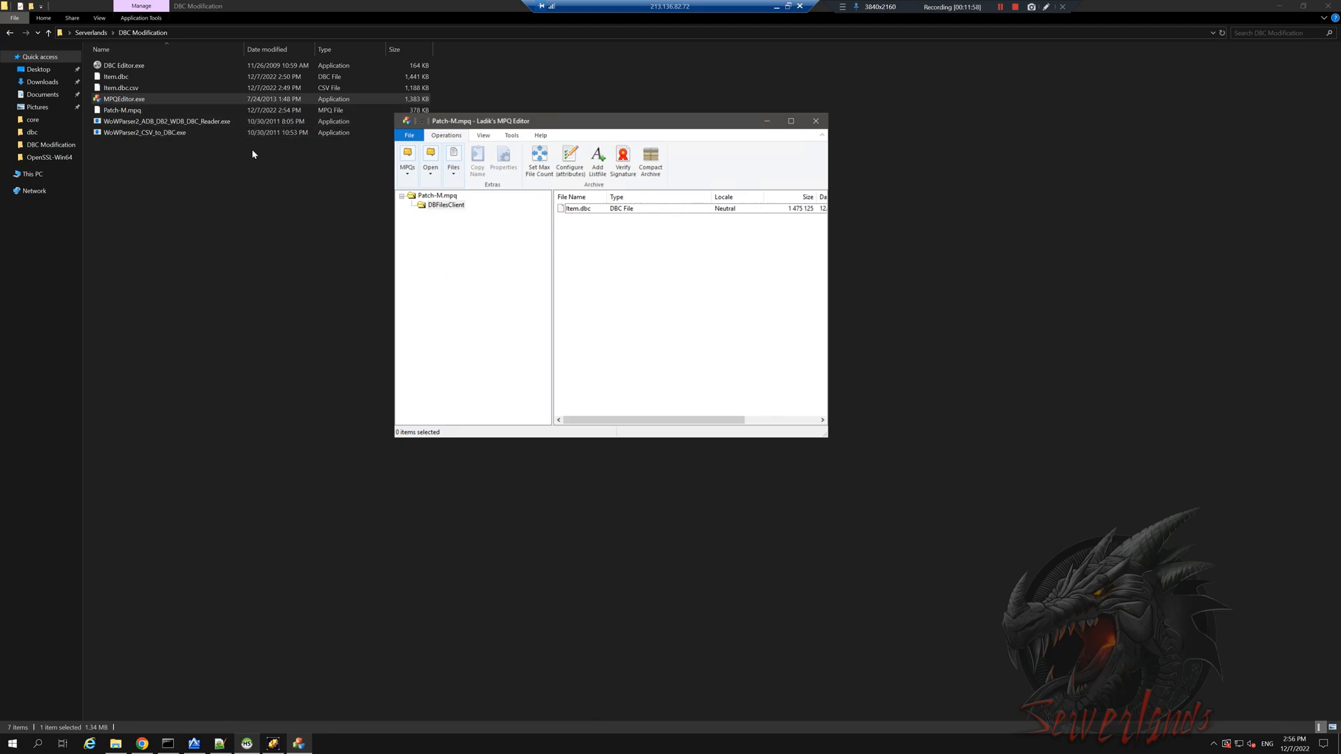
left_click(114, 109)
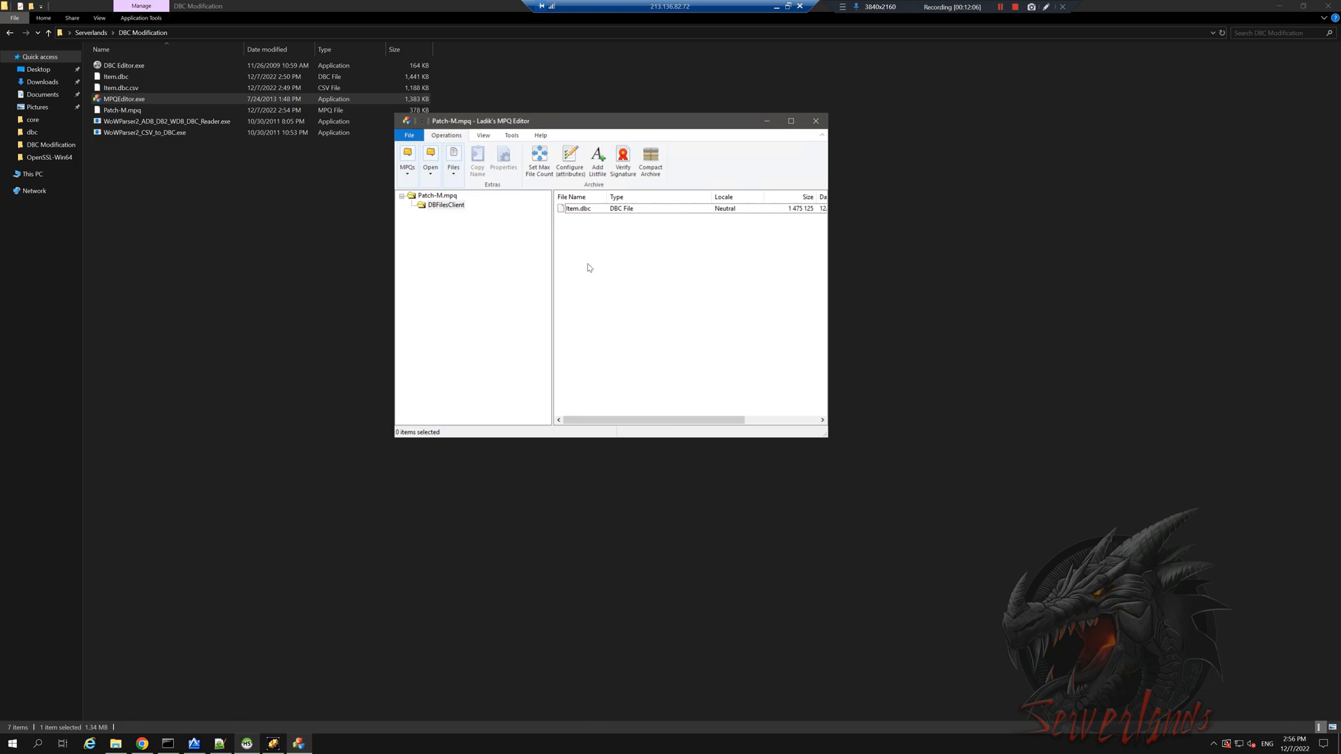
mouse_move(472, 192)
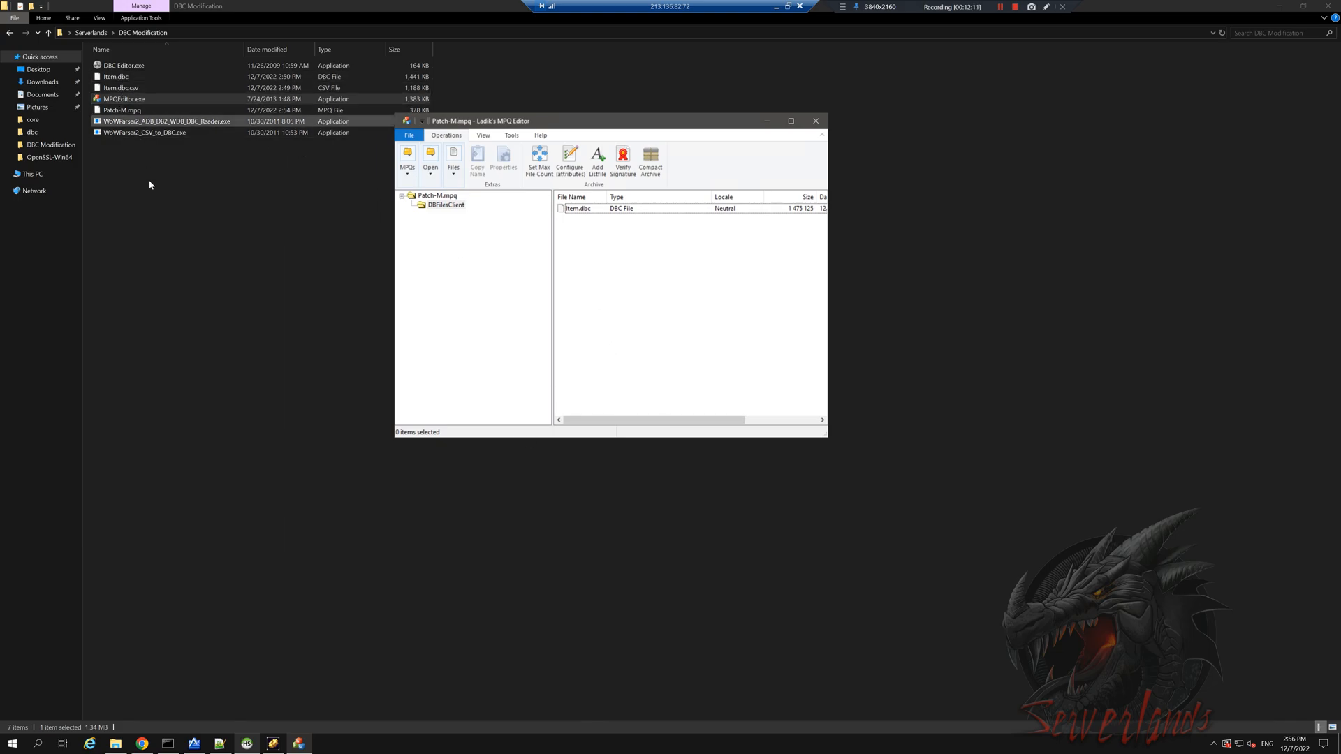
left_click(816, 120)
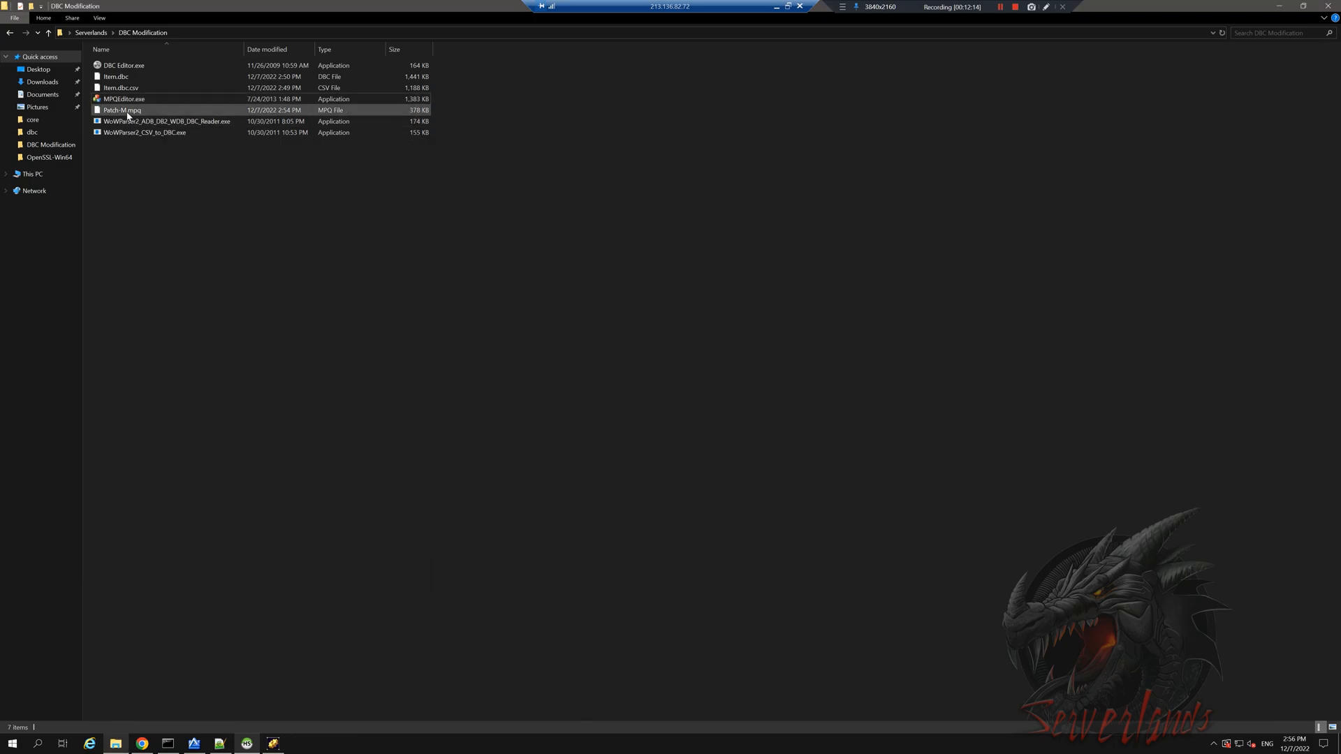
Place Patch-M.mpq in World of Warcraft's Data folder beside patch-3.MPQ
left_click(120, 110)
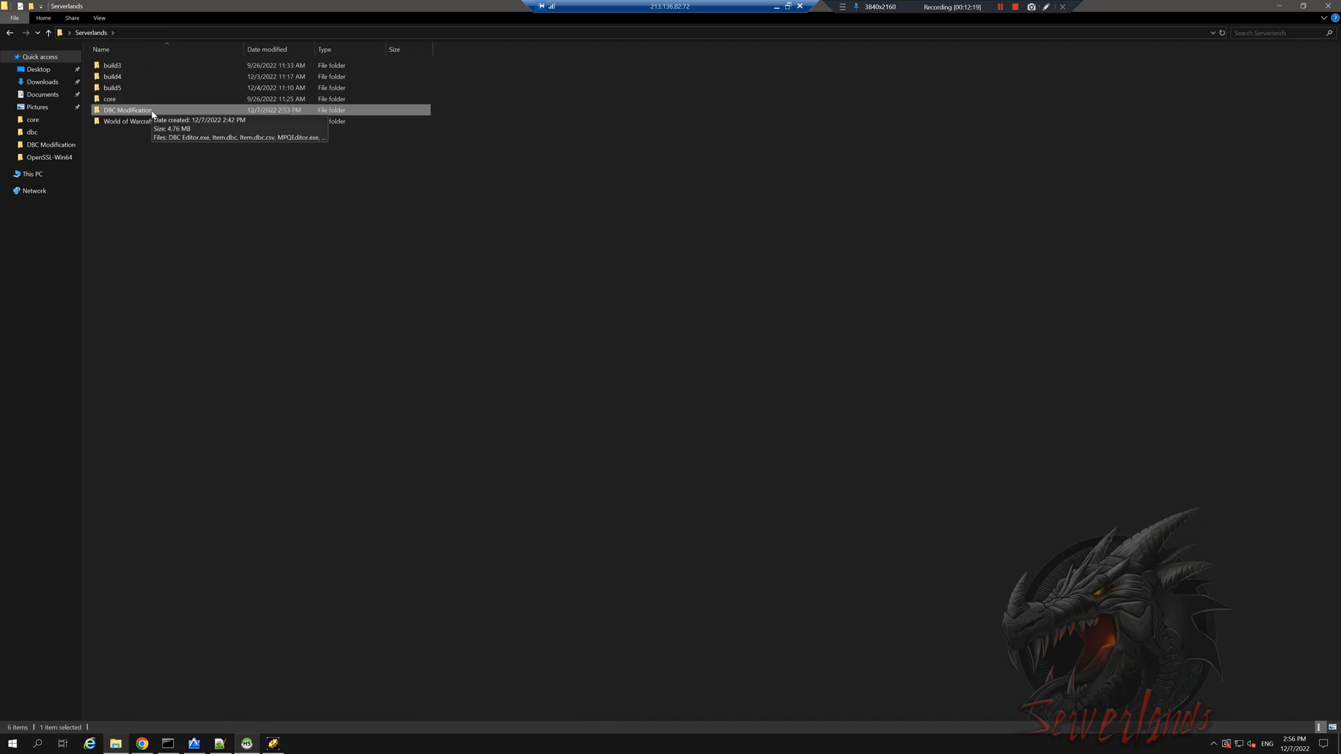
double_click(115, 121)
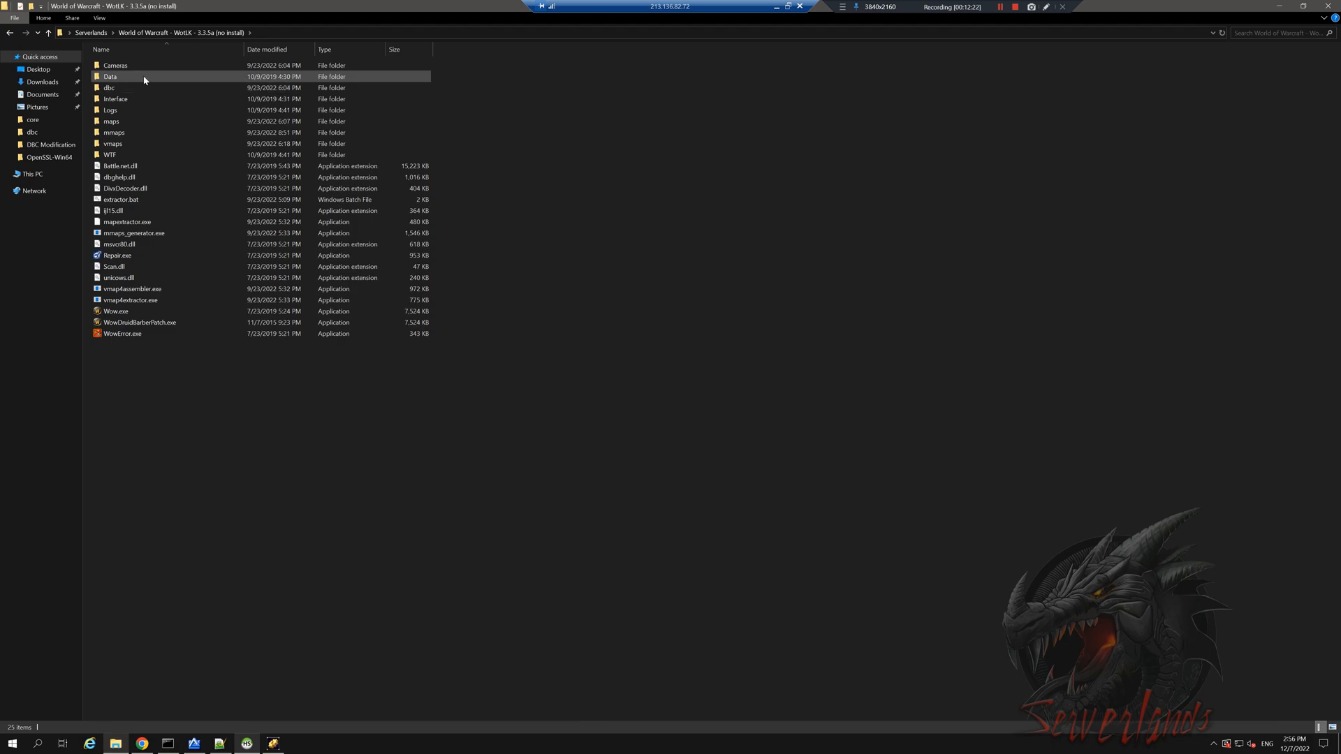
double_click(110, 76)
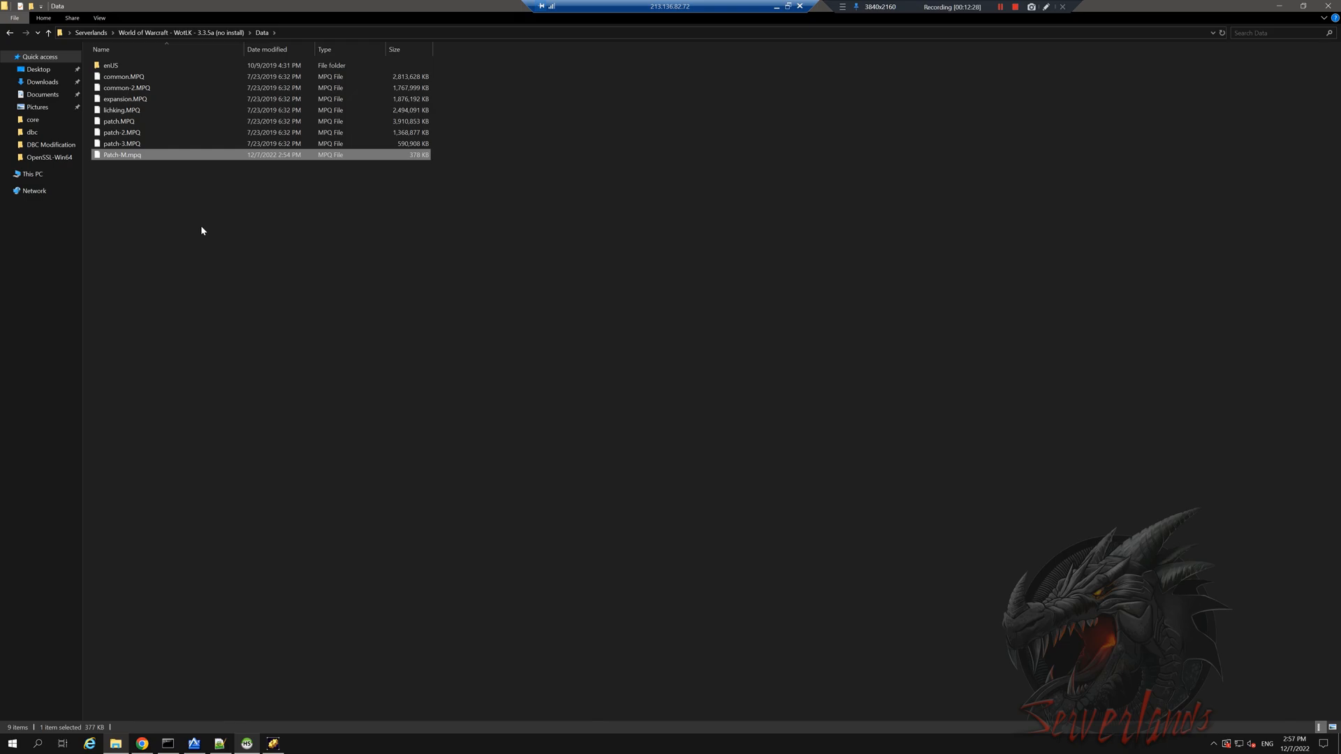
mouse_move(179, 195)
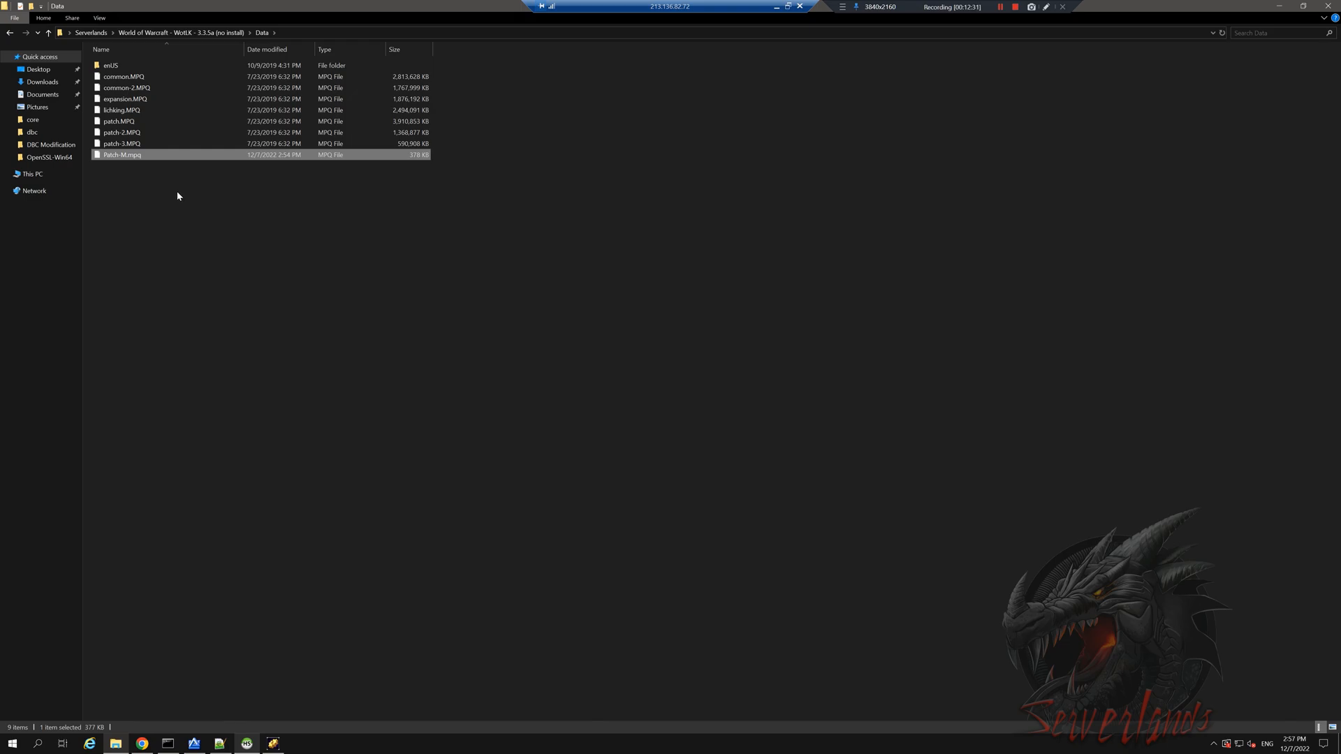
mouse_move(127, 157)
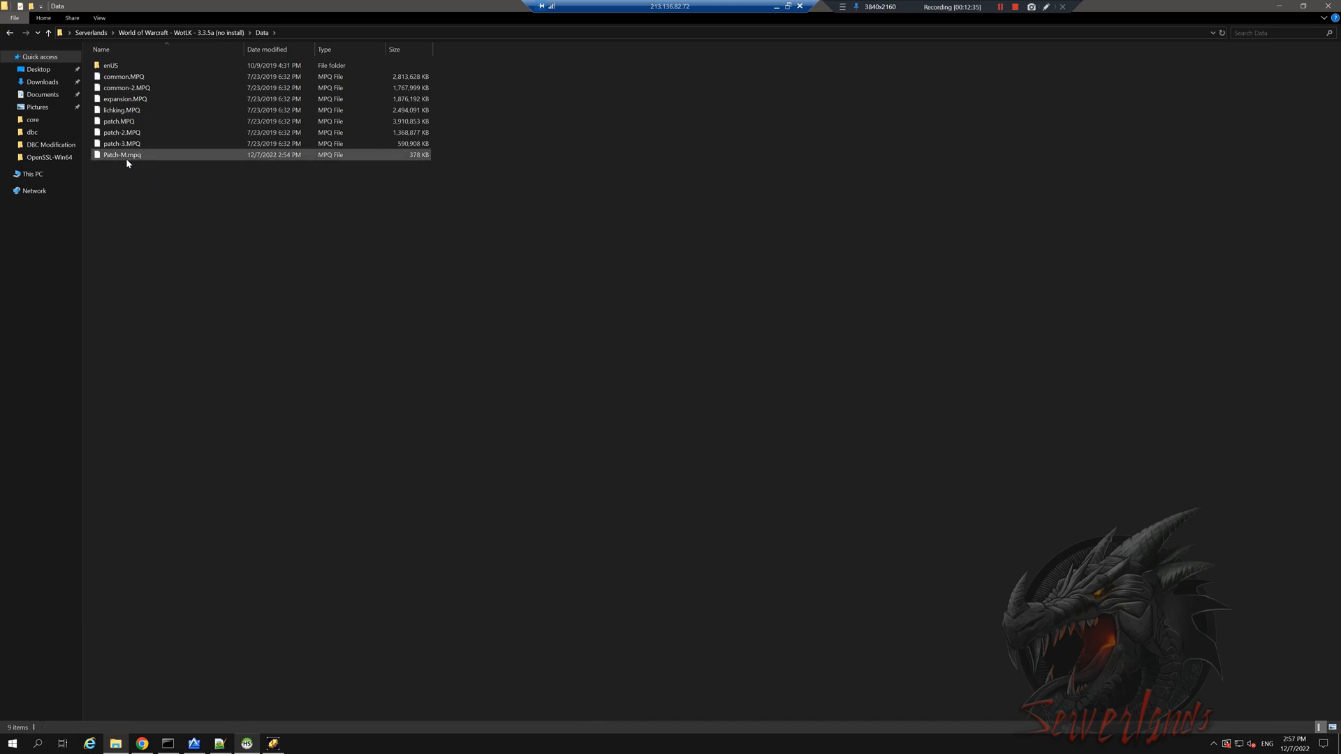
left_click(121, 155)
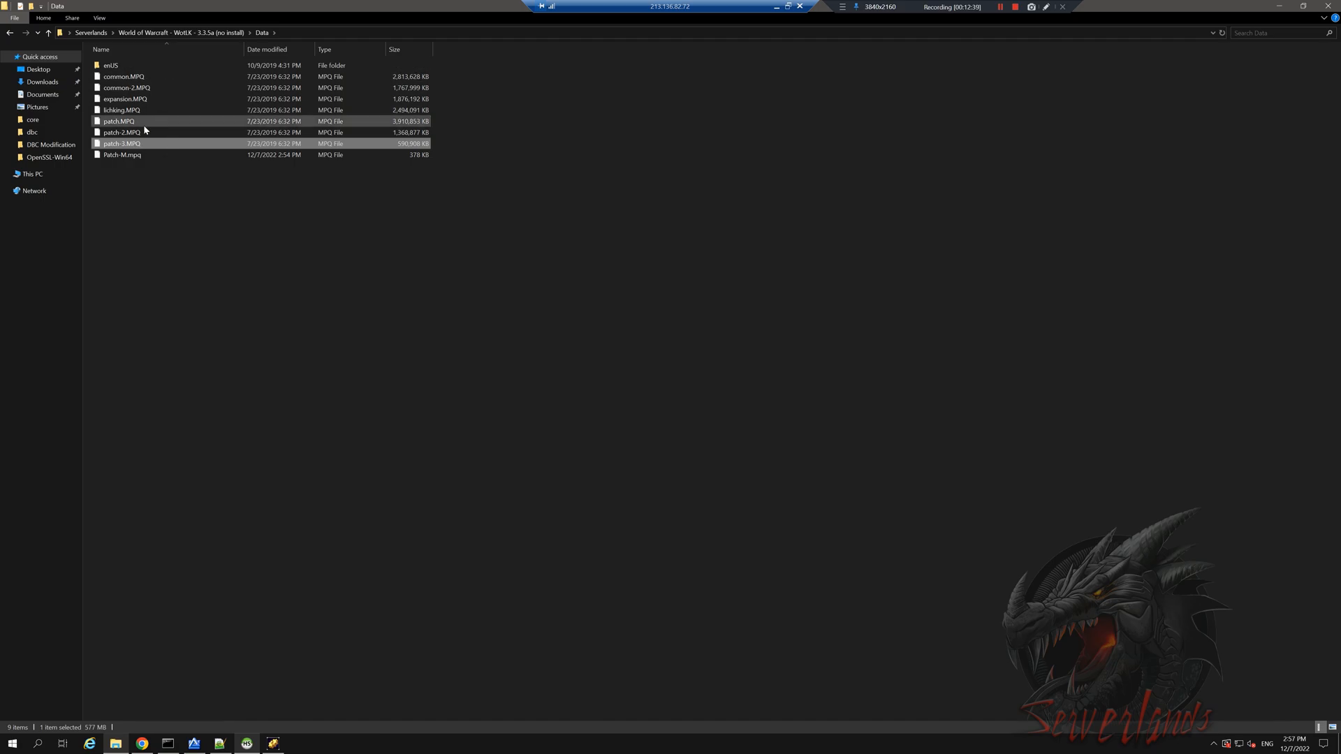
left_click(123, 132)
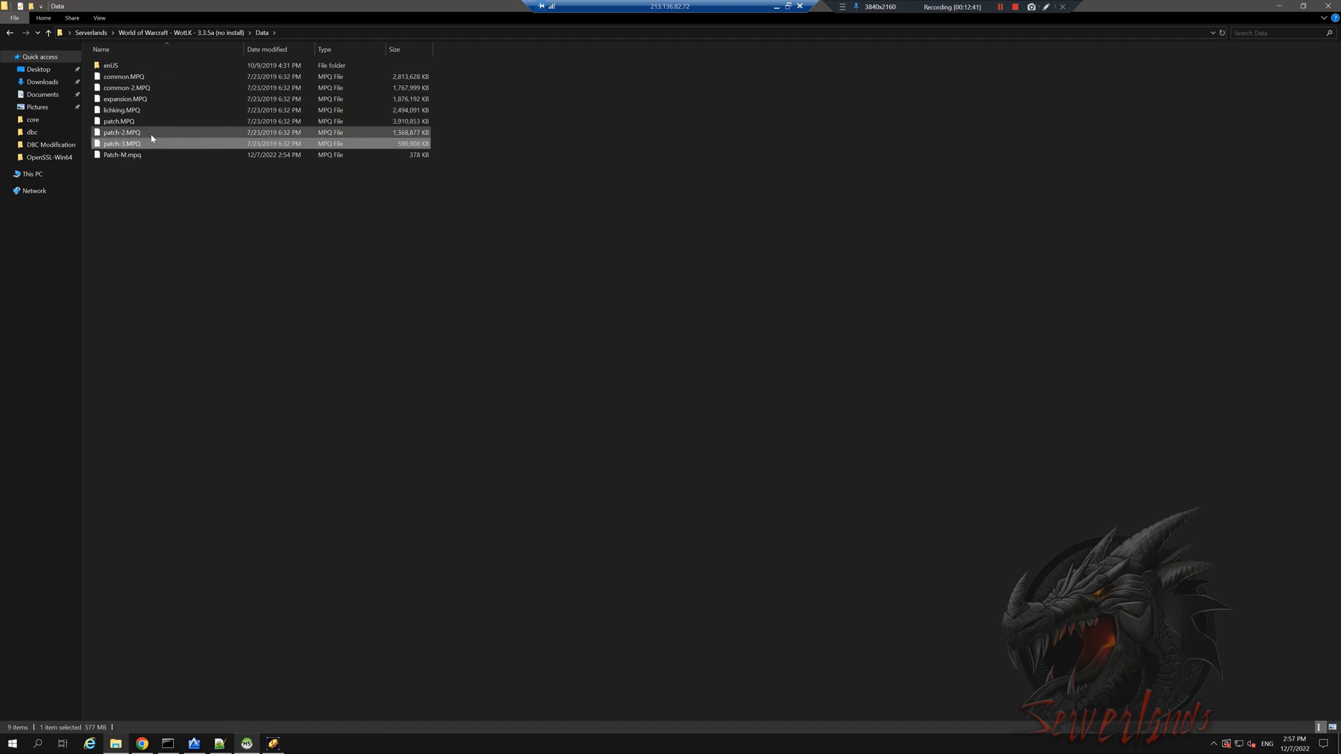
left_click(124, 132)
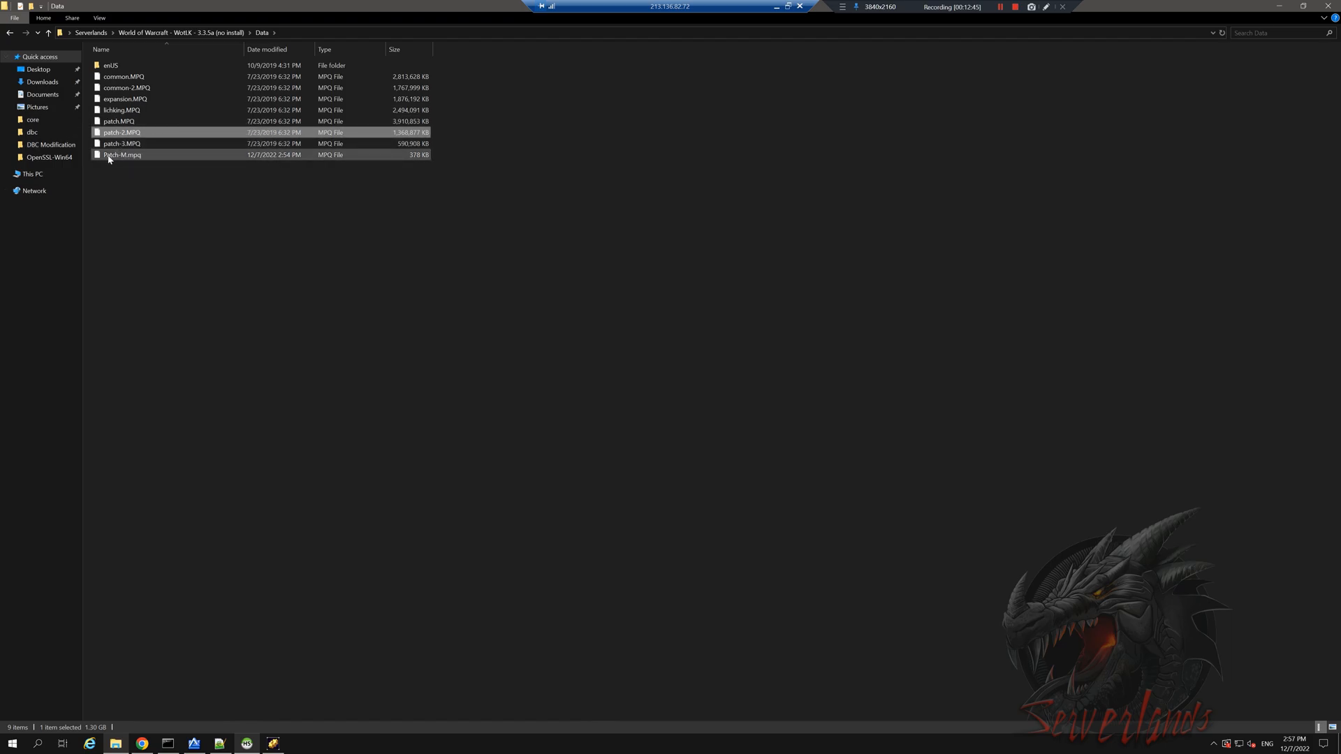
left_click(123, 155)
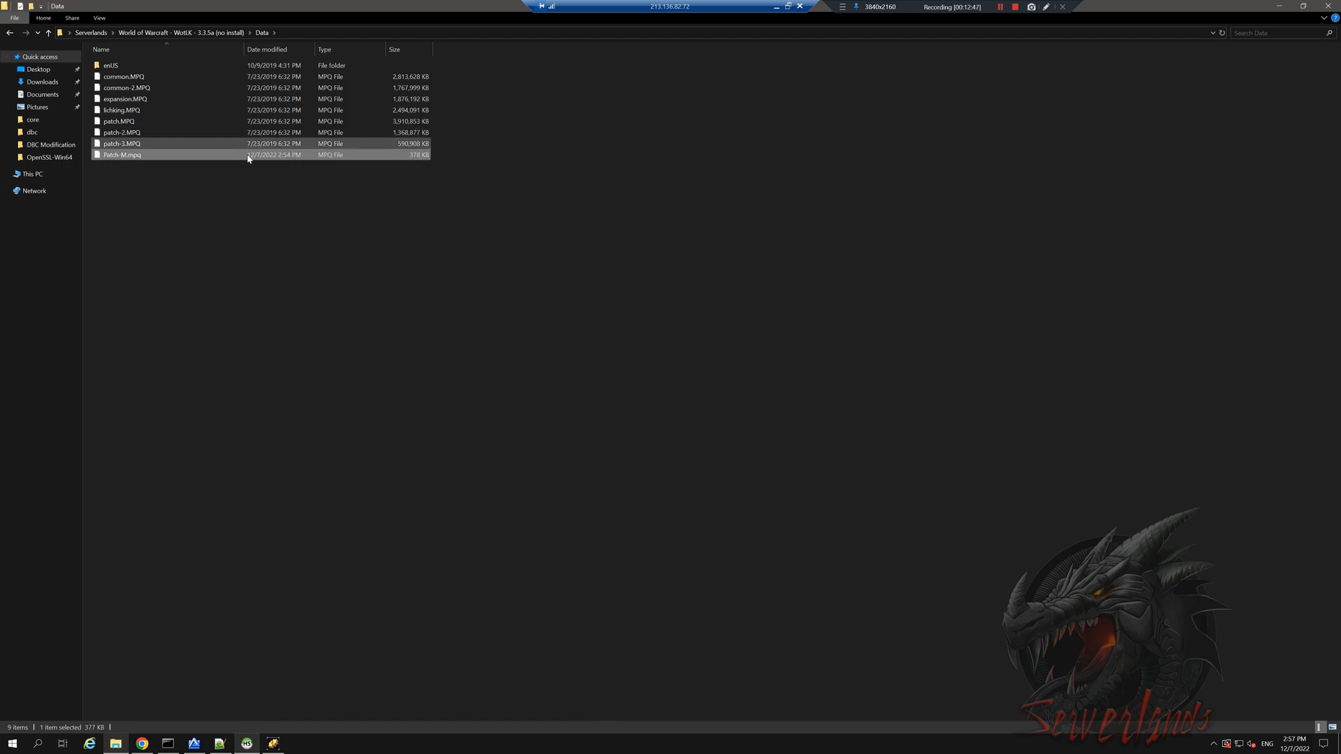
mouse_move(222, 133)
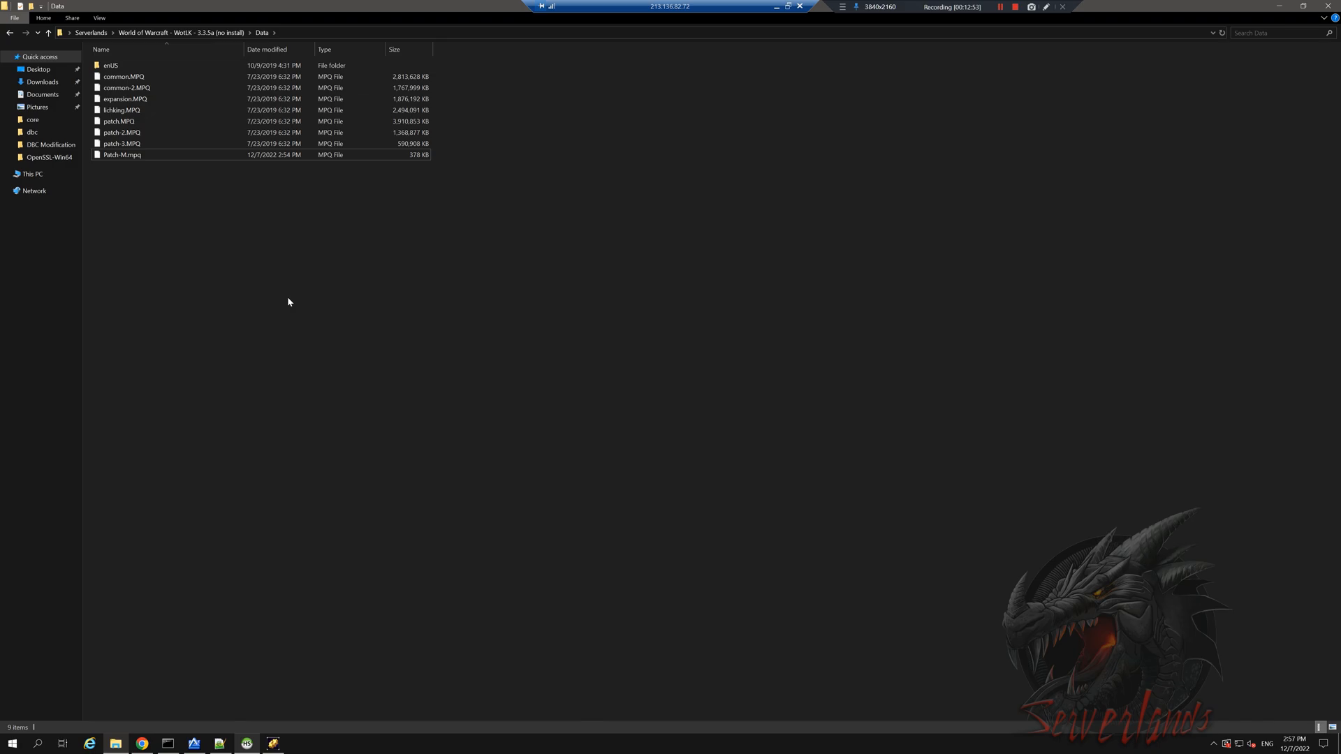
mouse_move(527, 286)
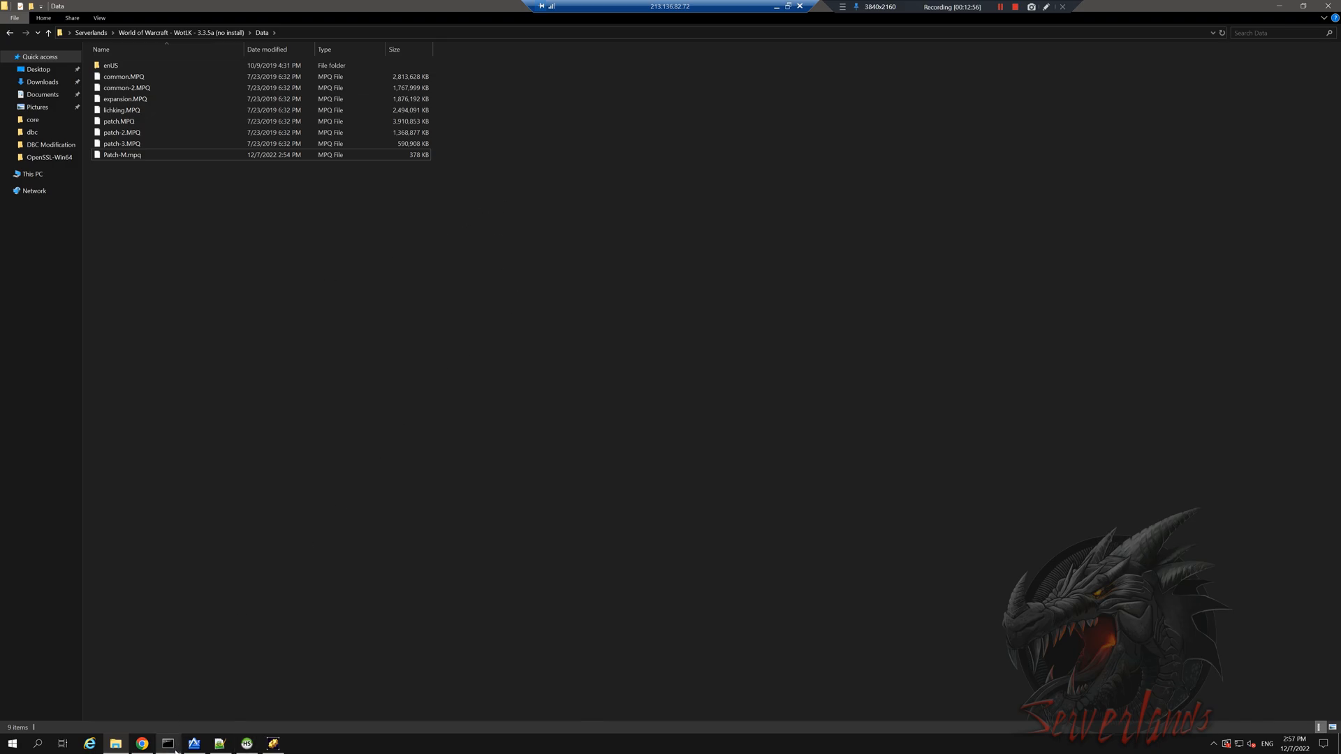
mouse_move(909, 59)
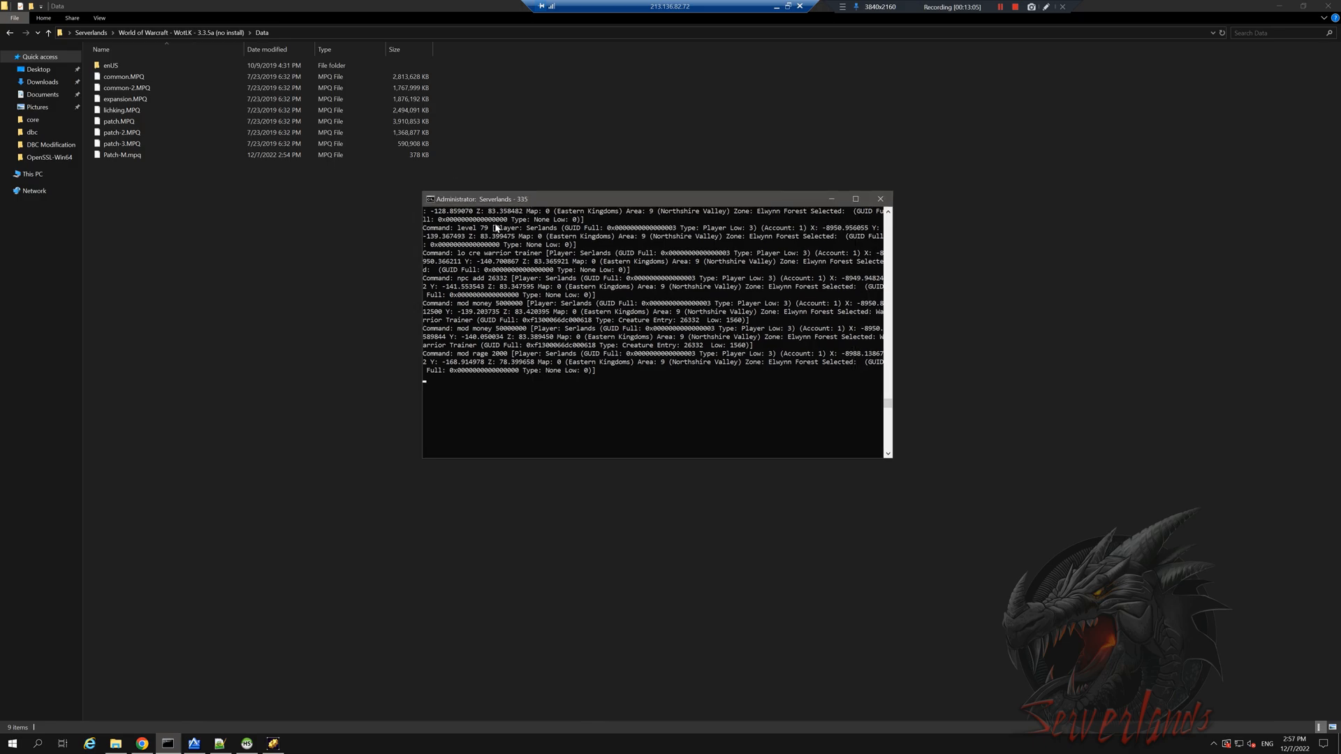
mouse_move(738, 183)
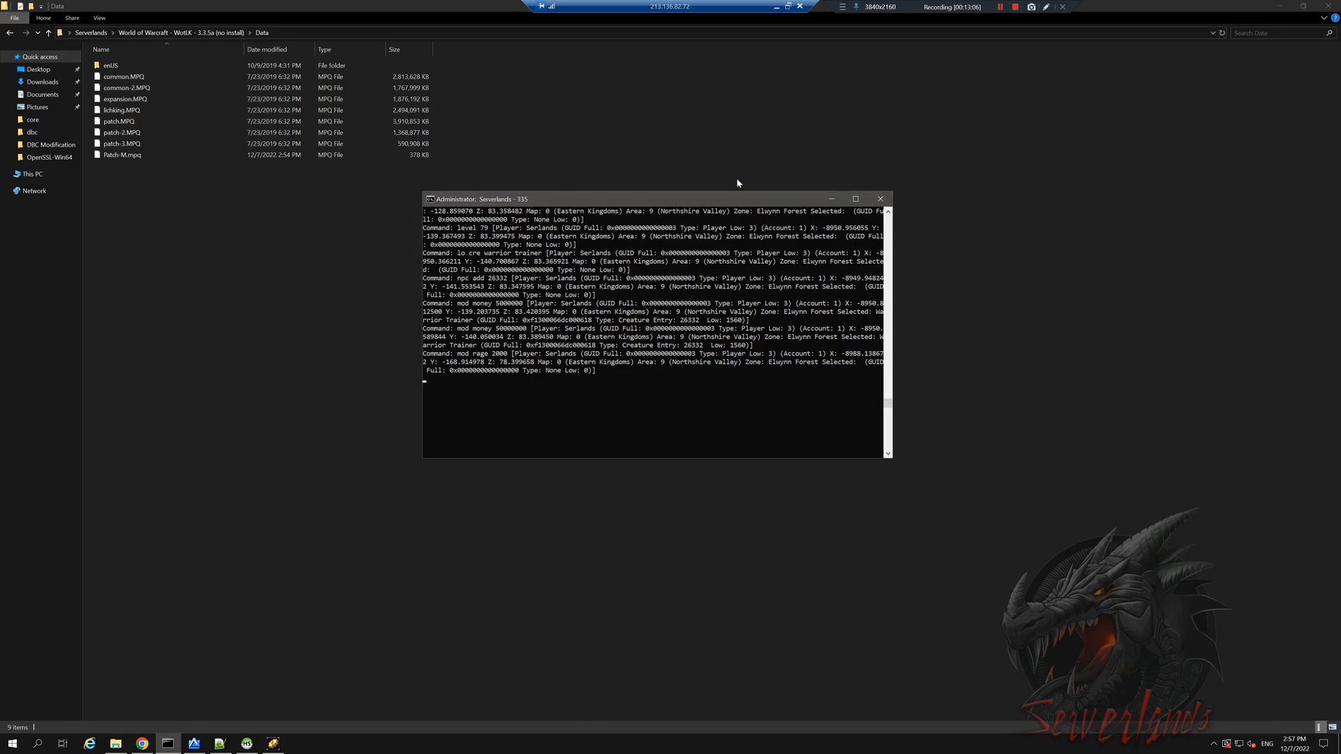
Restore the worldserver console window from the taskbar
left_click(996, 6)
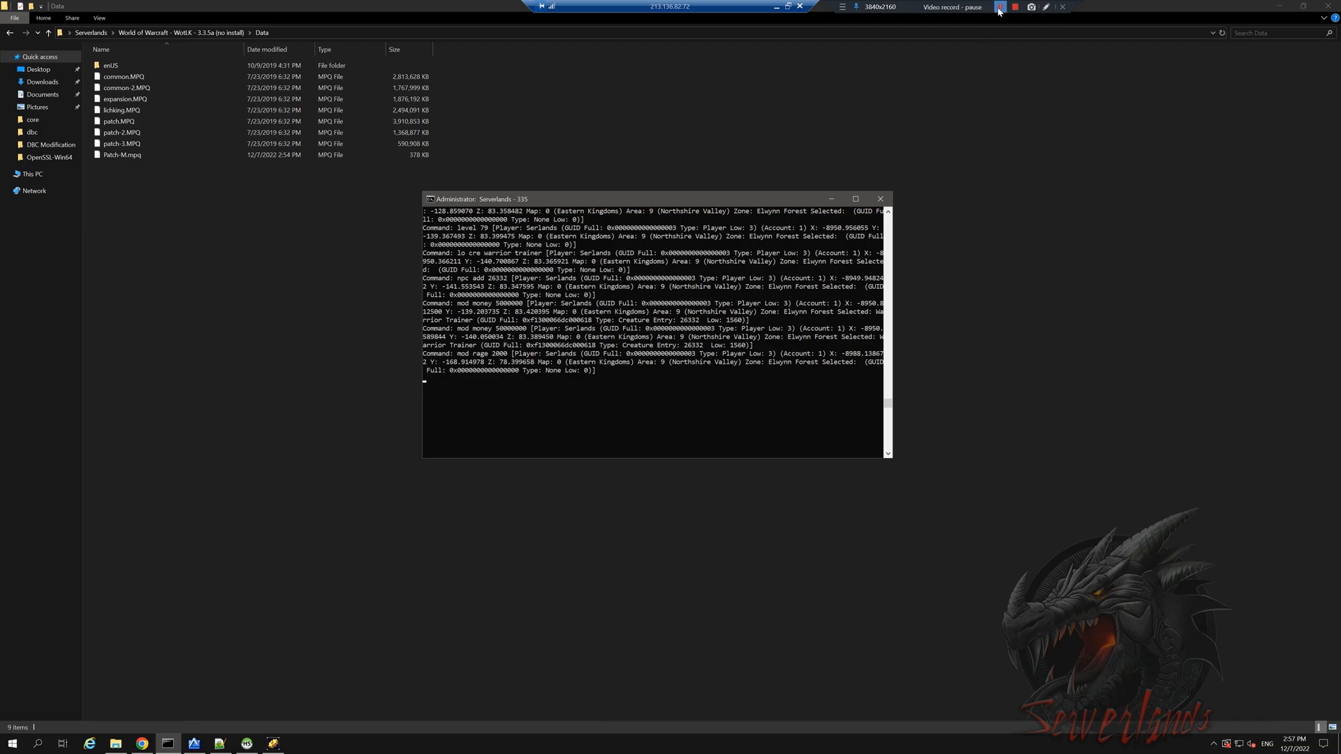